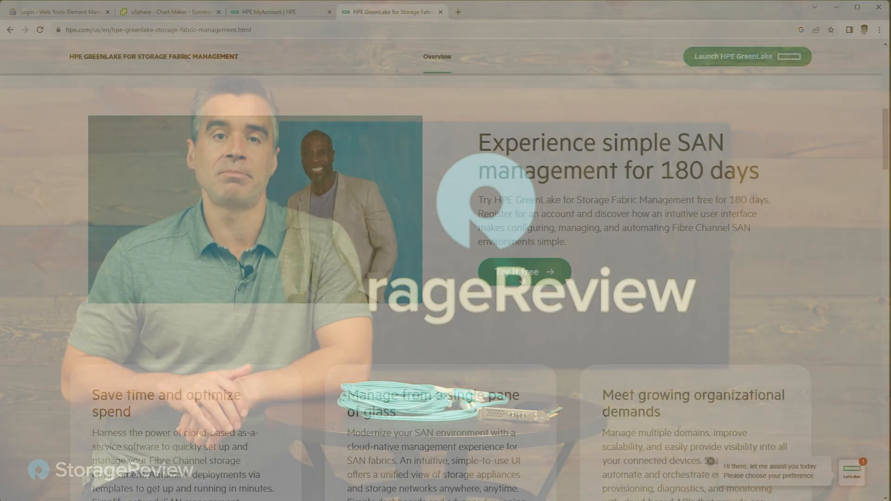
# Start the free HPE GreenLake for Storage Fabric Management evaluation request via 'Try it free'
pyautogui.click(520, 271)
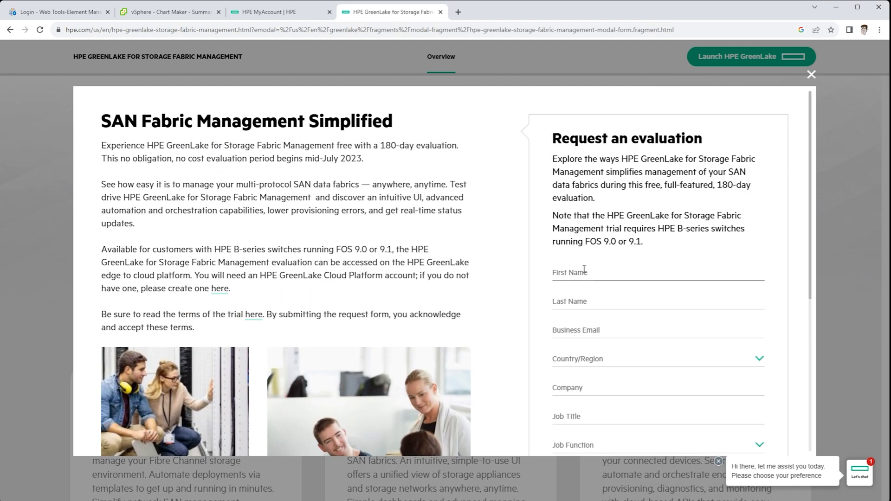
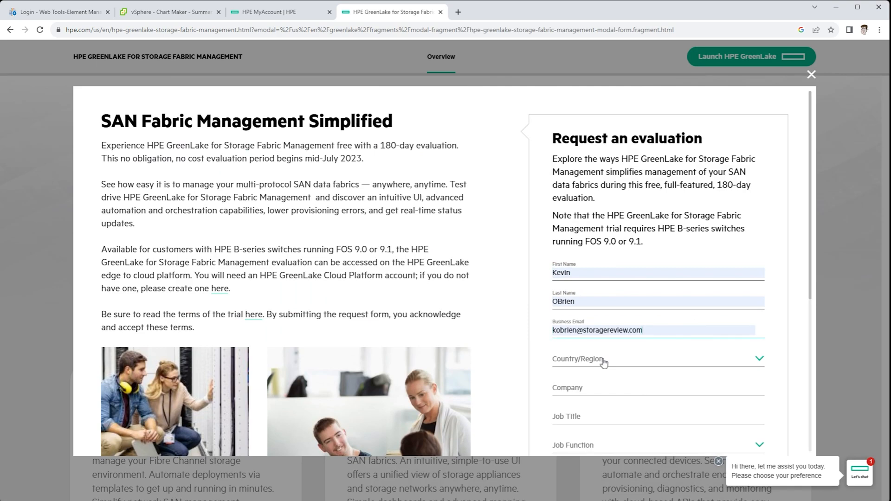
pyautogui.write('Storagereview')
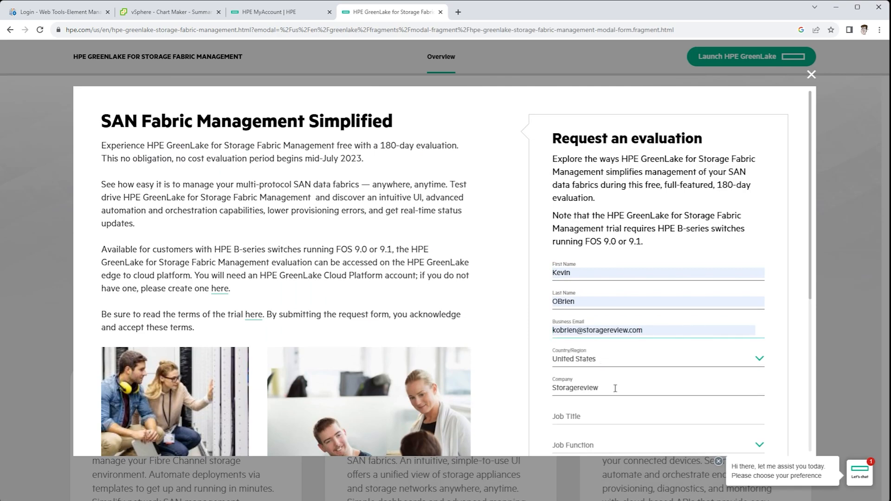
pyautogui.scroll(-3)
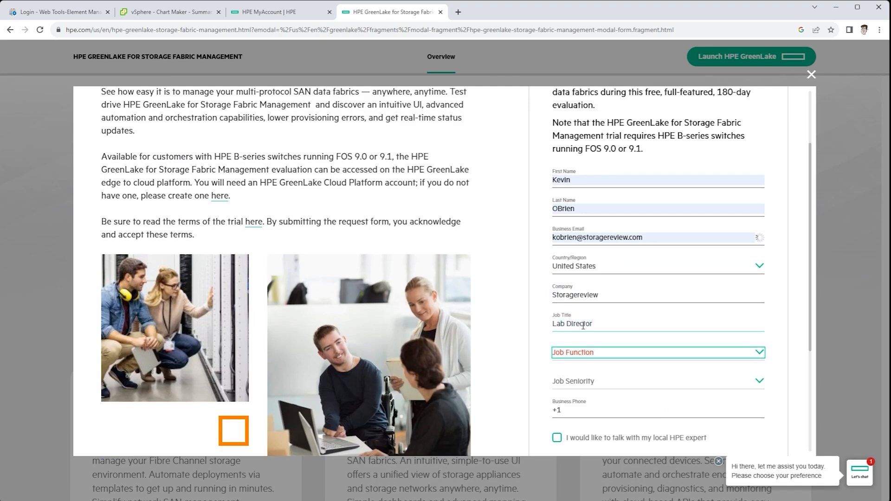
# Set job function IT - Data Center and job seniority Manager, then submit the request
pyautogui.click(656, 352)
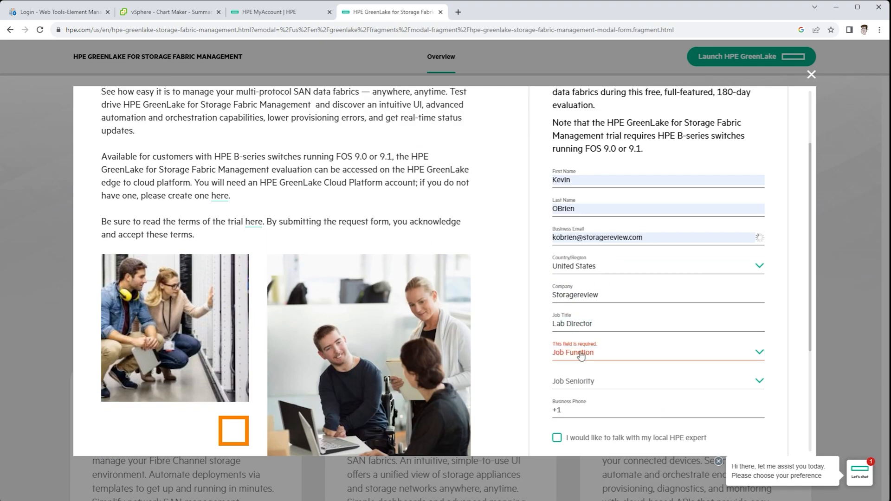
pyautogui.moveTo(682, 293)
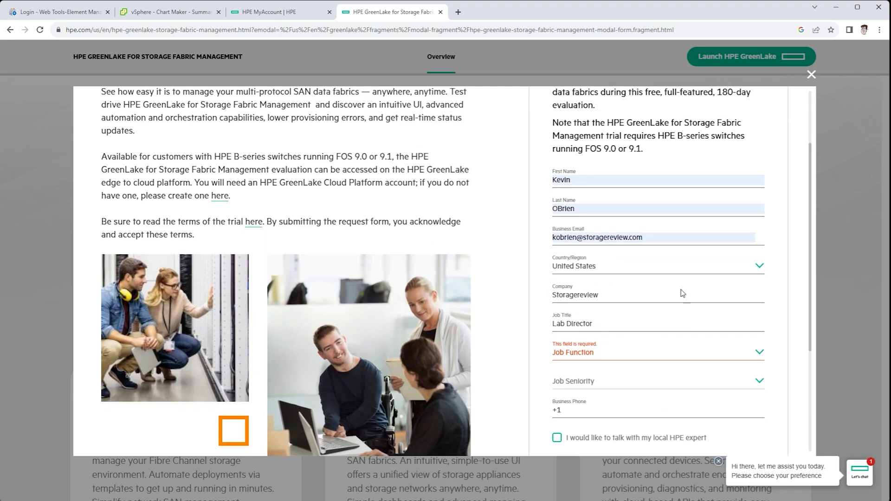
pyautogui.click(656, 352)
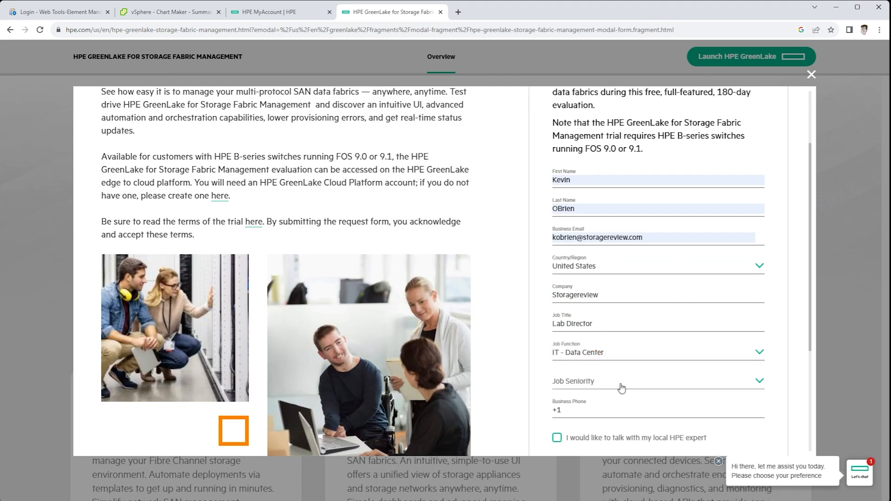
pyautogui.click(653, 381)
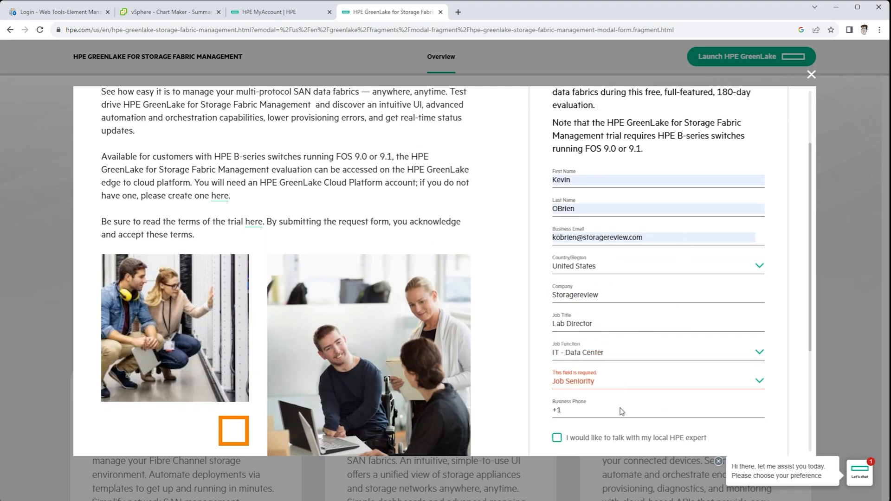
pyautogui.click(653, 381)
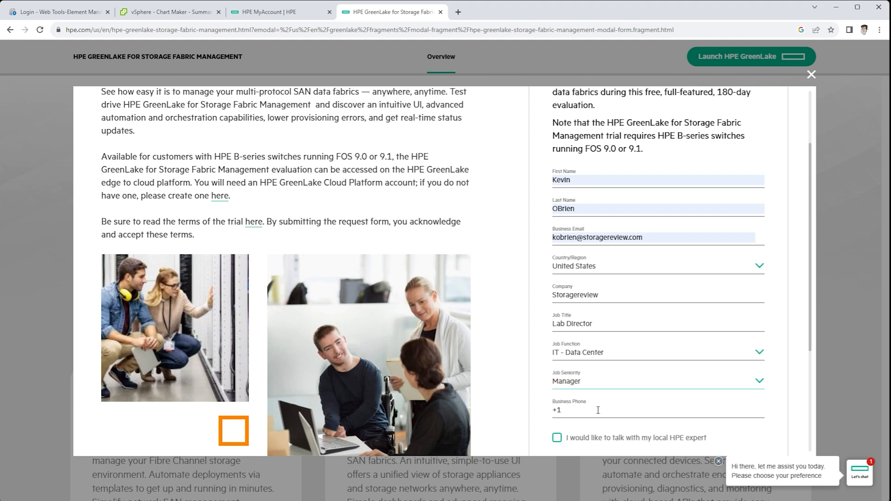
pyautogui.scroll(-3)
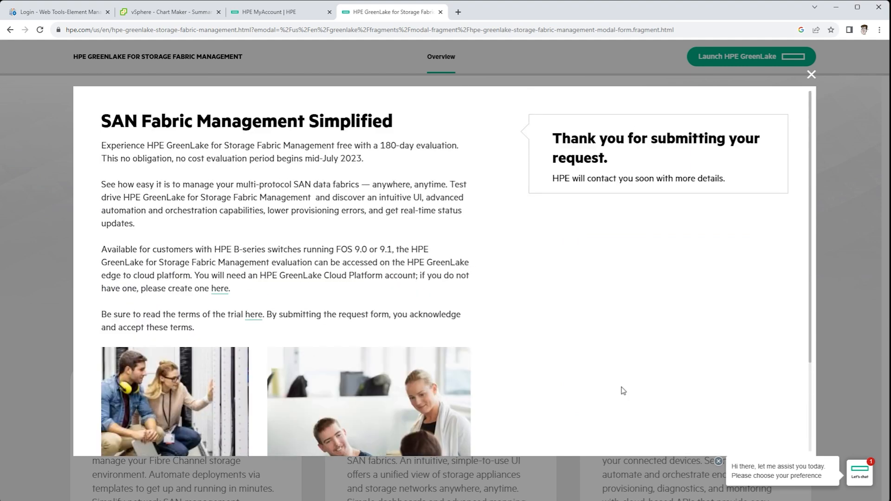
pyautogui.moveTo(632, 388)
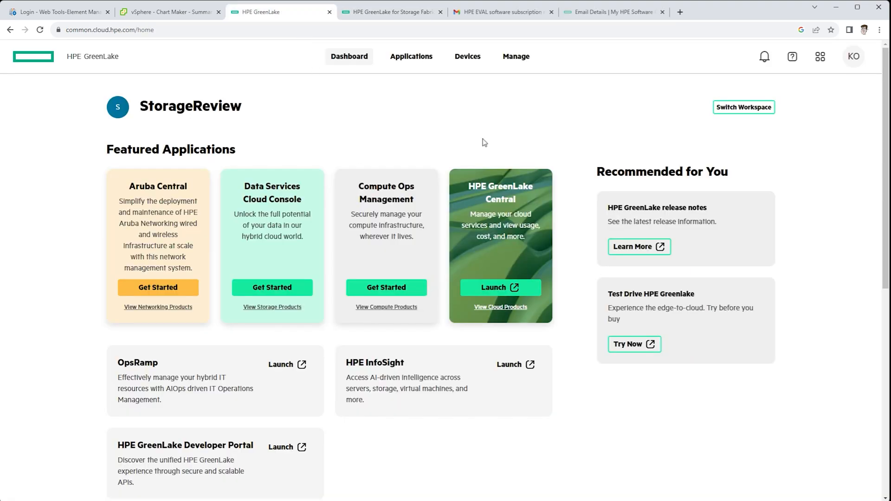
pyautogui.moveTo(482, 146)
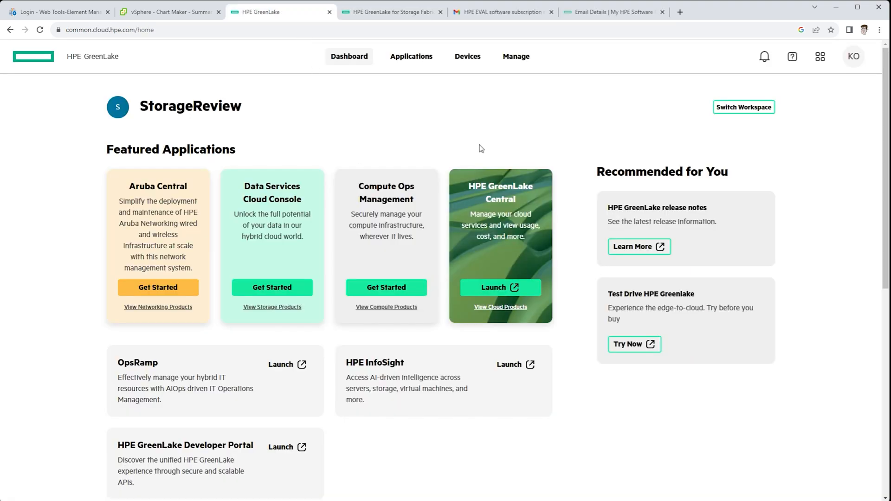
pyautogui.scroll(-3)
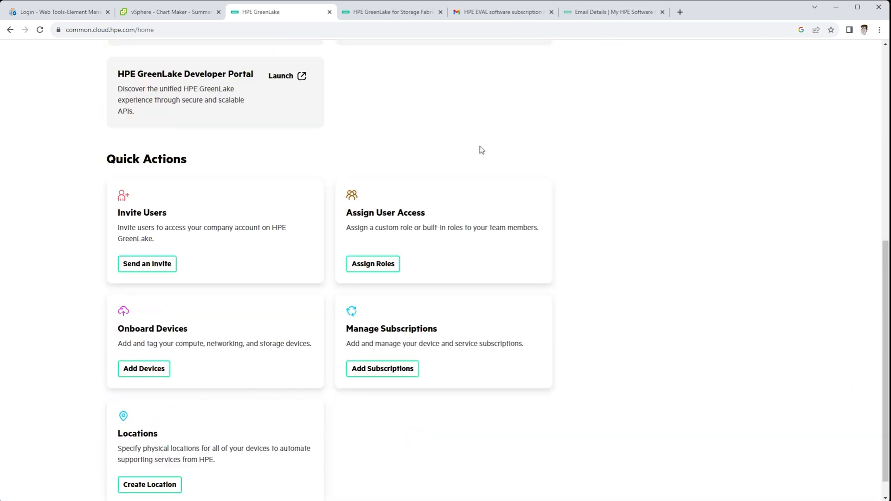
pyautogui.scroll(-3)
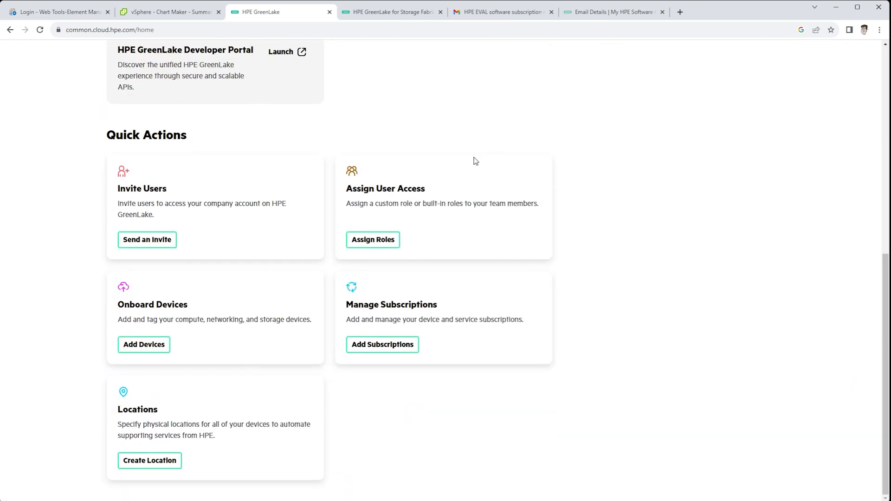
pyautogui.click(382, 345)
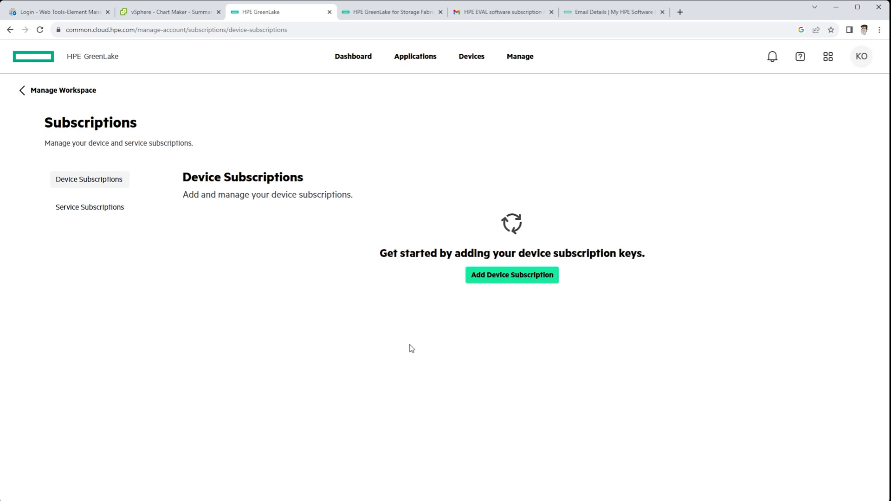
pyautogui.click(510, 275)
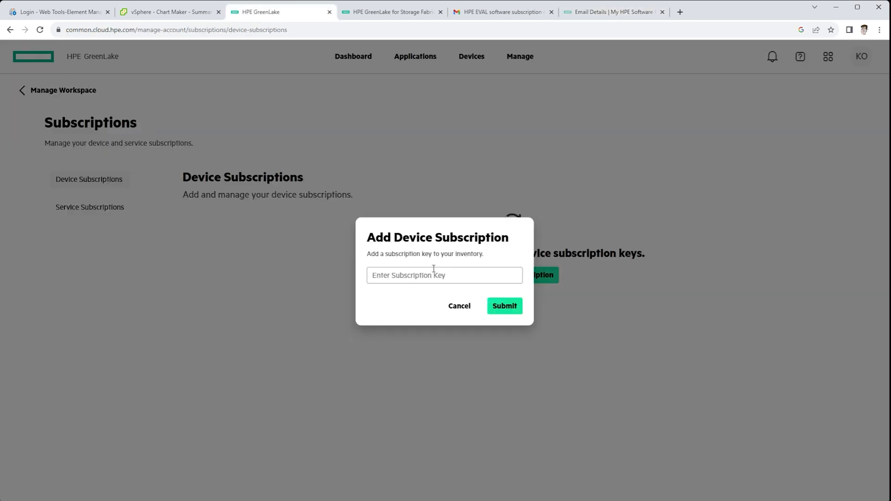
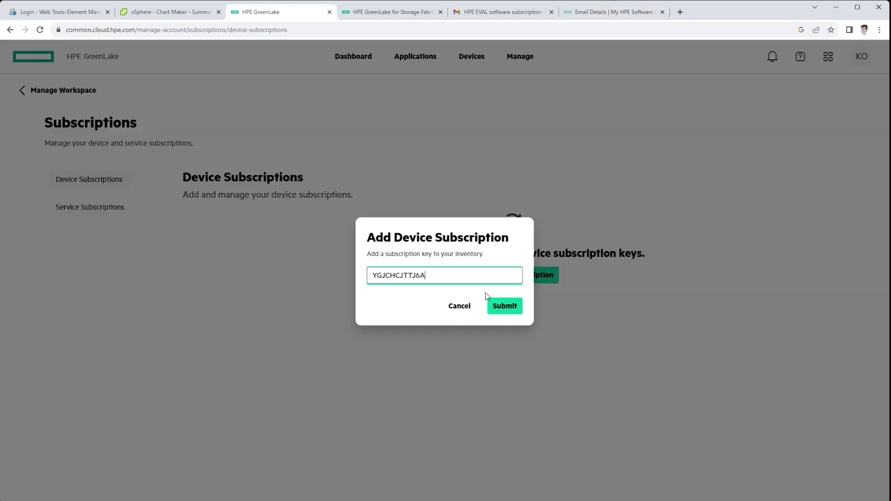
pyautogui.click(503, 305)
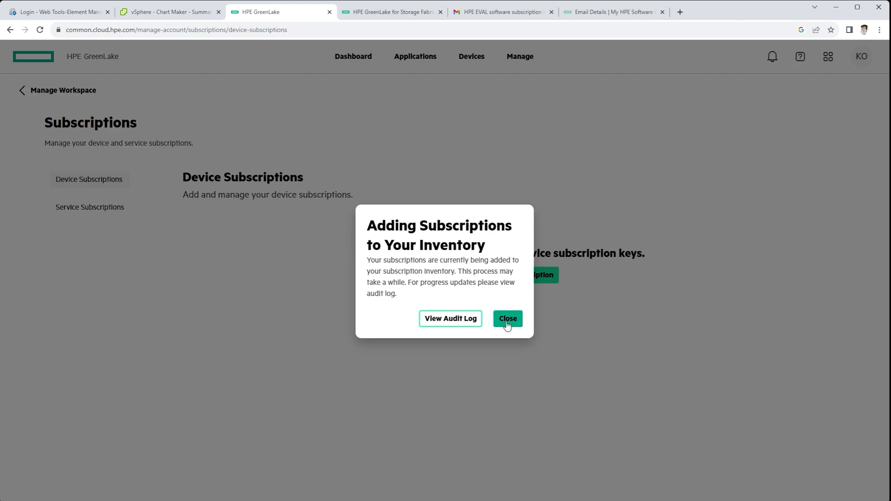
pyautogui.click(507, 319)
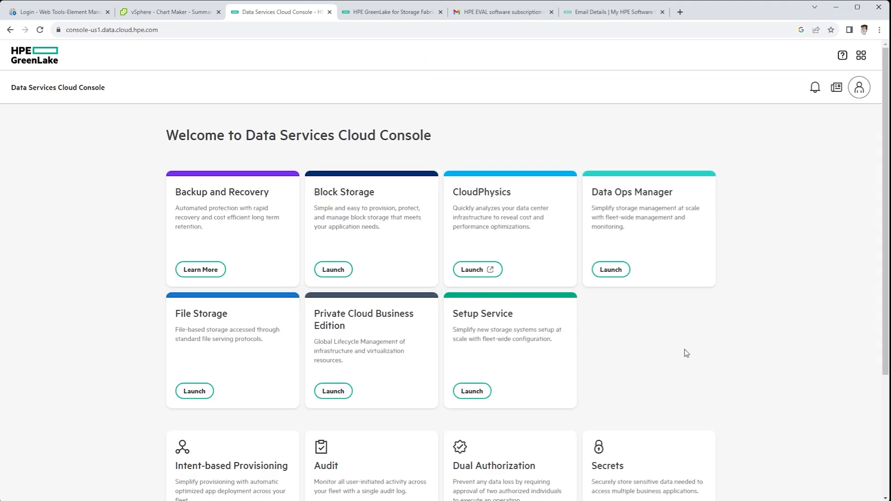
# Launch Storage Fabric Management from the console and view its Download Package details
pyautogui.scroll(-3)
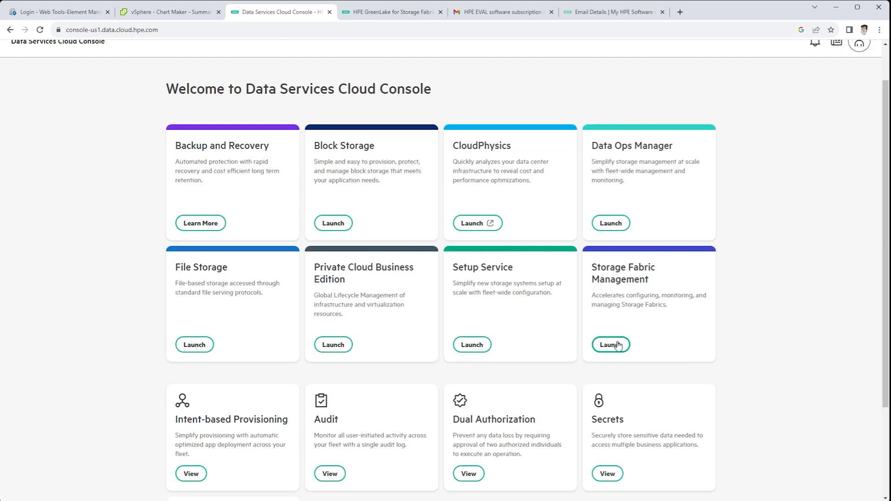
pyautogui.click(611, 344)
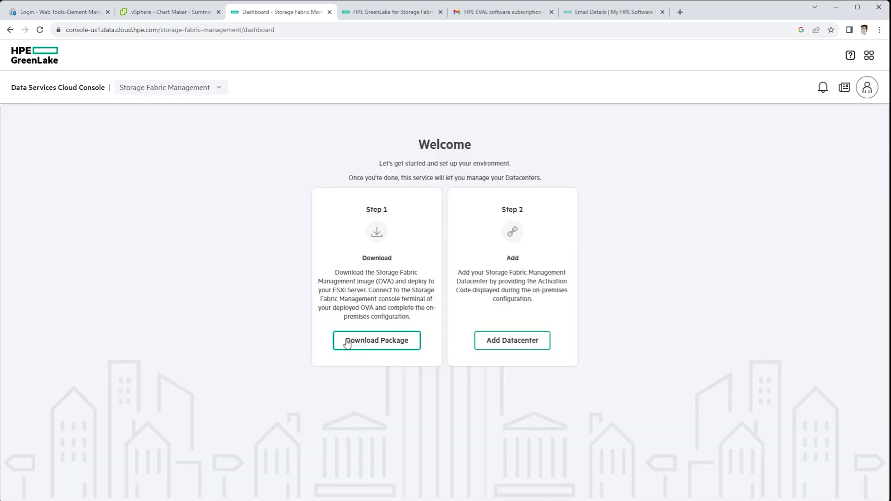
pyautogui.click(376, 340)
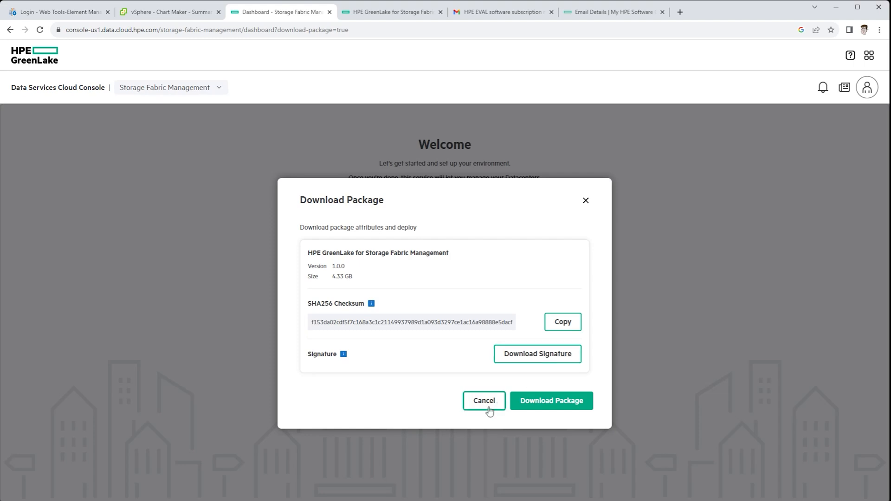
pyautogui.click(483, 401)
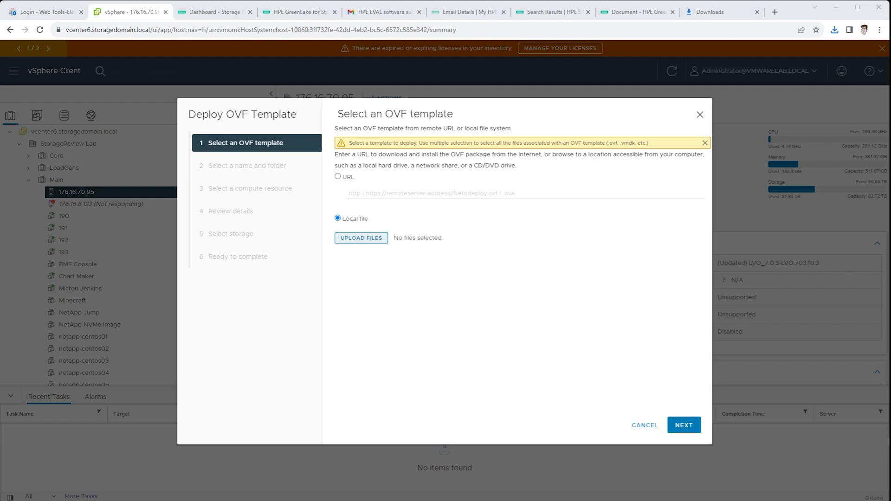
# Select the Storage Fabric Management OVA template and accept name, compute resource and details
pyautogui.click(361, 238)
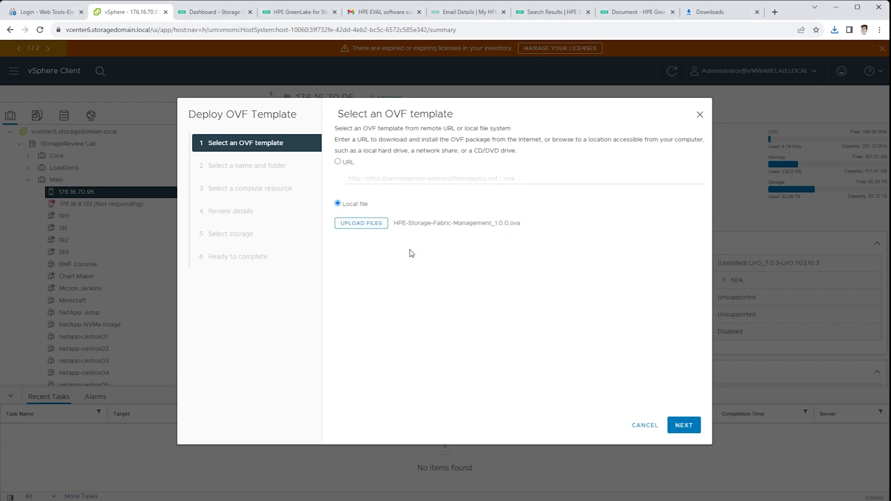
pyautogui.click(683, 425)
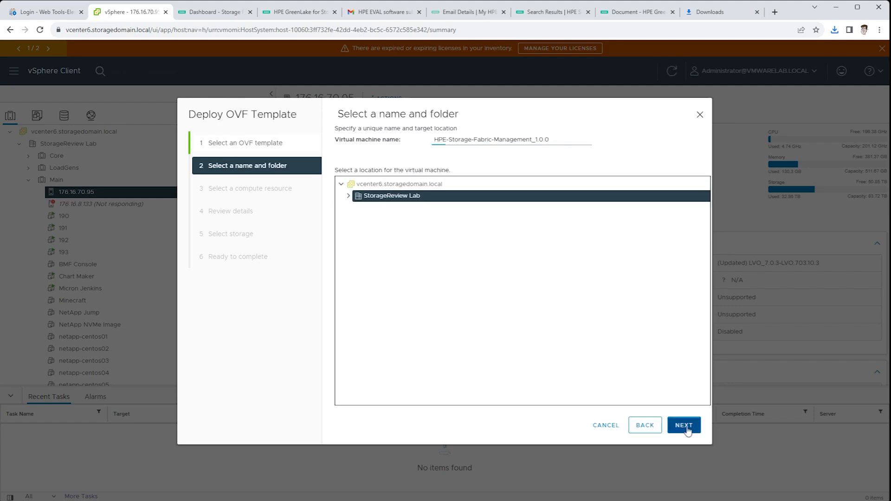
pyautogui.click(683, 425)
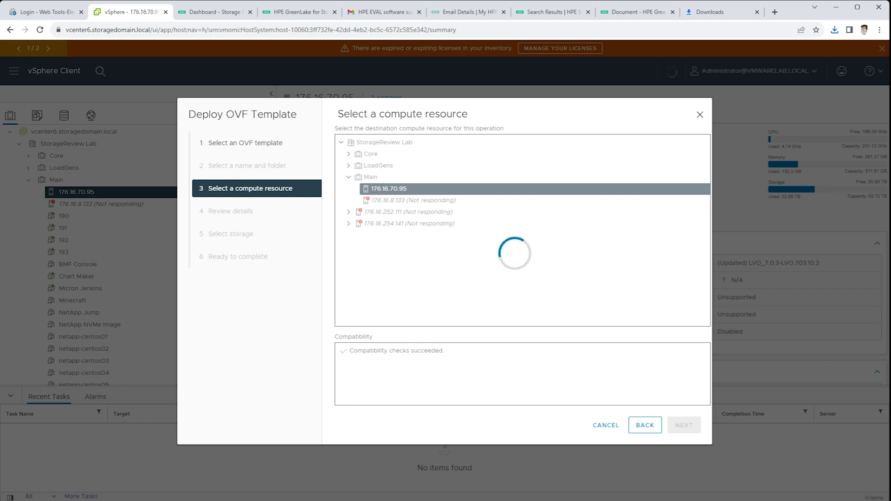
pyautogui.click(682, 425)
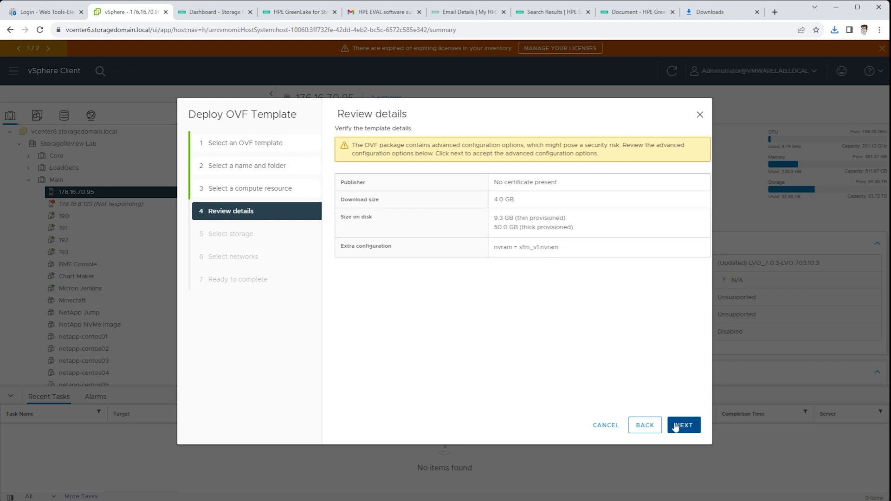
pyautogui.click(683, 425)
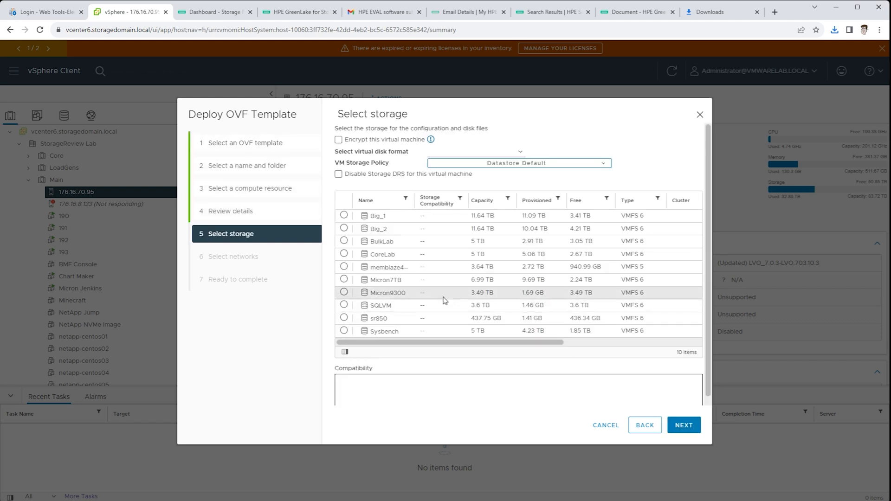
pyautogui.moveTo(480, 305)
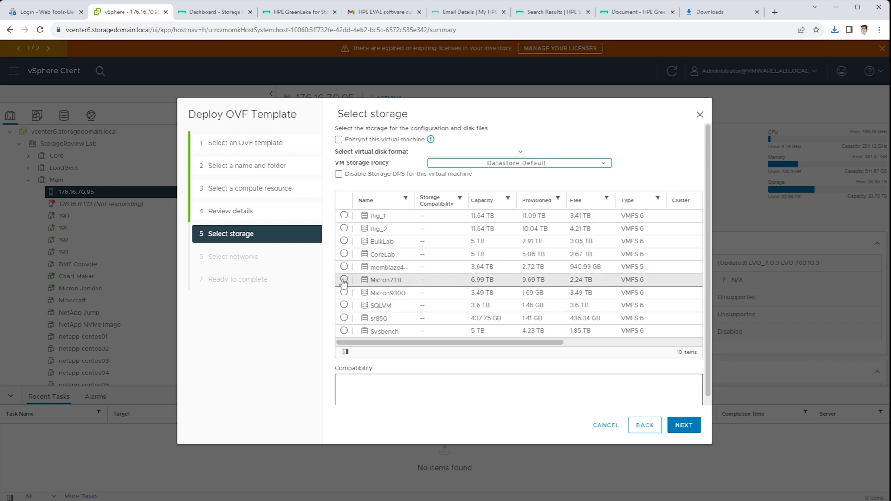
# Choose Micron7TB storage, keep the lab network mapping and finish deploying the template
pyautogui.click(344, 279)
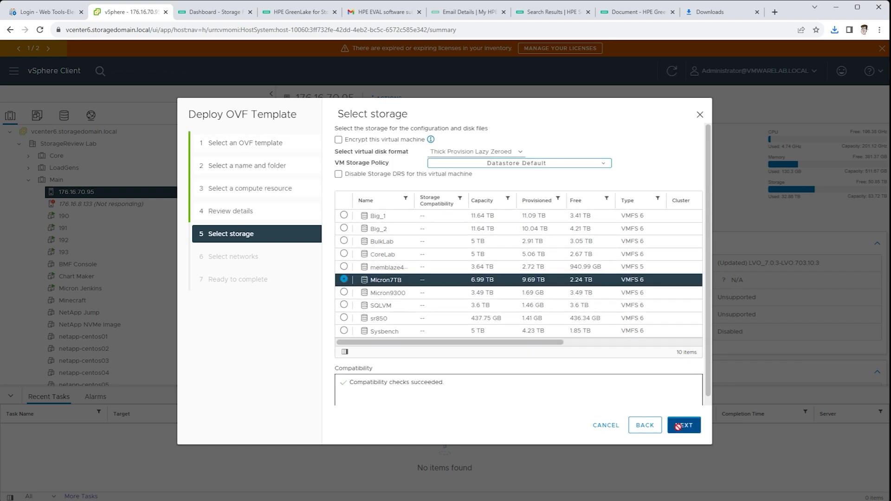
pyautogui.click(682, 425)
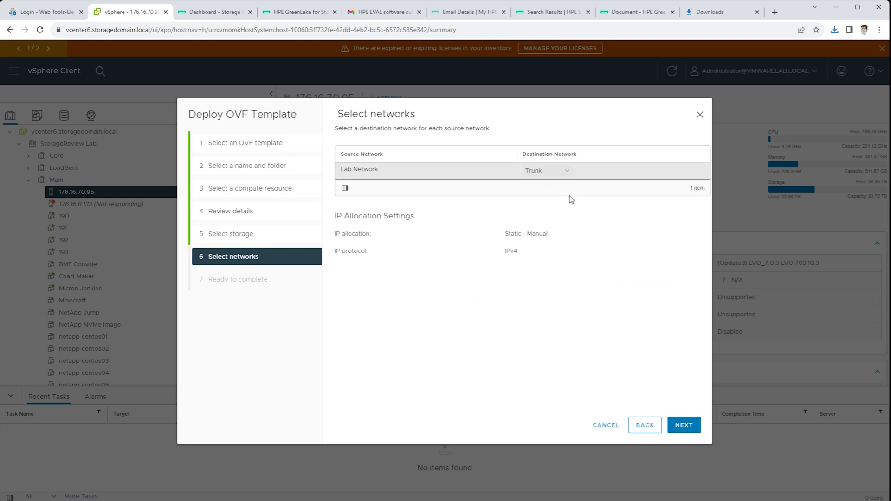
pyautogui.moveTo(560, 218)
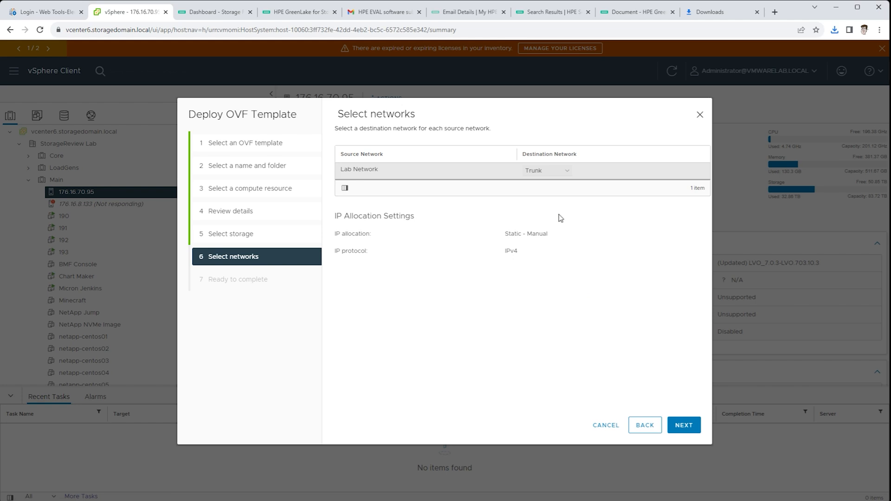
pyautogui.click(682, 425)
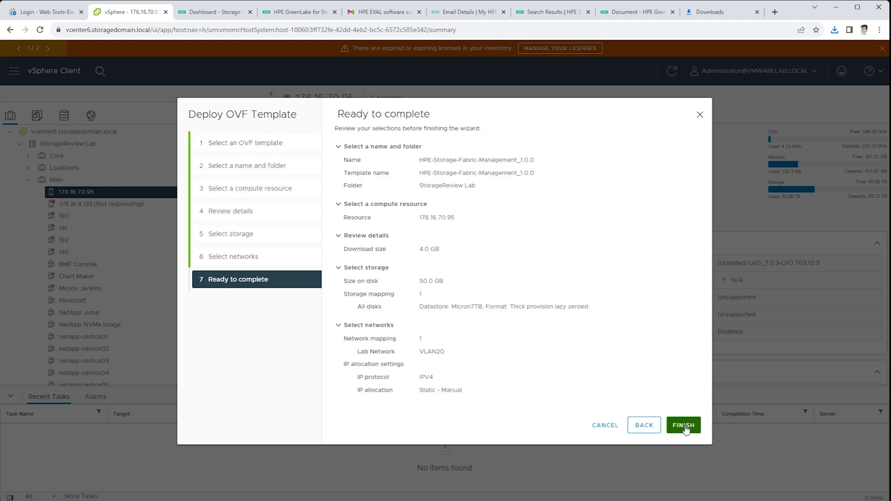
pyautogui.click(683, 425)
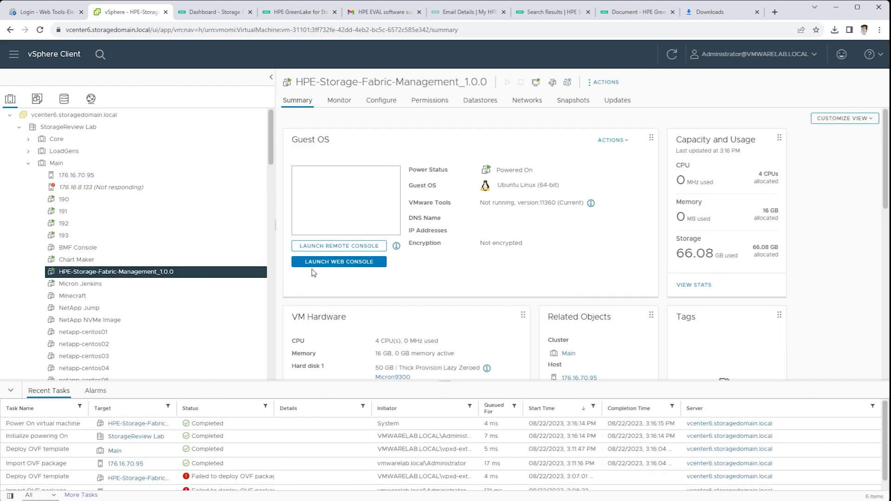
# Launch the web console of the HPE-Storage-Fabric-Management_1.0.0 virtual machine
pyautogui.click(338, 262)
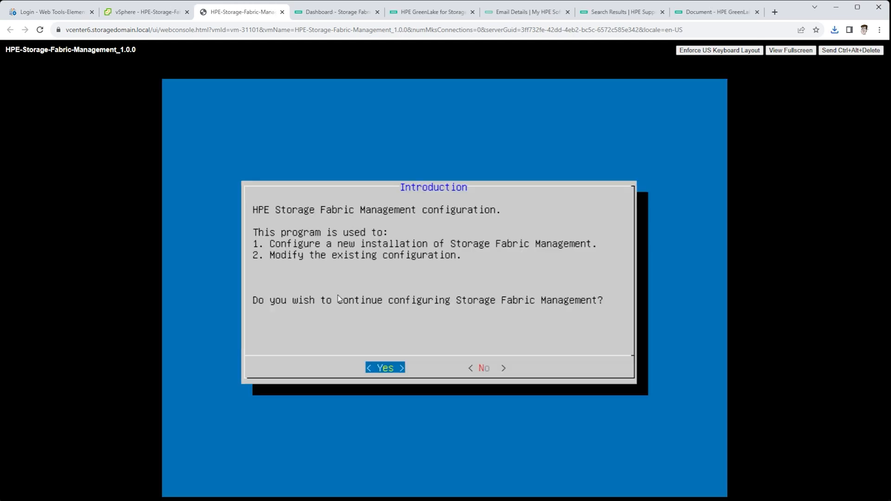
# Enter static IP 176.16.0.38, gateway 176.16.0.1 and DNS 176.16.0.2 for the appliance
pyautogui.click(384, 368)
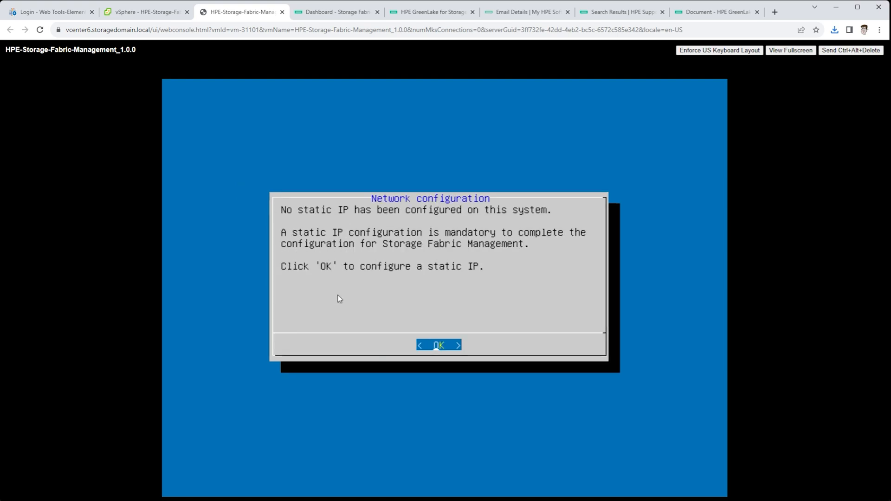
pyautogui.click(438, 346)
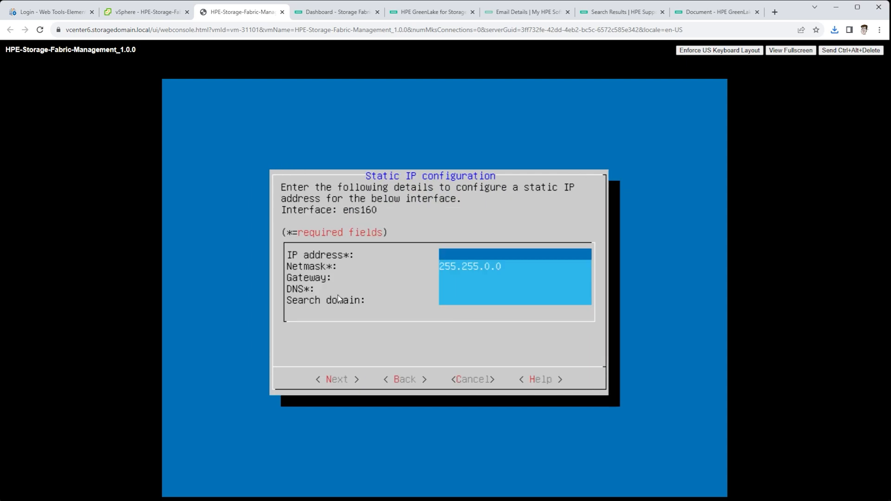
pyautogui.write('176.16.0')
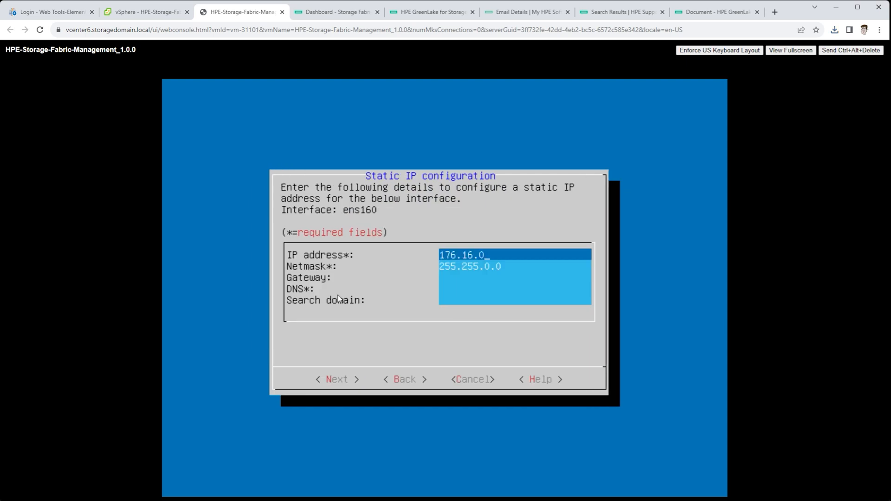
pyautogui.write('38')
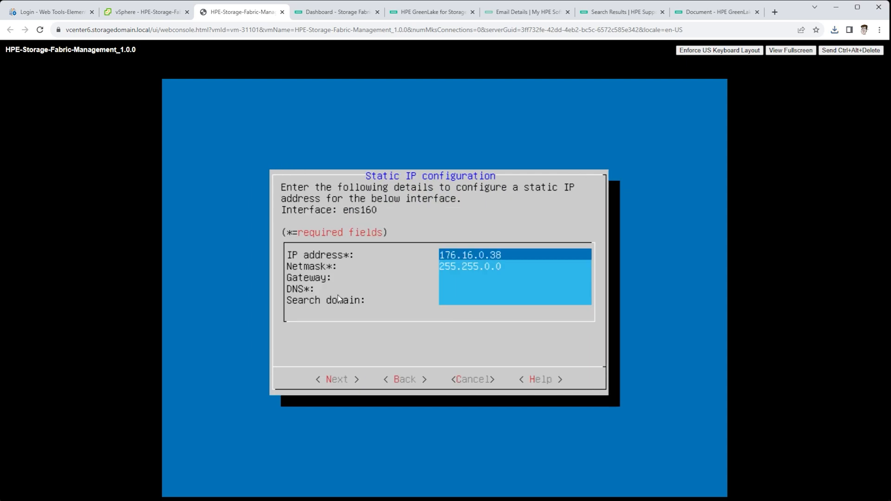
pyautogui.write('176.16.0.')
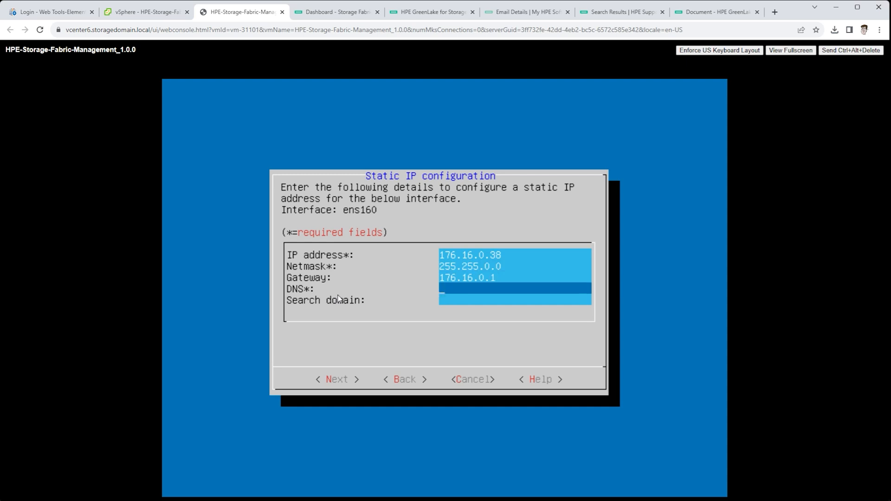
pyautogui.write('176.16.0.2')
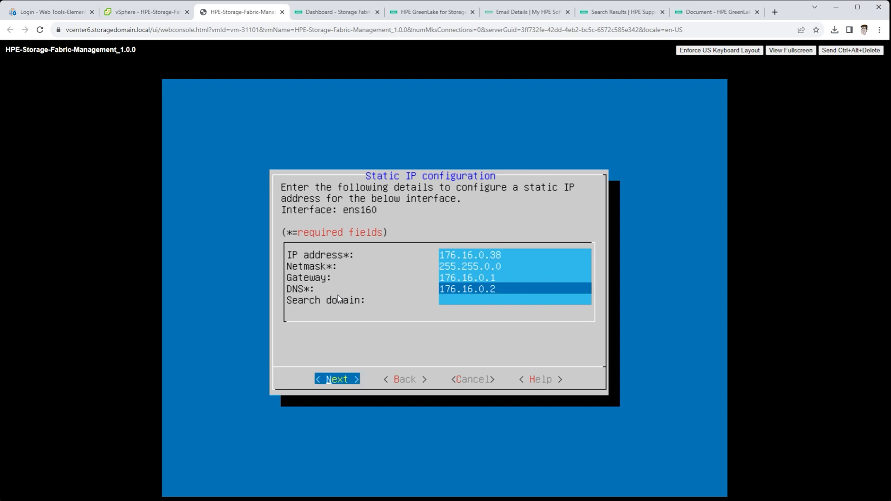
pyautogui.click(336, 379)
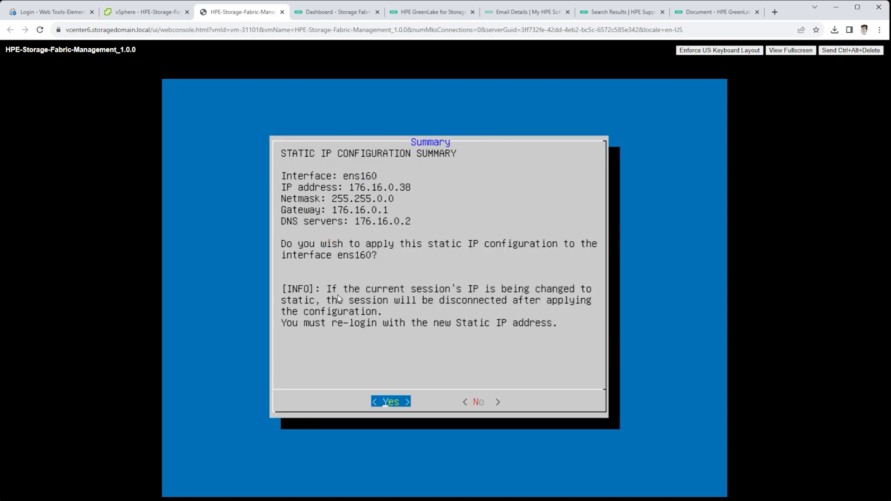
# Apply the static IP configuration and wait for the RDA activation code
pyautogui.click(390, 402)
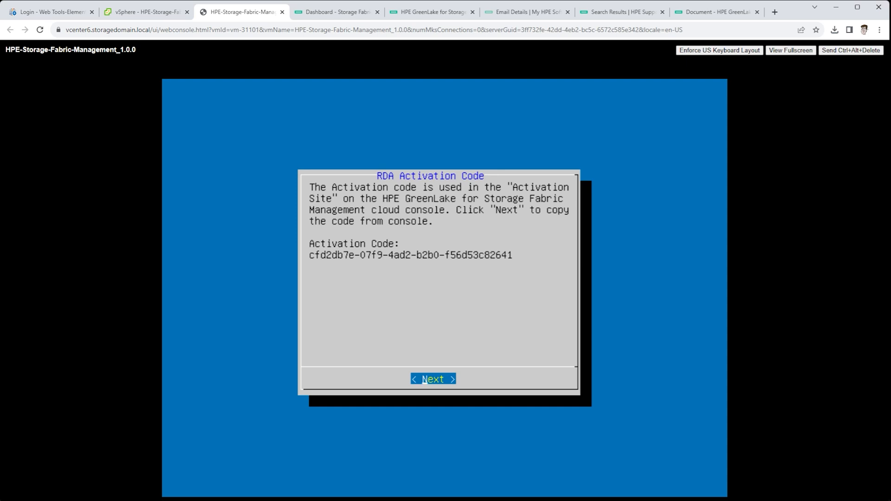
# Add a datacenter named StorageReview Lab using the pasted activation code
pyautogui.click(336, 11)
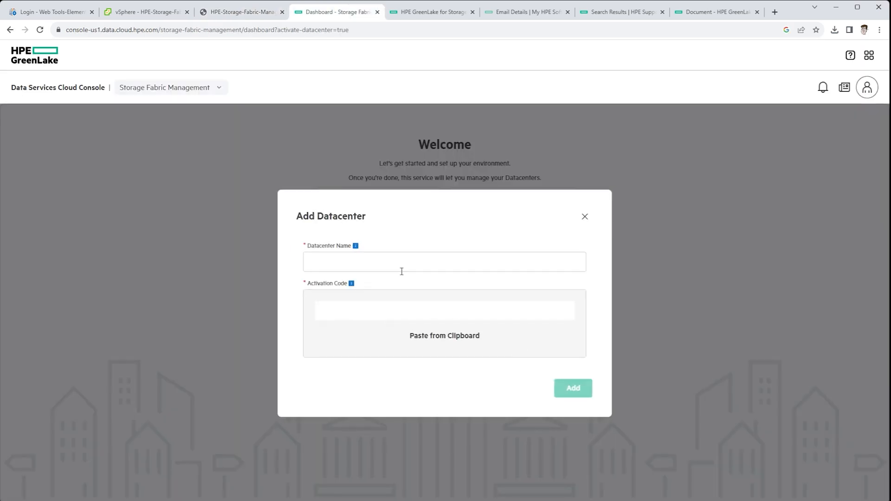
pyautogui.write('Storage')
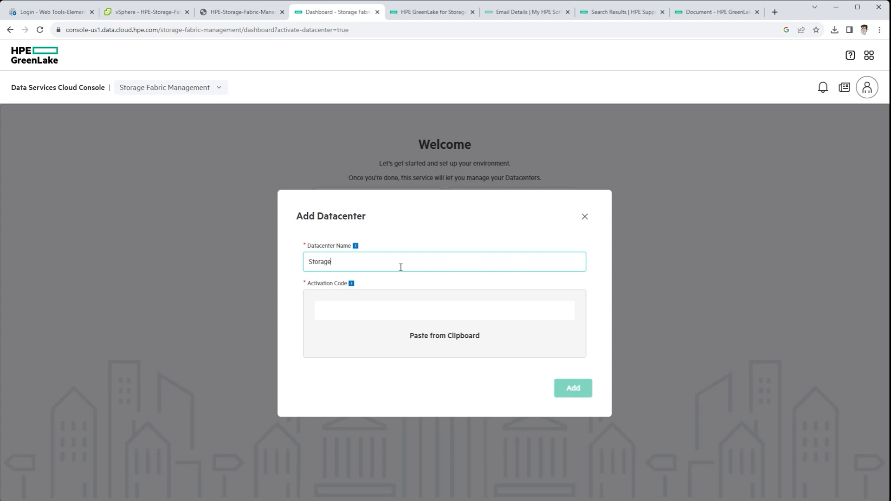
pyautogui.write('Review Lab')
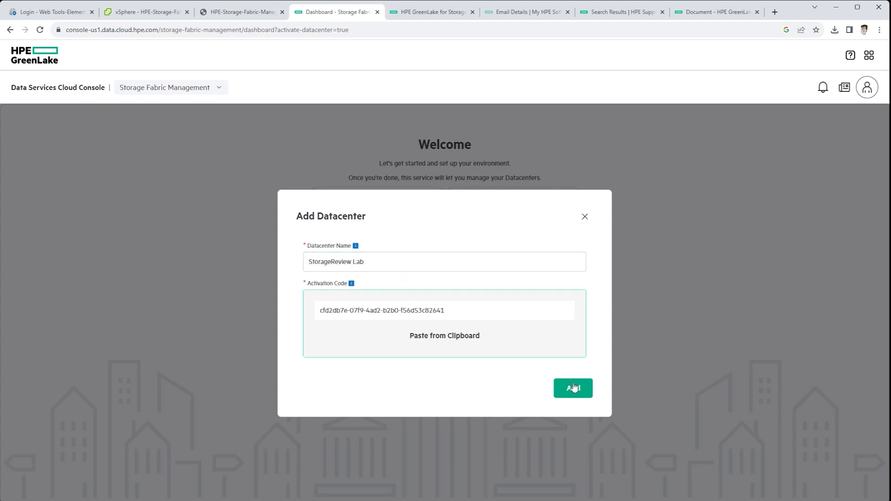
pyautogui.click(572, 388)
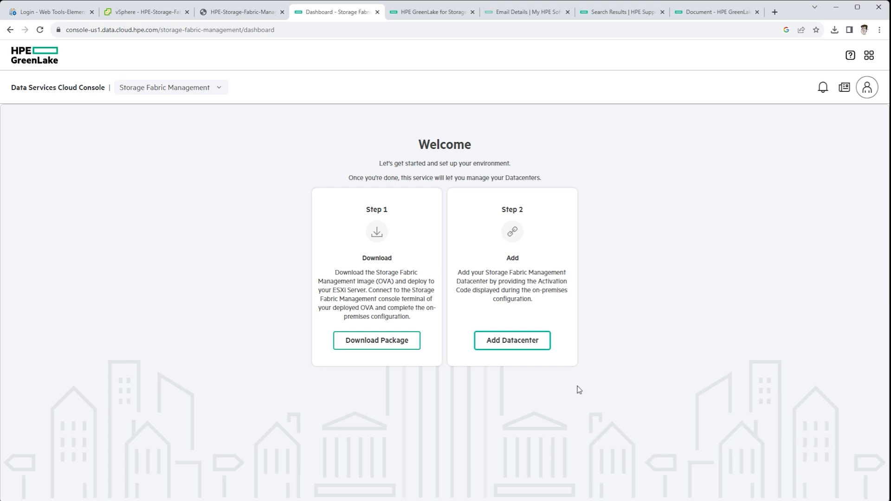
pyautogui.moveTo(584, 380)
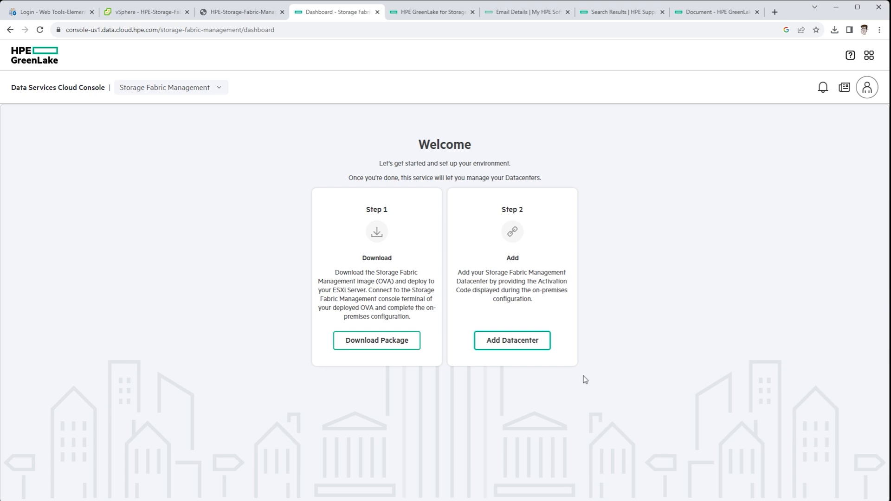
pyautogui.moveTo(635, 216)
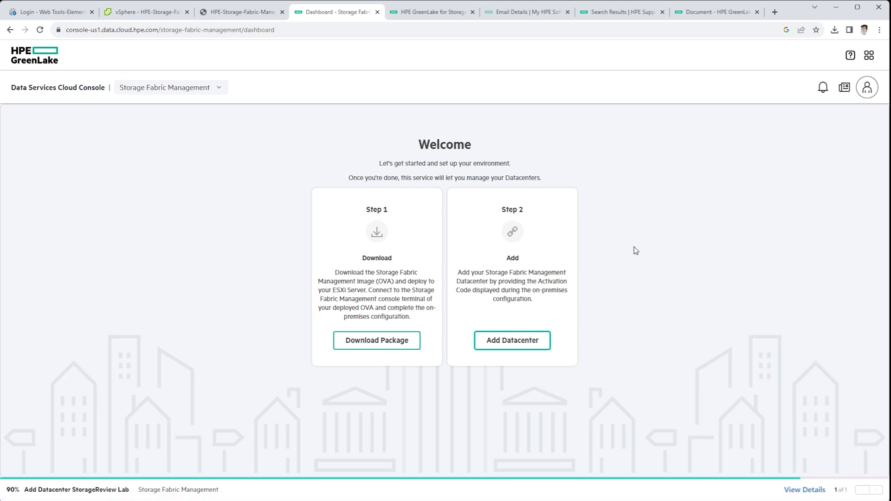
pyautogui.moveTo(476, 428)
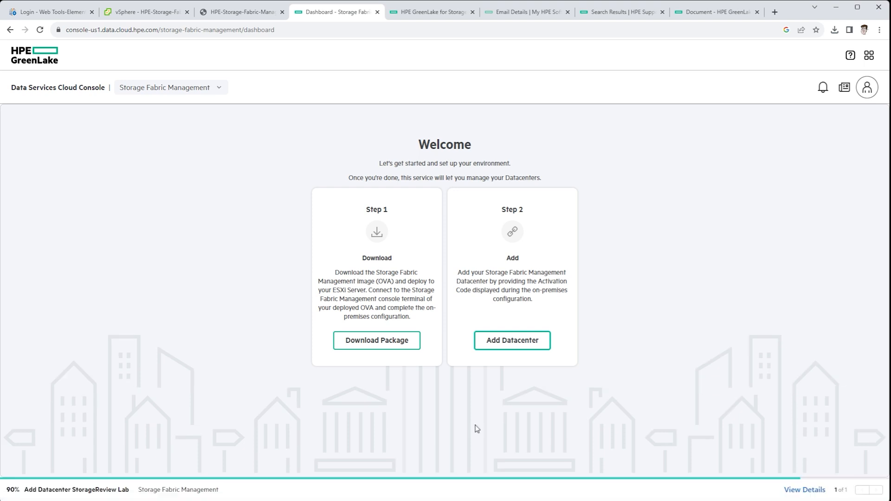
pyautogui.moveTo(517, 473)
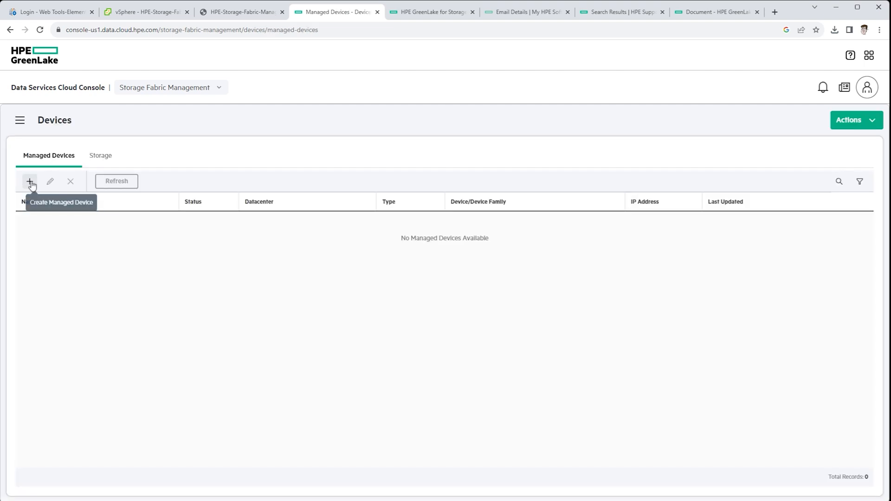
# Start a managed device in StorageReview Lab named Switch A at 176.16.0.93 with login credentials
pyautogui.click(29, 181)
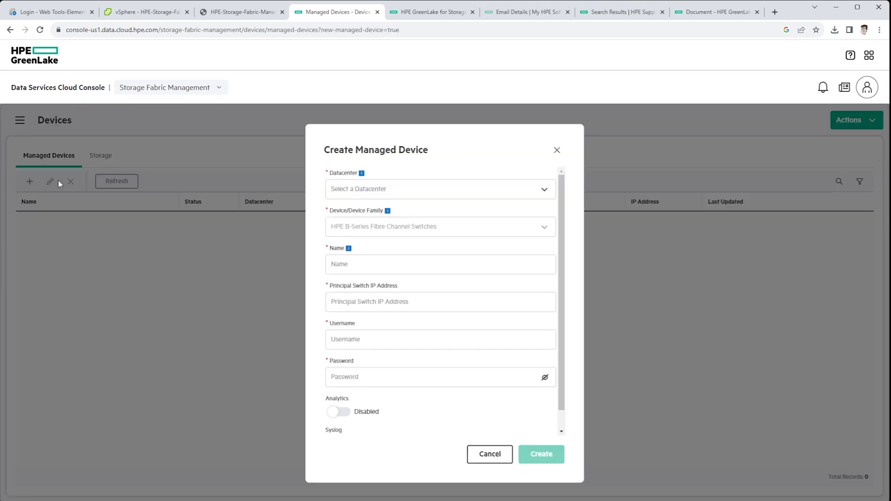
pyautogui.click(439, 188)
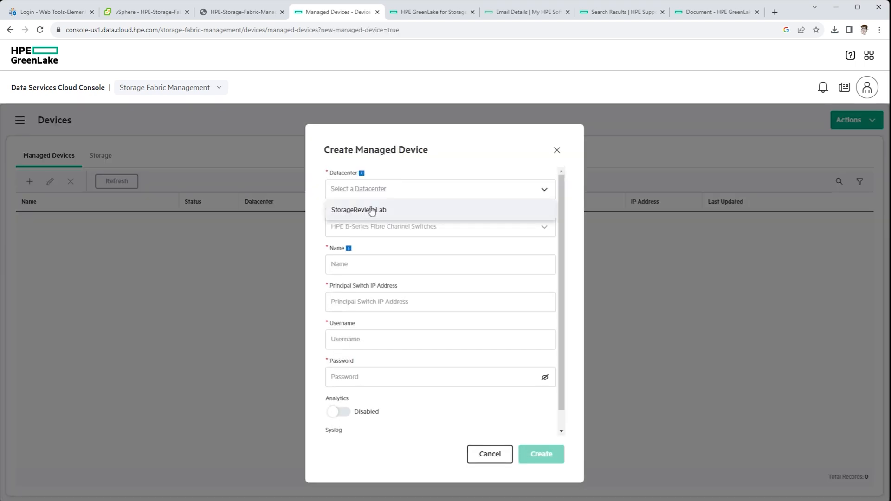
pyautogui.click(358, 210)
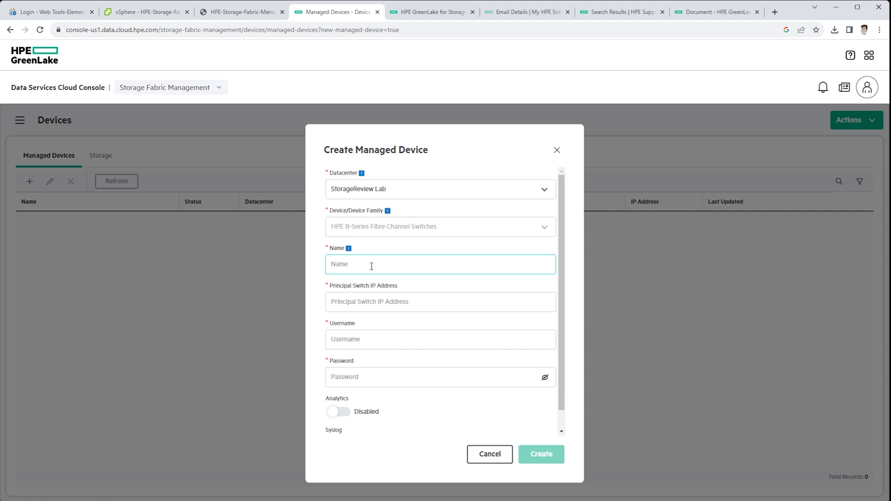
pyautogui.write('Switch A')
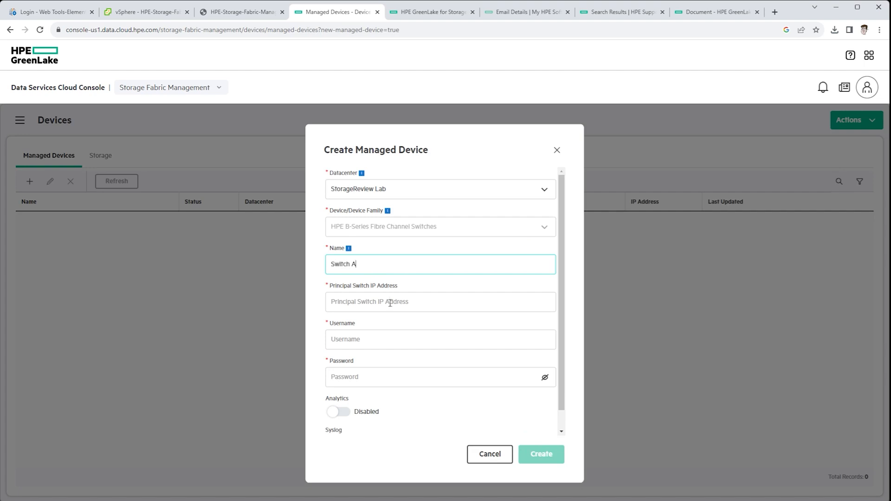
pyautogui.write('176.16.0.')
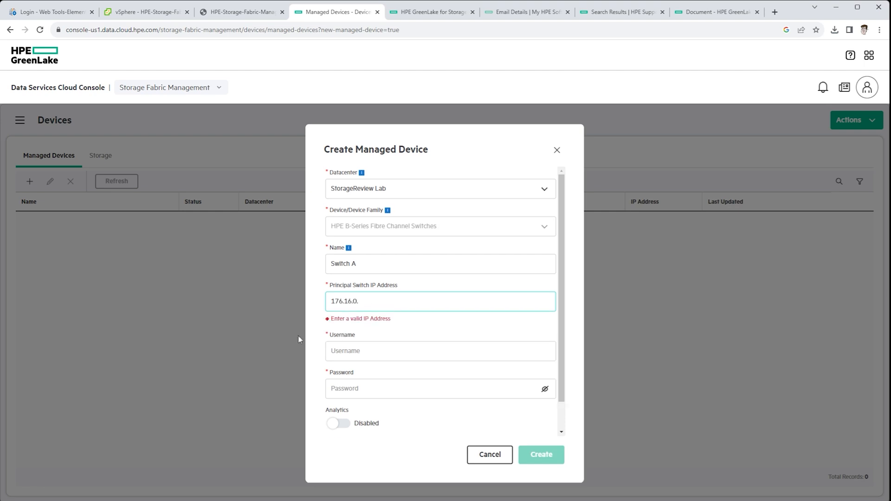
pyautogui.click(49, 11)
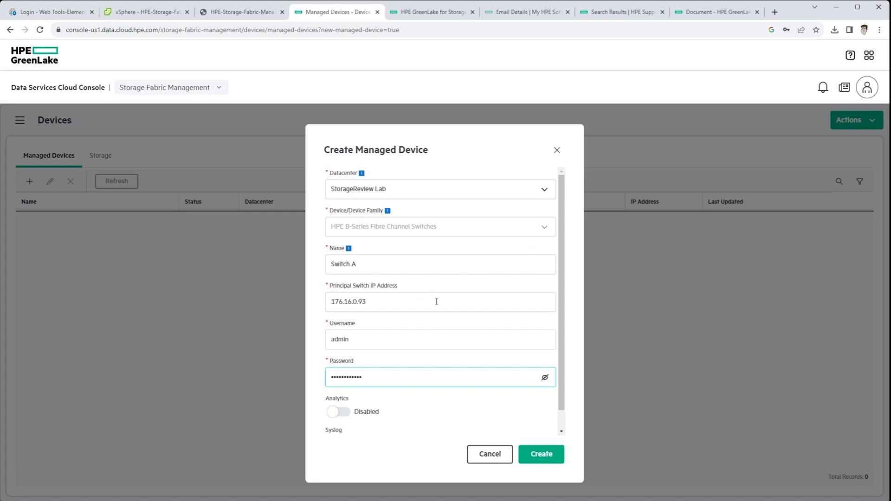
# Enable Analytics and Syslog for the switch and create the managed device
pyautogui.scroll(-3)
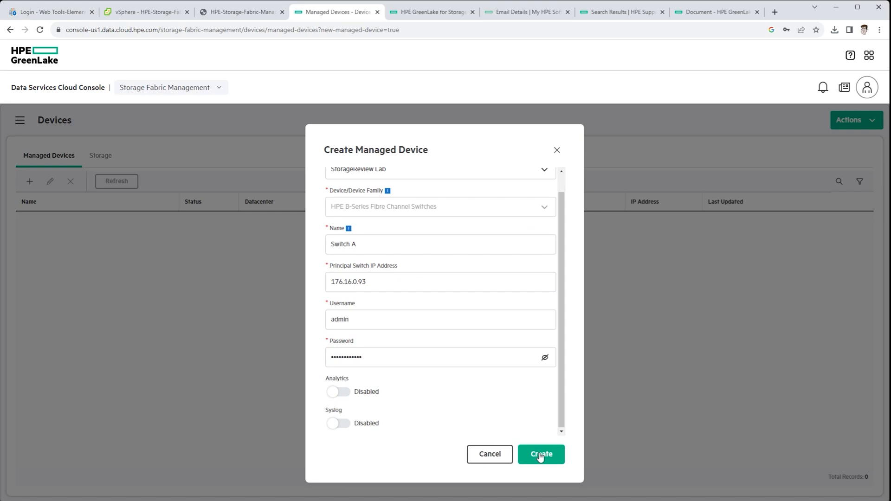
pyautogui.click(338, 392)
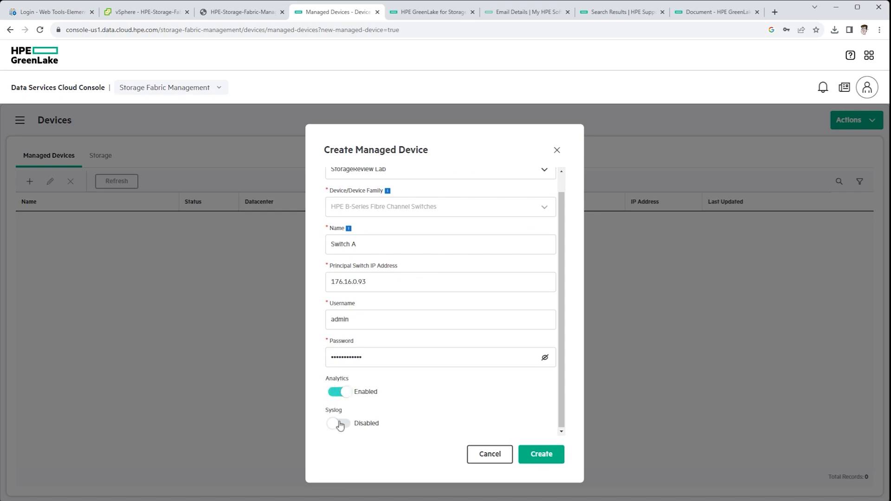
pyautogui.click(338, 424)
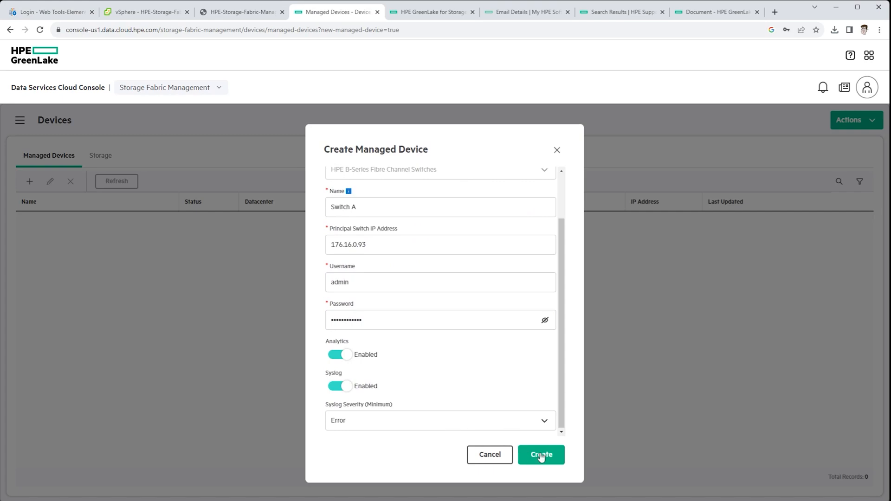
pyautogui.click(540, 455)
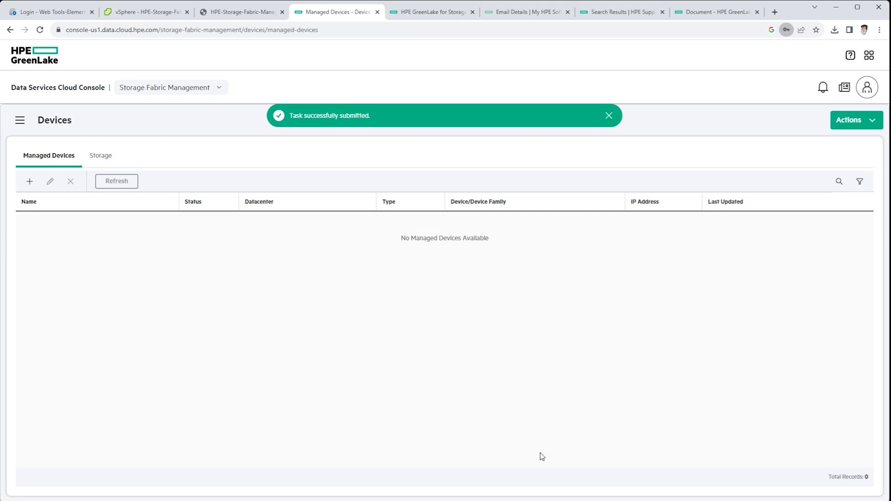
pyautogui.moveTo(808, 185)
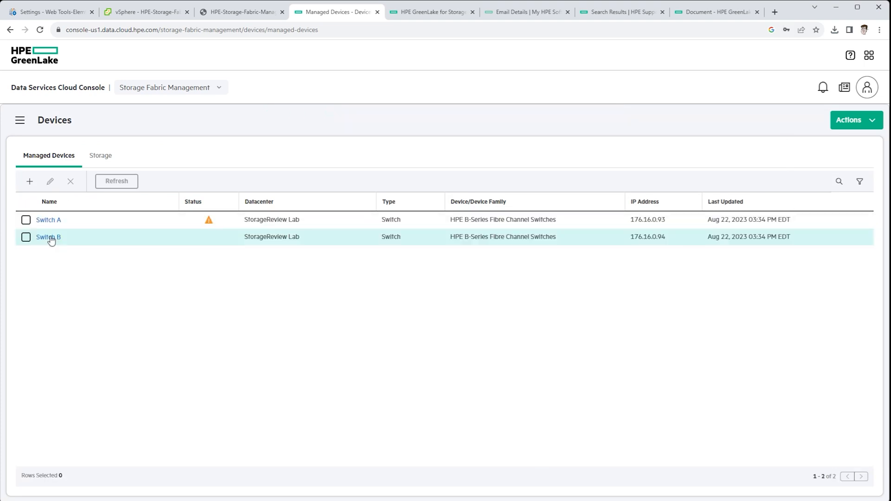
# Open Switch B's switch list and the details of the Brocade G620 at 176.16.0.94
pyautogui.click(47, 237)
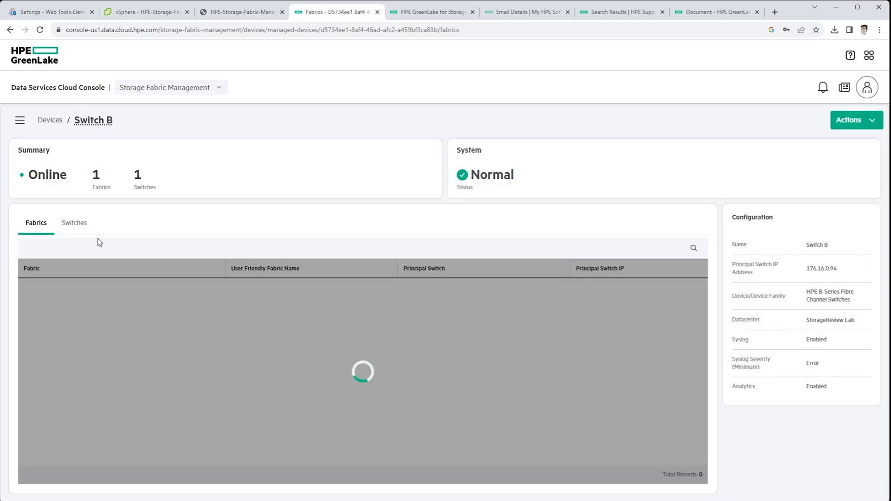
pyautogui.click(74, 222)
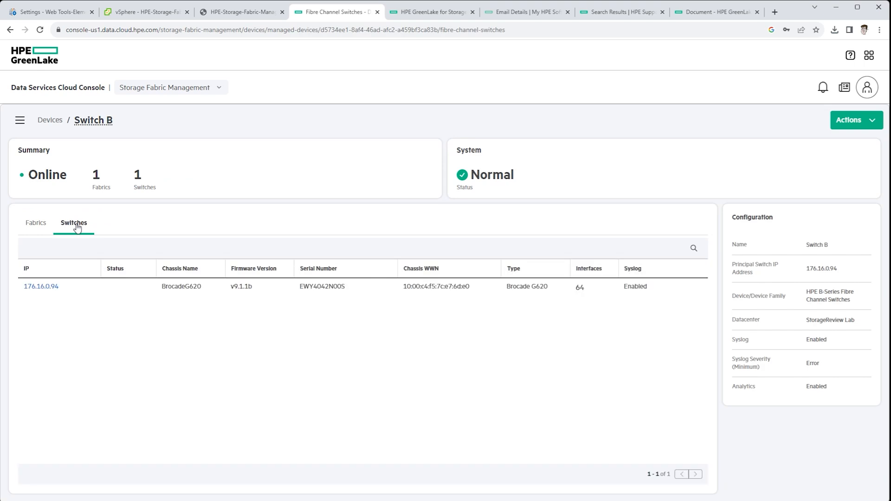
pyautogui.moveTo(366, 329)
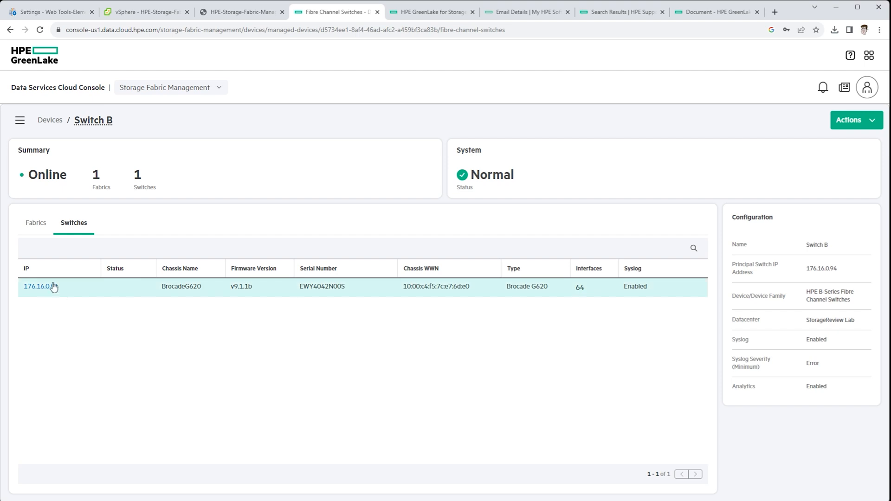
pyautogui.click(37, 286)
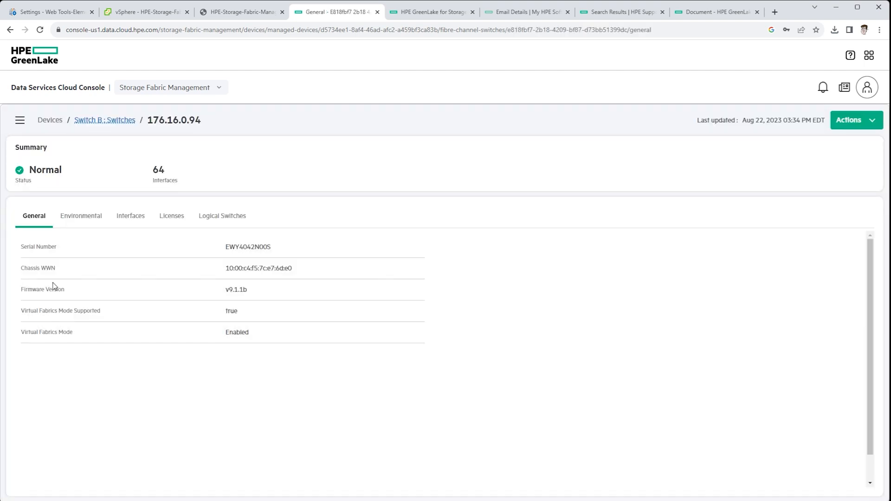
# Review the switch's environmental data and scroll through its 64 interfaces
pyautogui.click(81, 216)
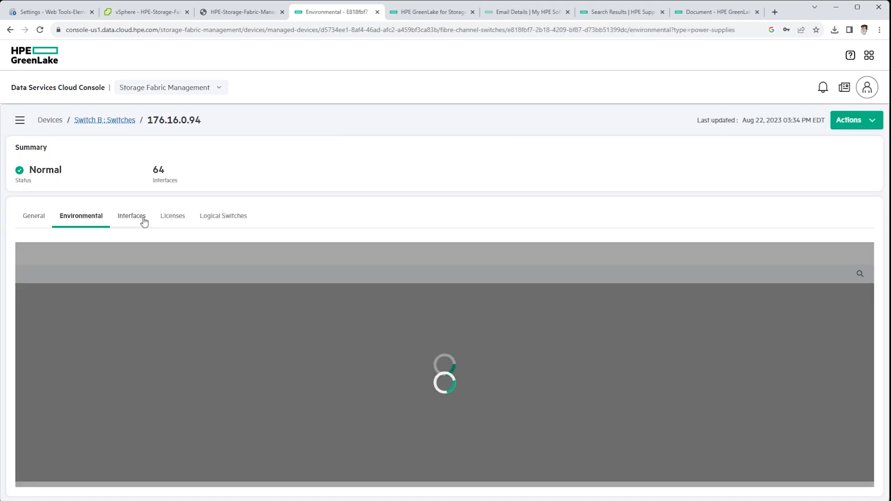
pyautogui.click(130, 215)
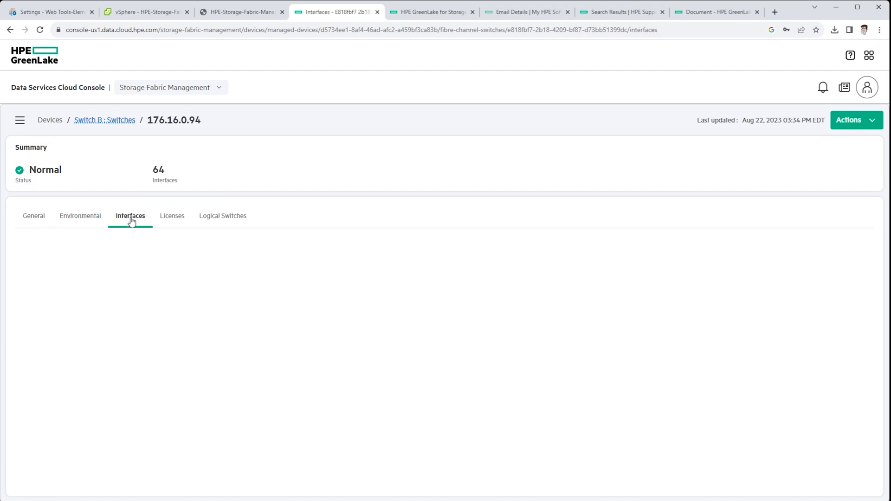
pyautogui.click(130, 216)
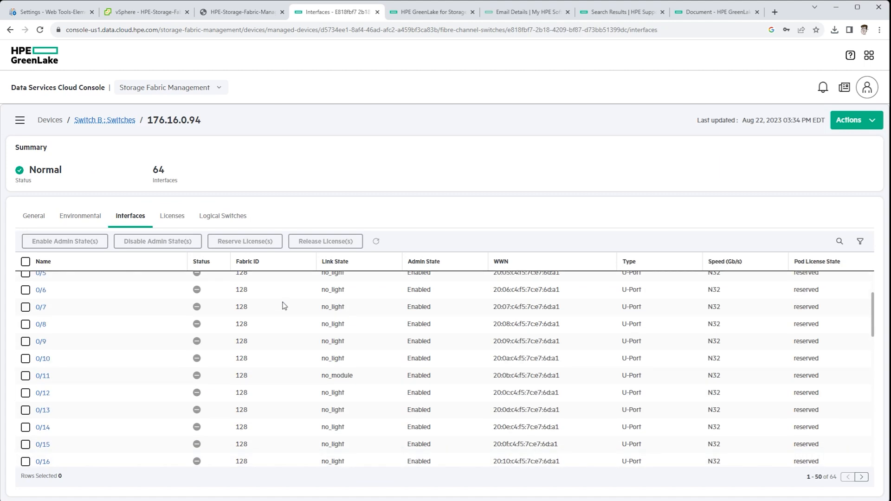
pyautogui.scroll(-3)
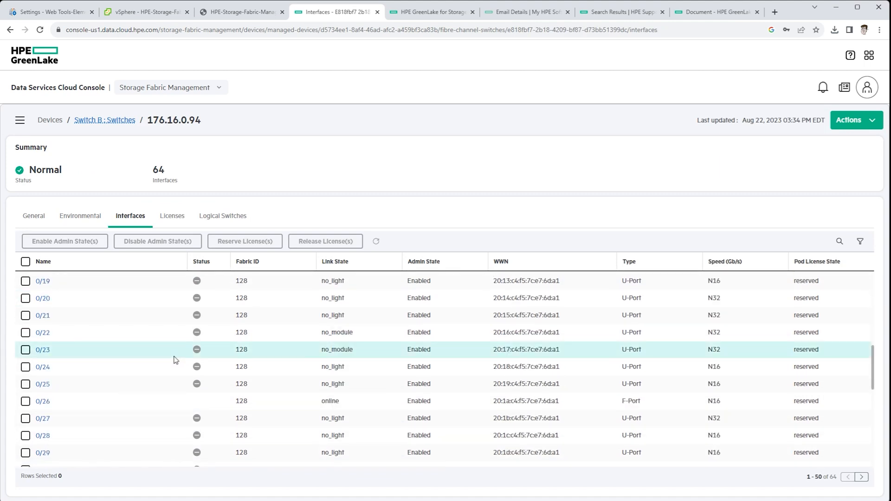
pyautogui.scroll(-3)
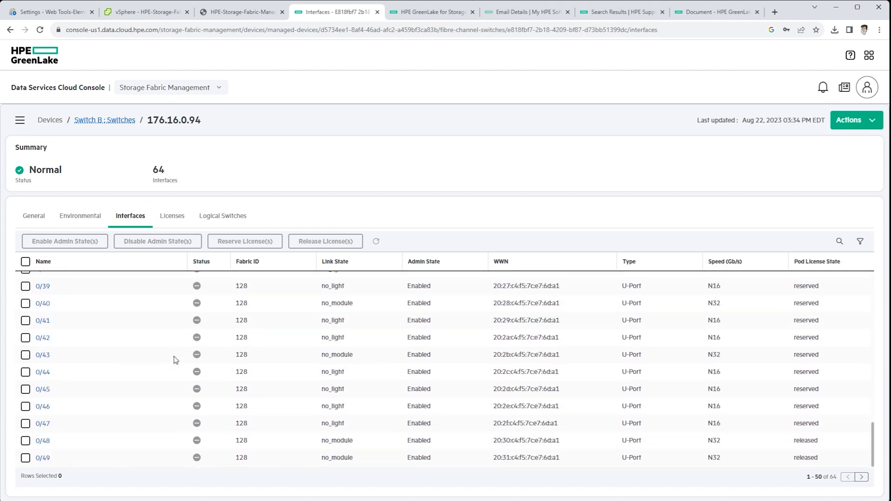
# View the SWG620 logical switch details and close them
pyautogui.click(223, 215)
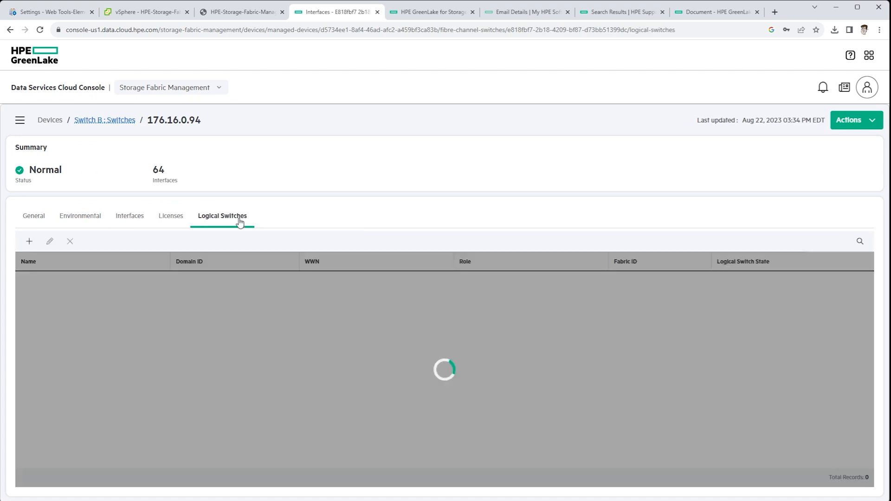
pyautogui.click(222, 215)
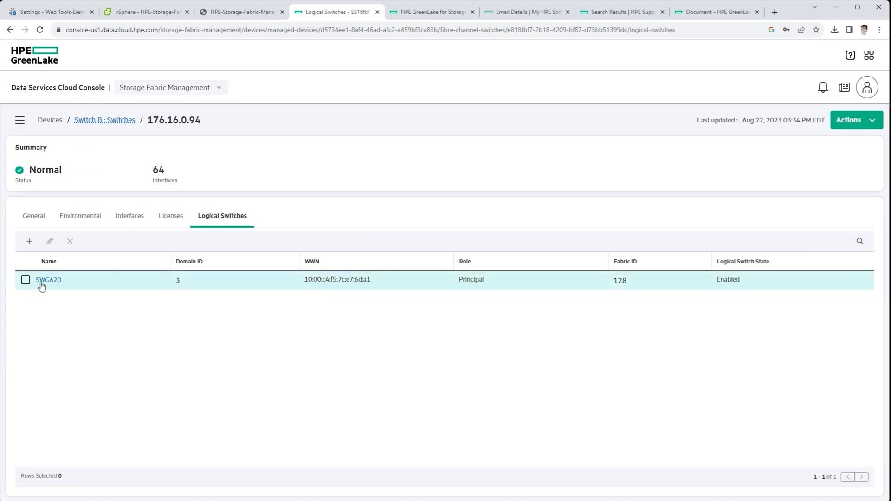
pyautogui.click(48, 280)
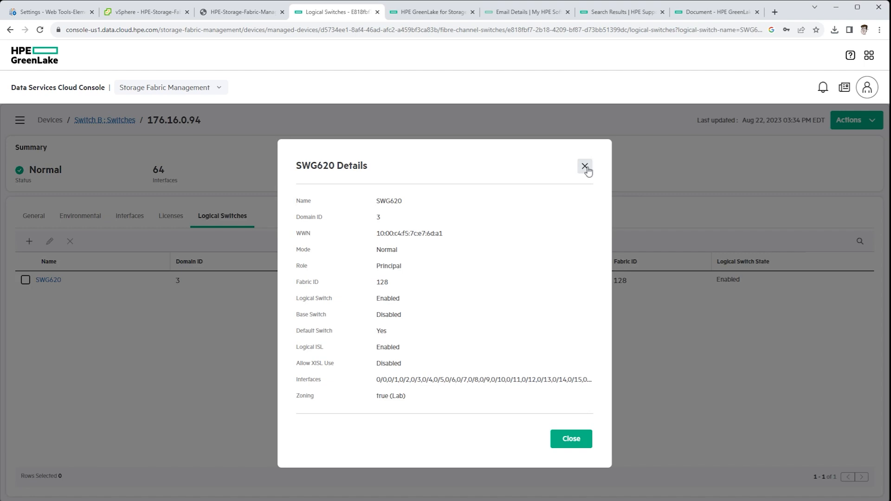
pyautogui.click(583, 166)
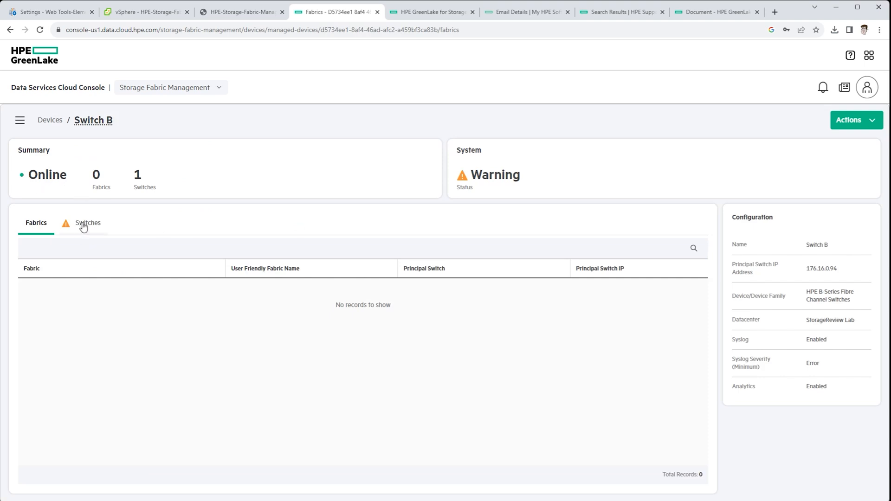
# Open the 176.16.0.94 switch from Switch B's list and acknowledge the Offline Switch notice
pyautogui.click(88, 222)
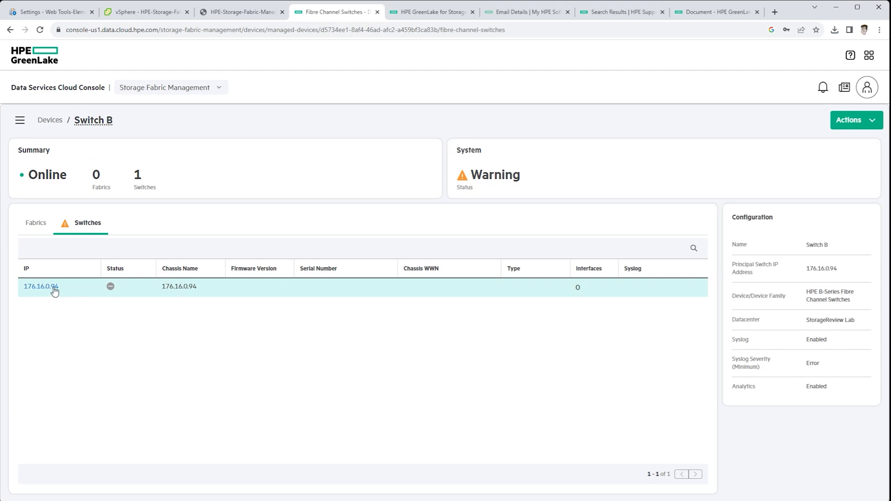
pyautogui.click(40, 285)
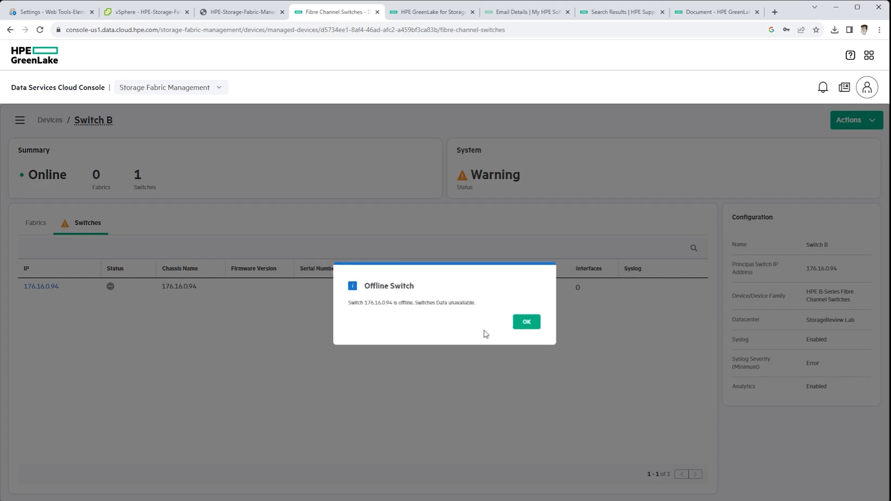
pyautogui.click(525, 322)
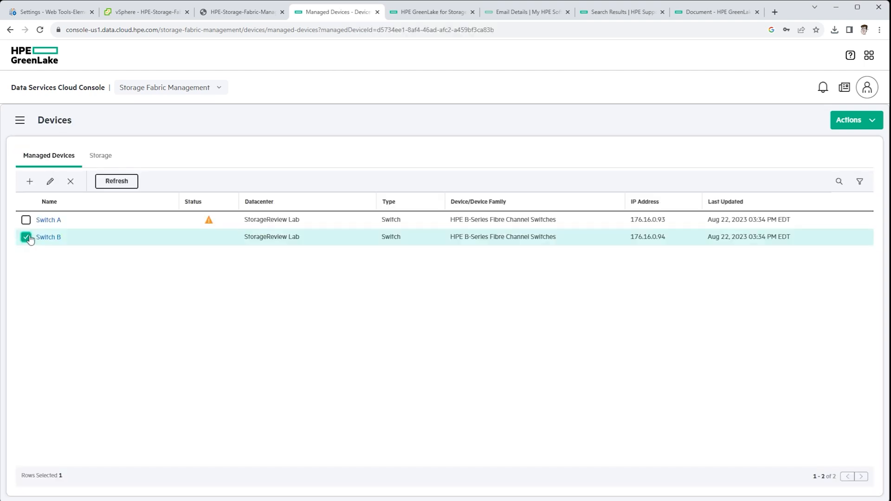
pyautogui.click(50, 181)
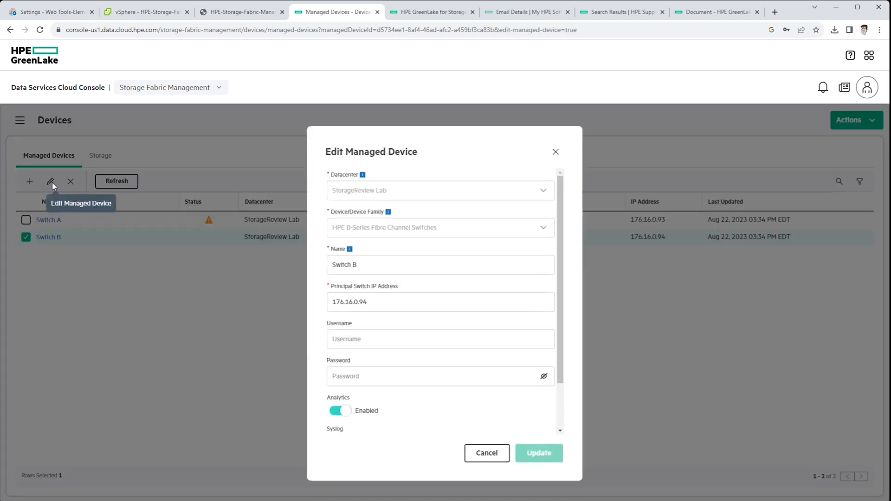
pyautogui.moveTo(479, 290)
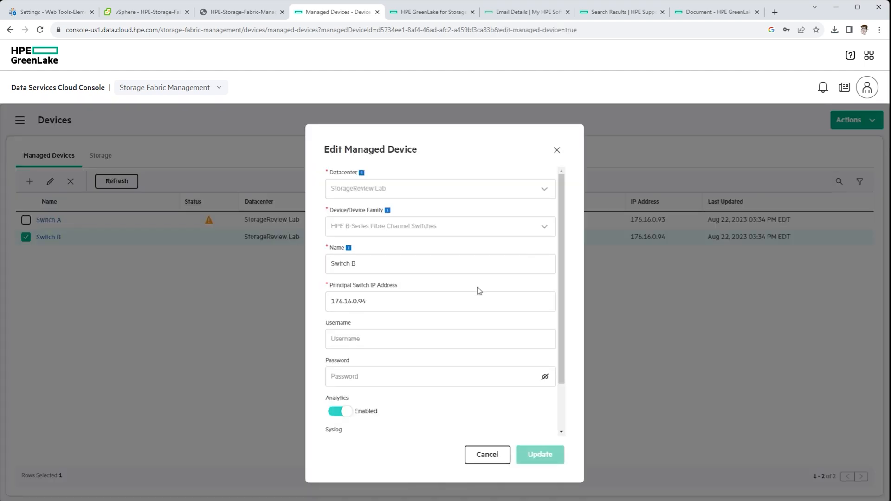
pyautogui.scroll(-3)
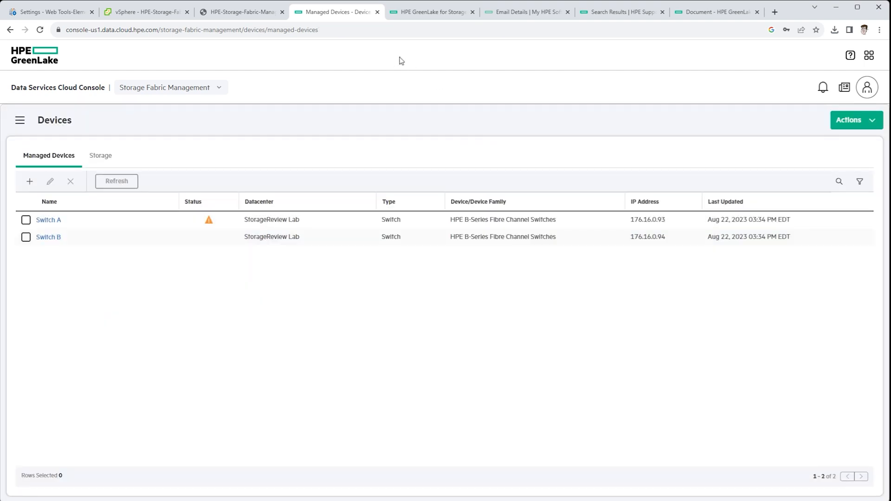
pyautogui.click(47, 237)
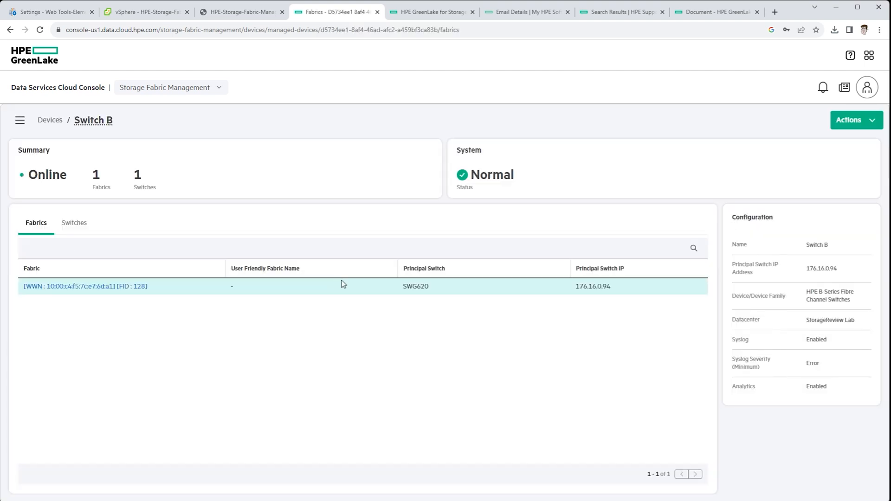
pyautogui.moveTo(110, 296)
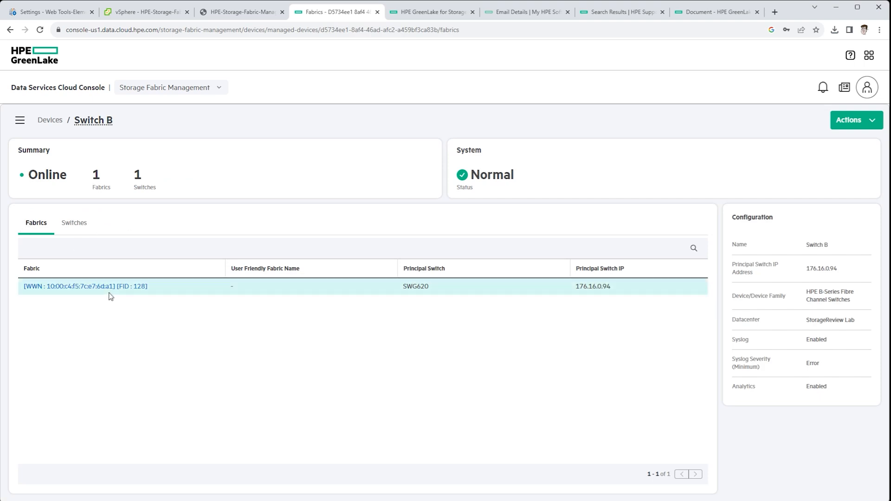
pyautogui.click(74, 222)
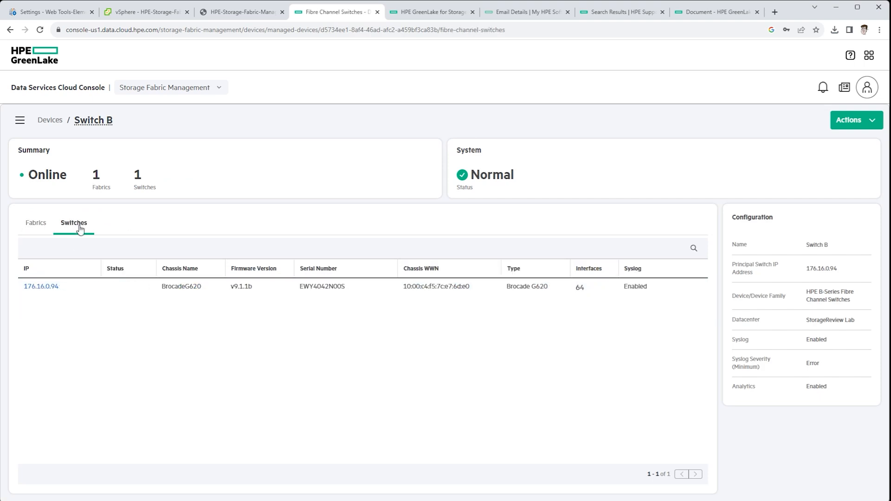
pyautogui.moveTo(42, 167)
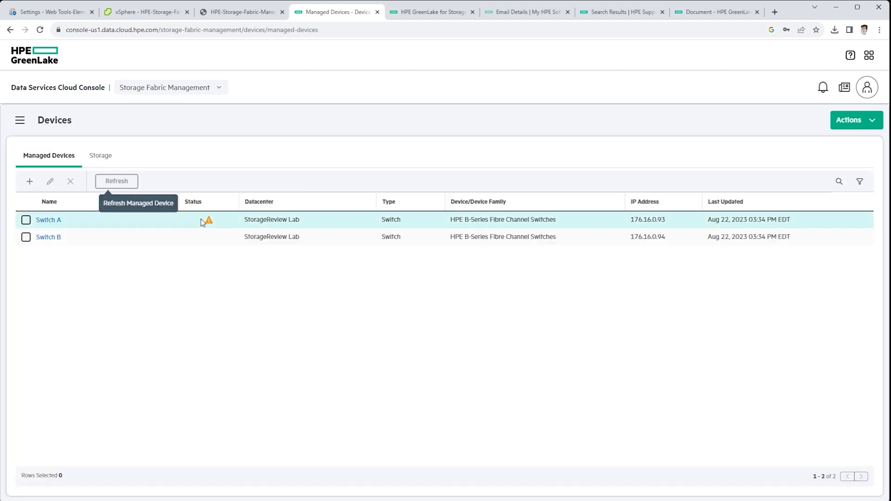
pyautogui.moveTo(638, 241)
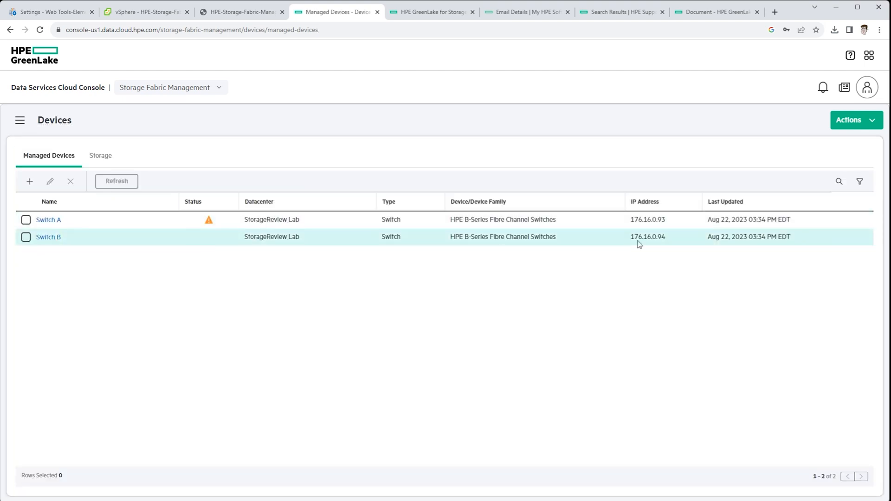
pyautogui.moveTo(57, 227)
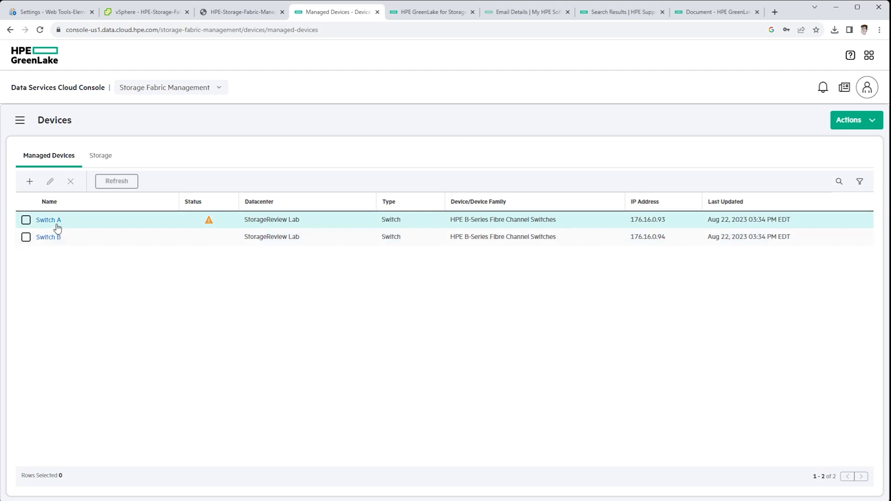
pyautogui.moveTo(57, 237)
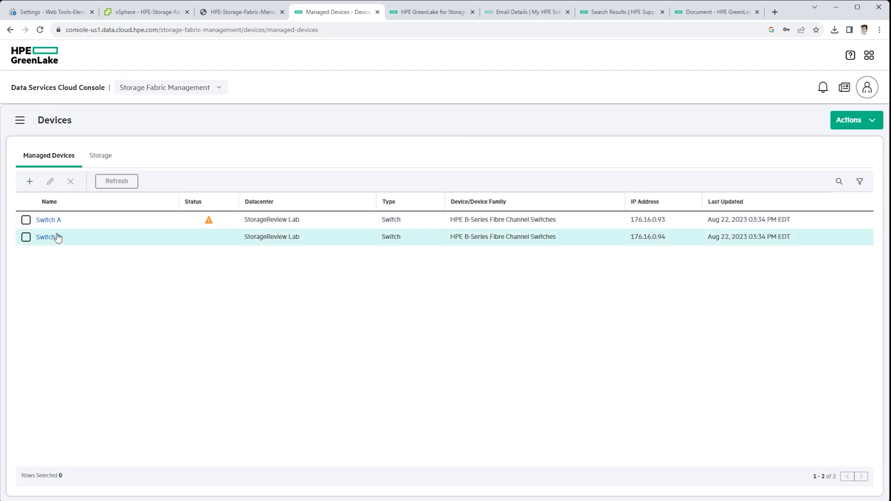
# Return to Managed Devices and list the switches under Switch B
pyautogui.click(99, 155)
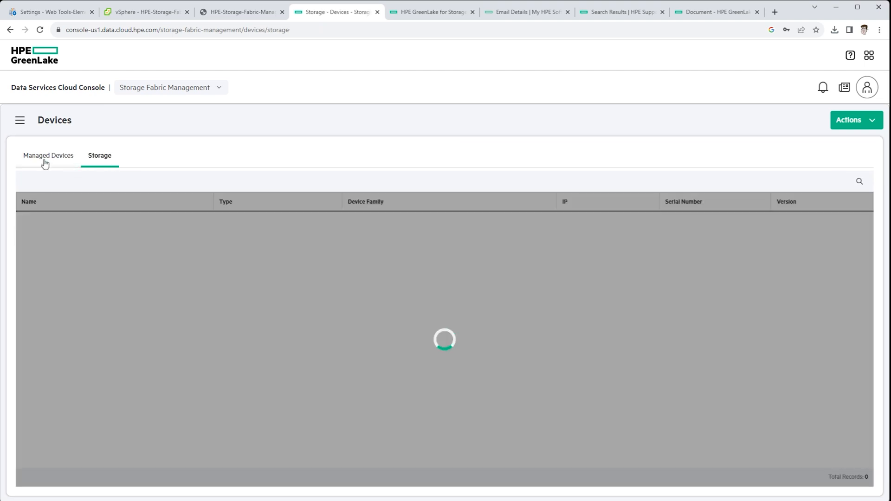
pyautogui.click(48, 155)
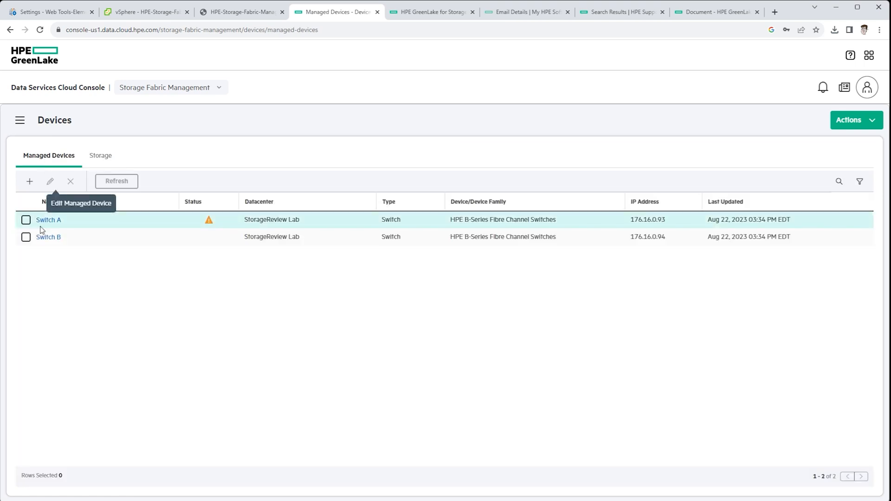
pyautogui.moveTo(51, 238)
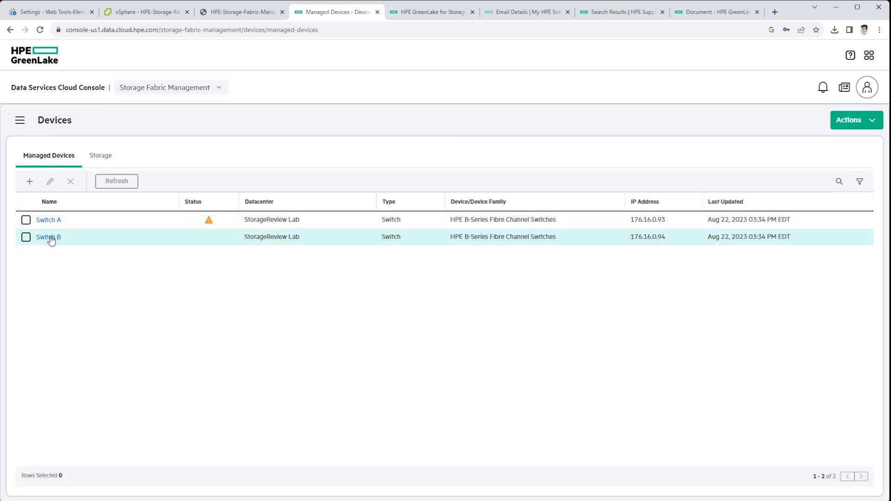
pyautogui.click(47, 236)
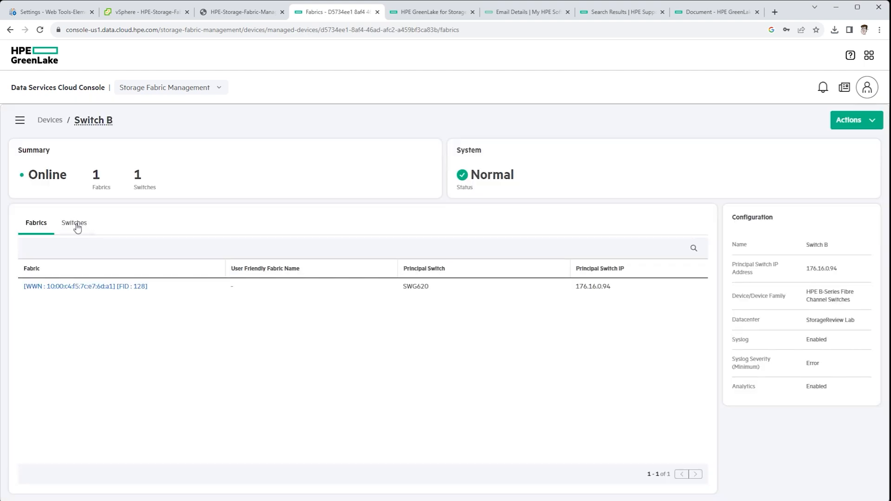
pyautogui.click(74, 221)
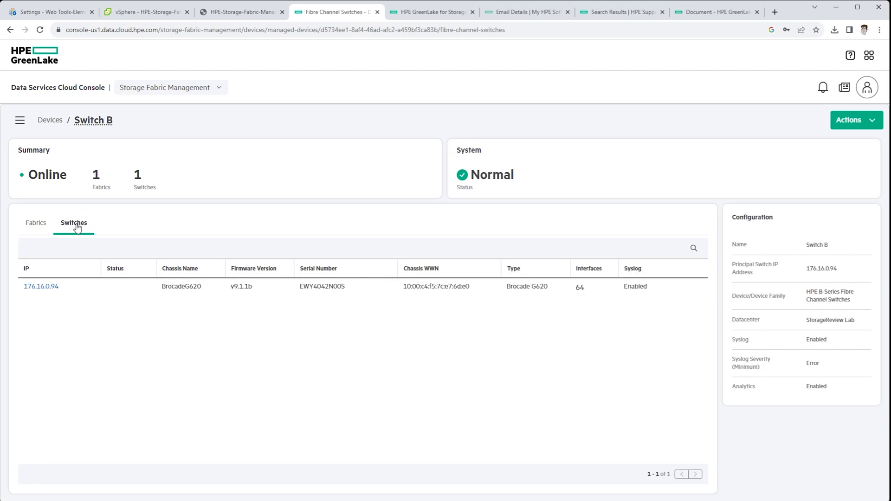
pyautogui.moveTo(365, 329)
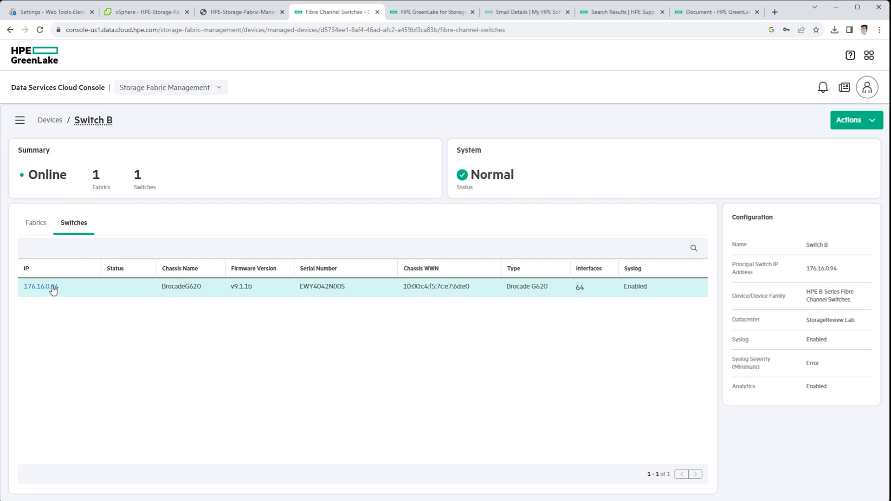
pyautogui.moveTo(54, 288)
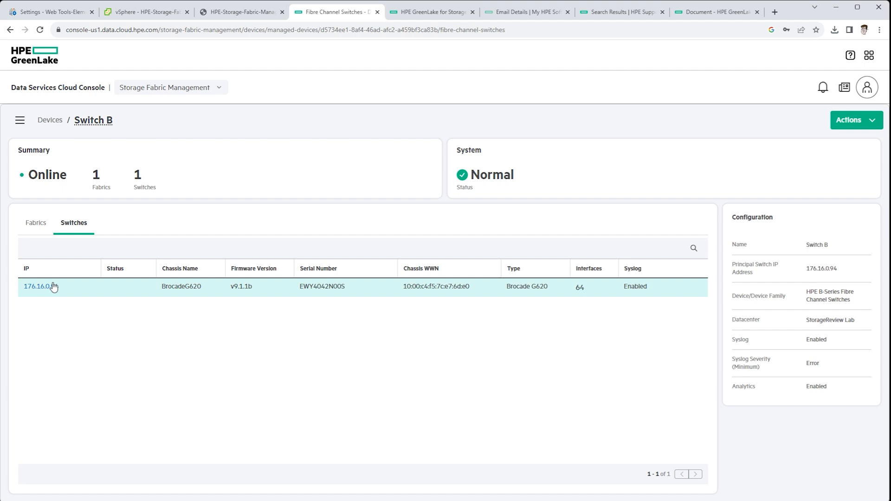
# Open the 176.16.0.94 switch details and check its environmental status and power supplies
pyautogui.click(36, 287)
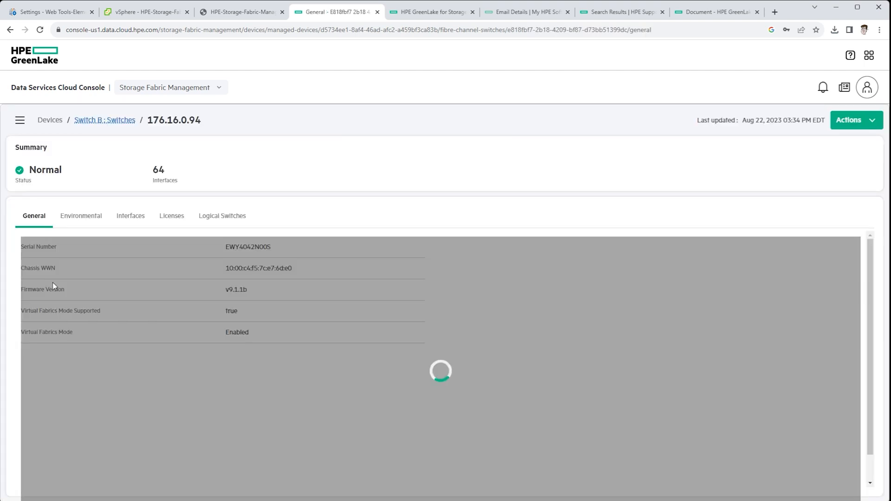
pyautogui.click(80, 215)
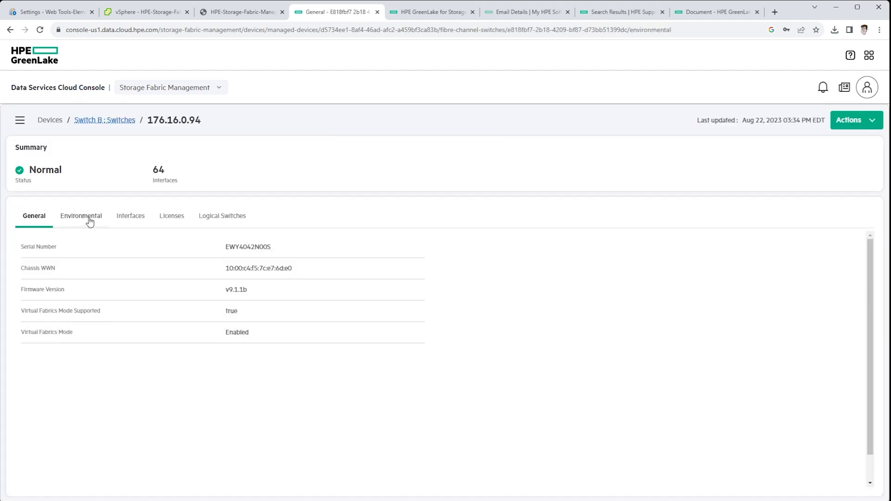
pyautogui.click(80, 216)
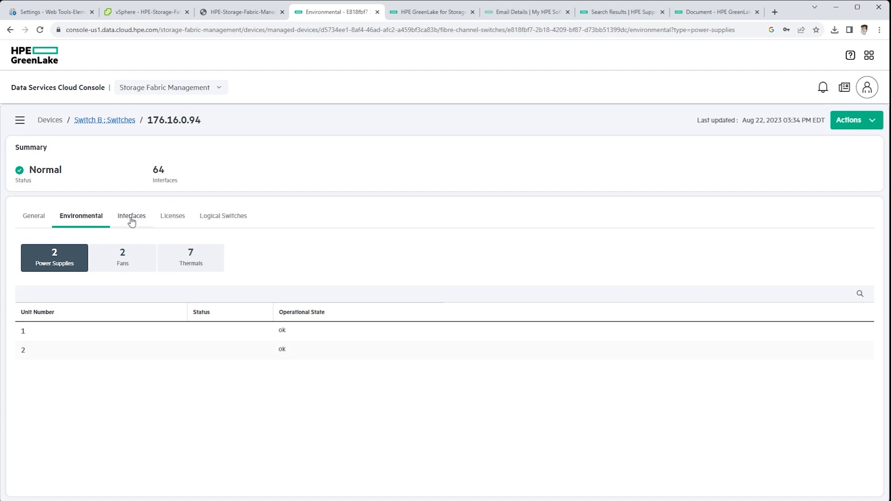
# Scroll through the switch's full 64-interface port list
pyautogui.click(131, 216)
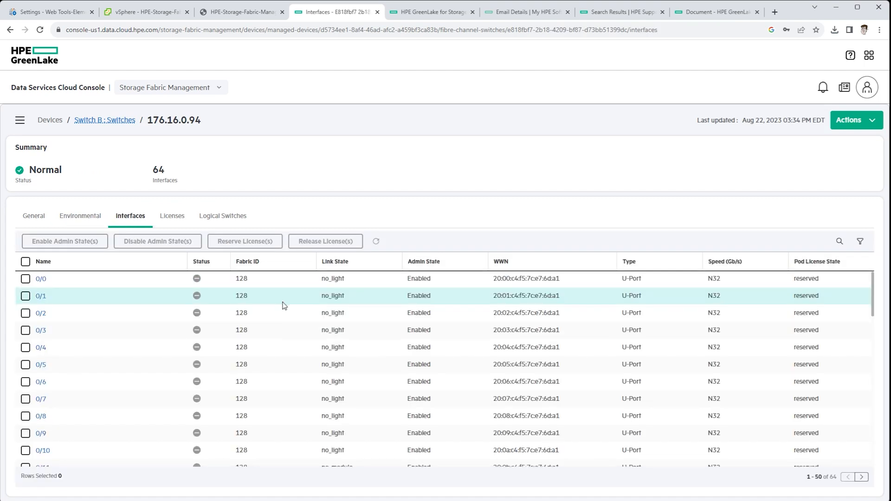
pyautogui.scroll(-3)
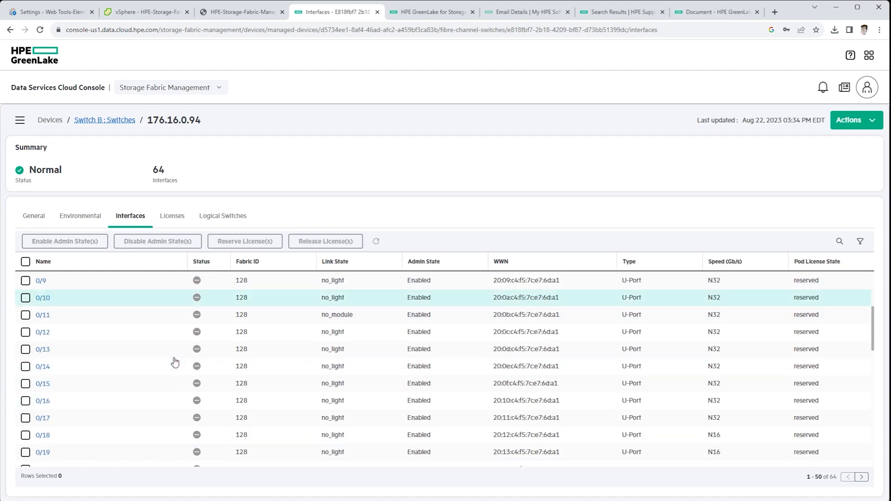
pyautogui.scroll(-3)
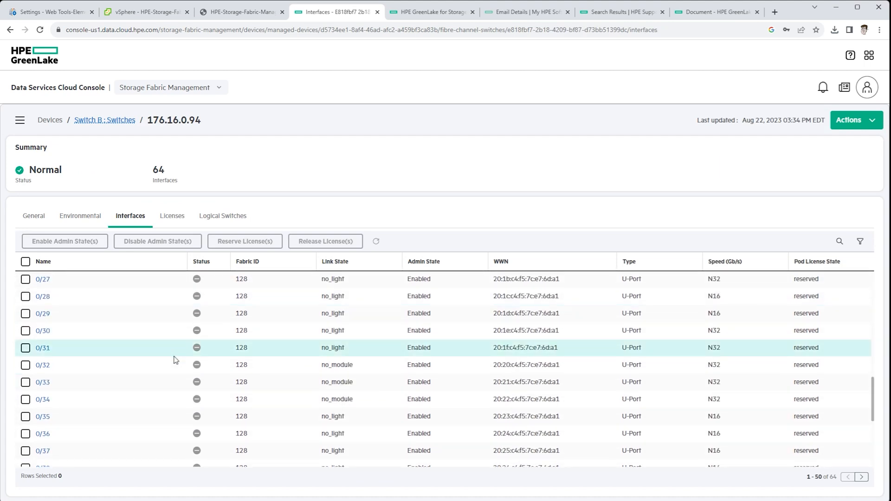
pyautogui.scroll(-3)
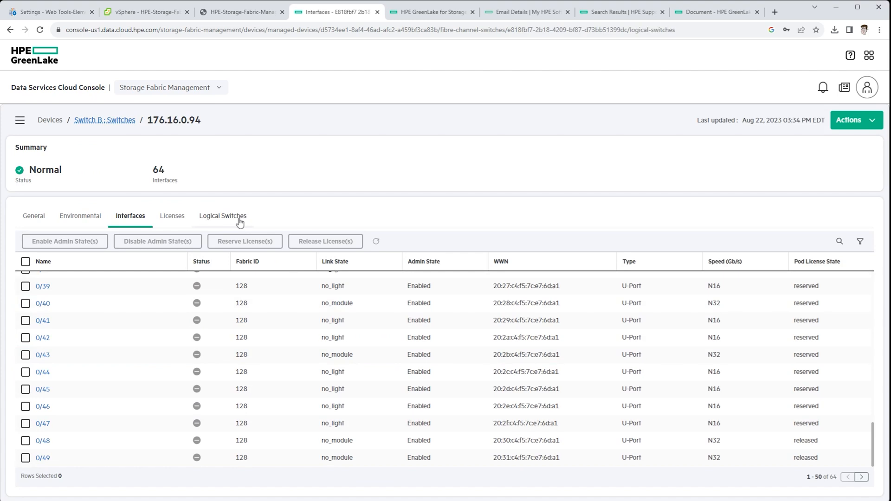
# Review the SWG620 logical switch details, then go back to the managed devices list
pyautogui.click(221, 216)
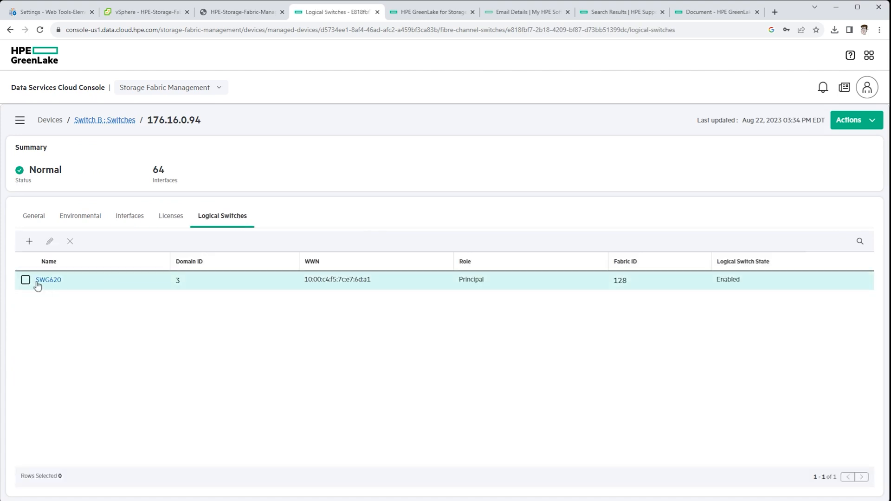
pyautogui.click(48, 280)
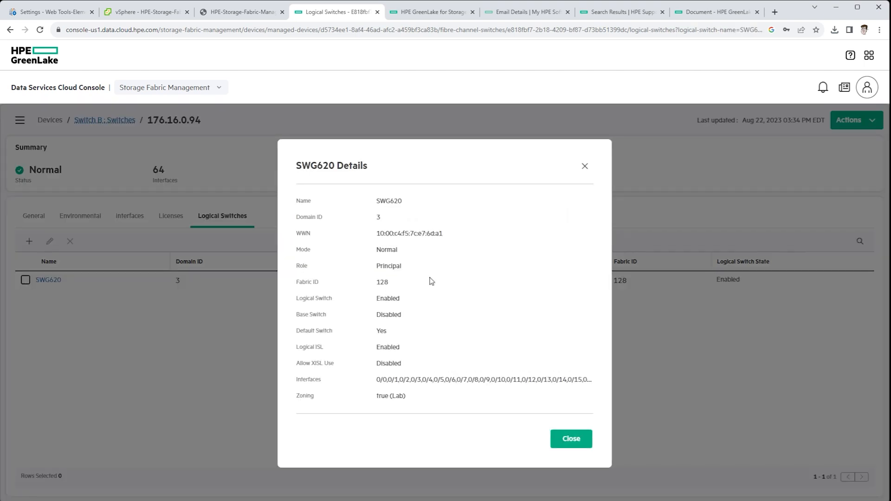
pyautogui.moveTo(581, 177)
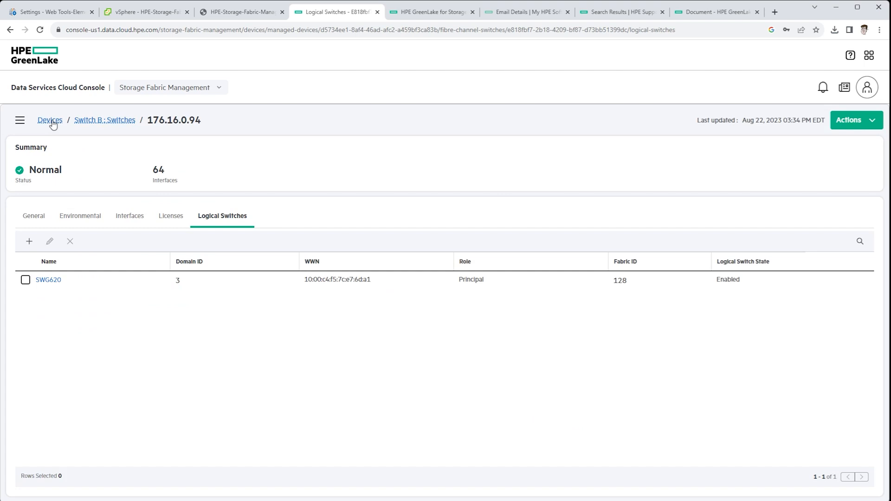
pyautogui.click(49, 120)
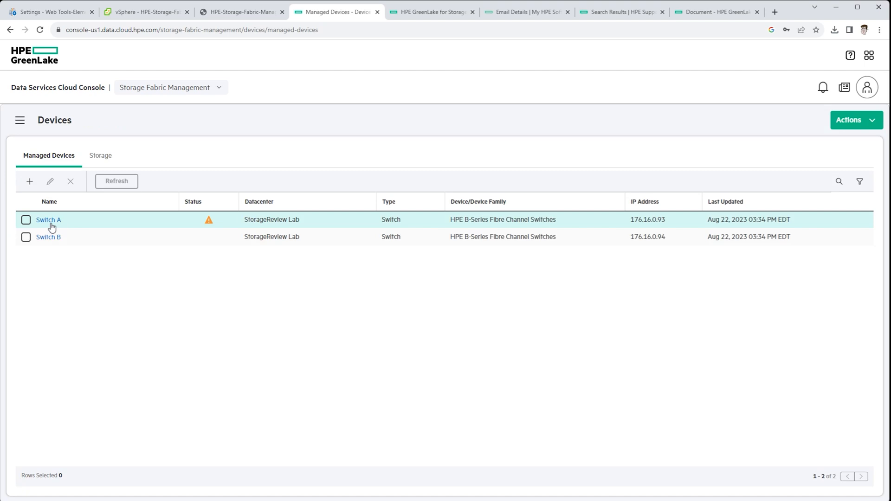
# Open Switch A's switch list and the details of the Brocade G620 at 176.16.0.93
pyautogui.click(48, 219)
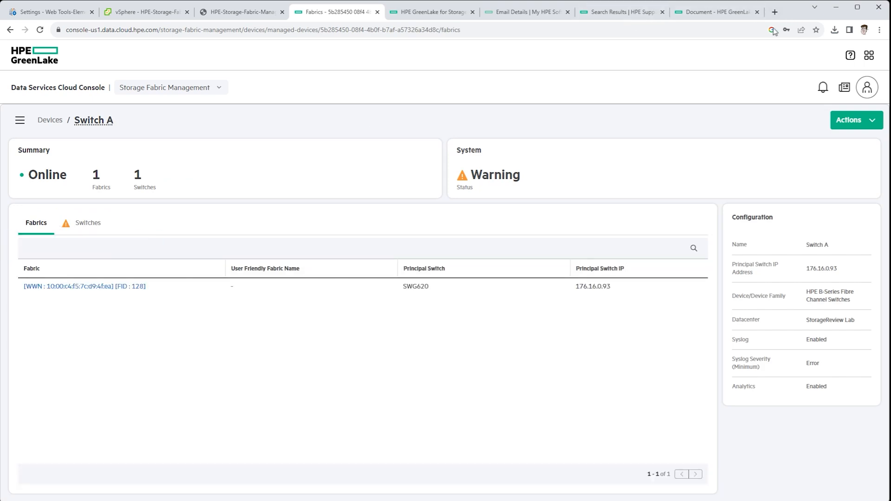
pyautogui.click(87, 222)
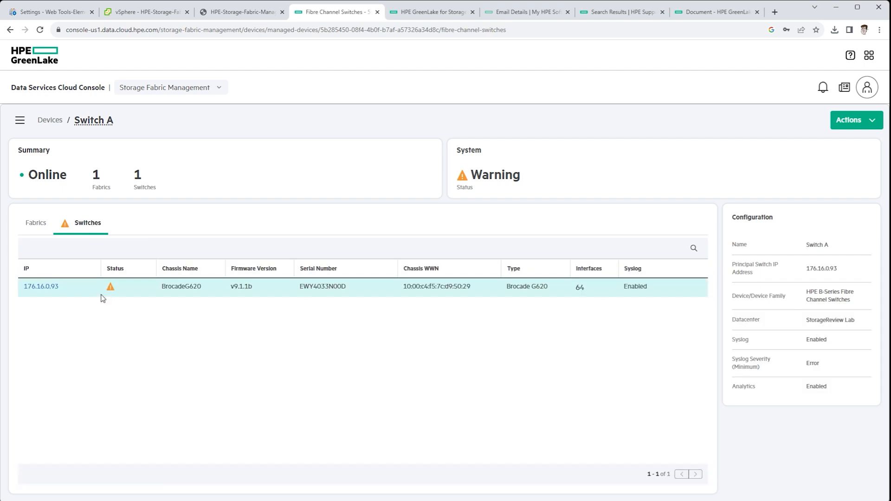
pyautogui.click(40, 286)
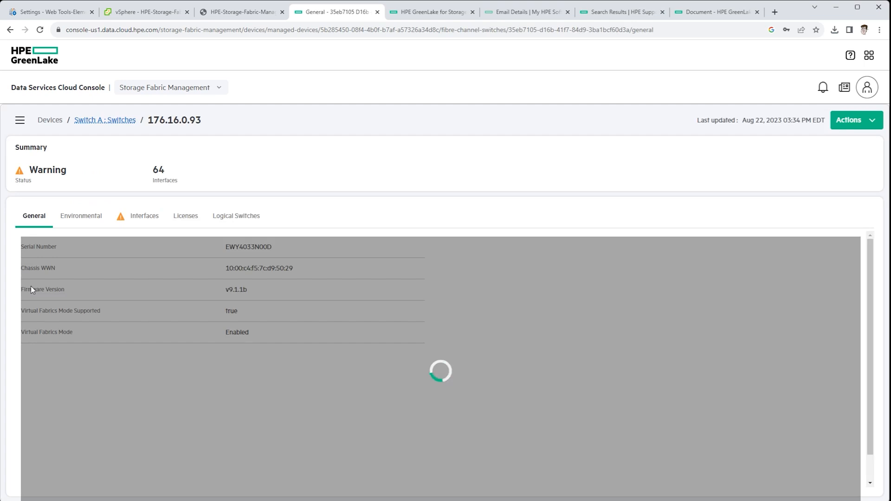
# List the switch's interfaces down to the warning on E-Port 0/31
pyautogui.click(144, 215)
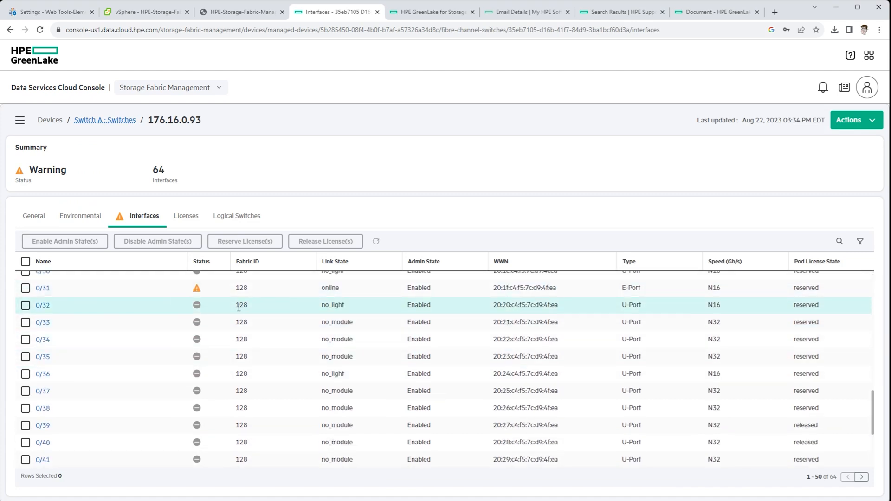
pyautogui.moveTo(196, 288)
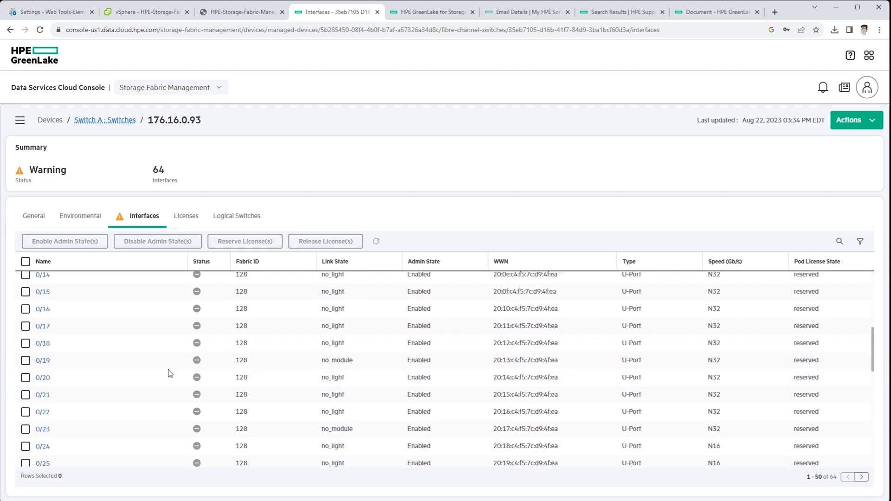
pyautogui.scroll(-3)
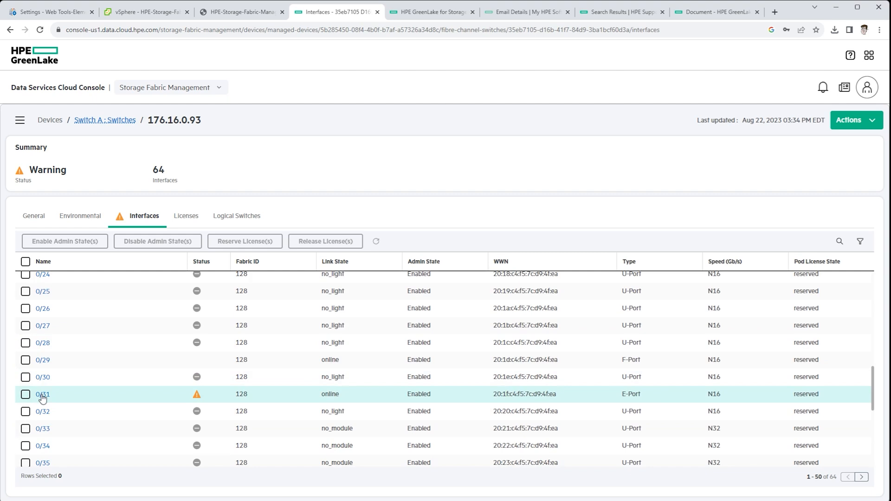
pyautogui.click(43, 394)
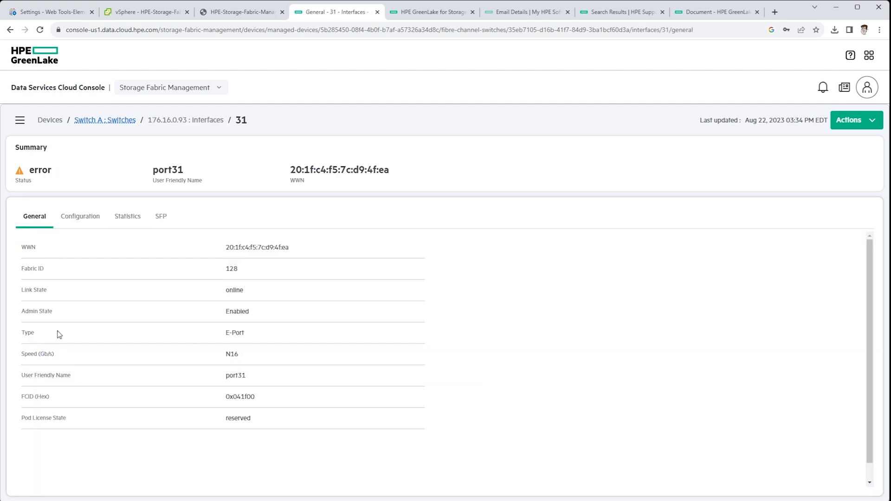
pyautogui.moveTo(225, 356)
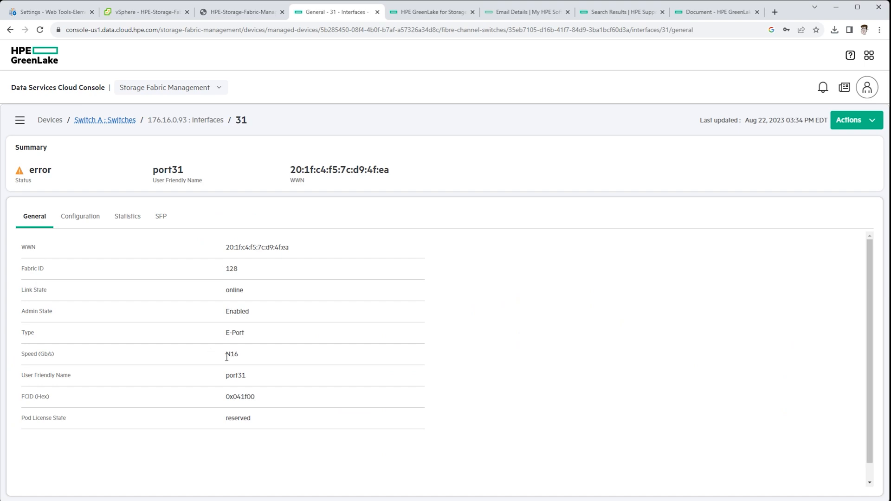
pyautogui.moveTo(160, 292)
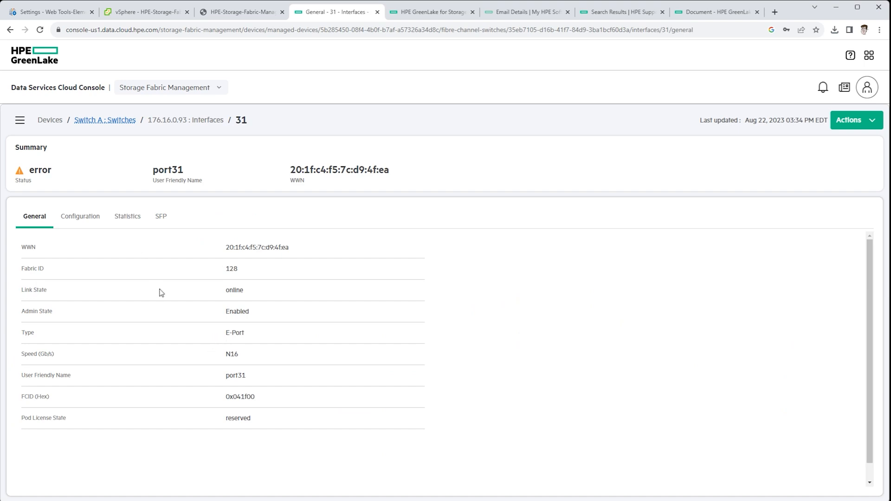
pyautogui.moveTo(243, 351)
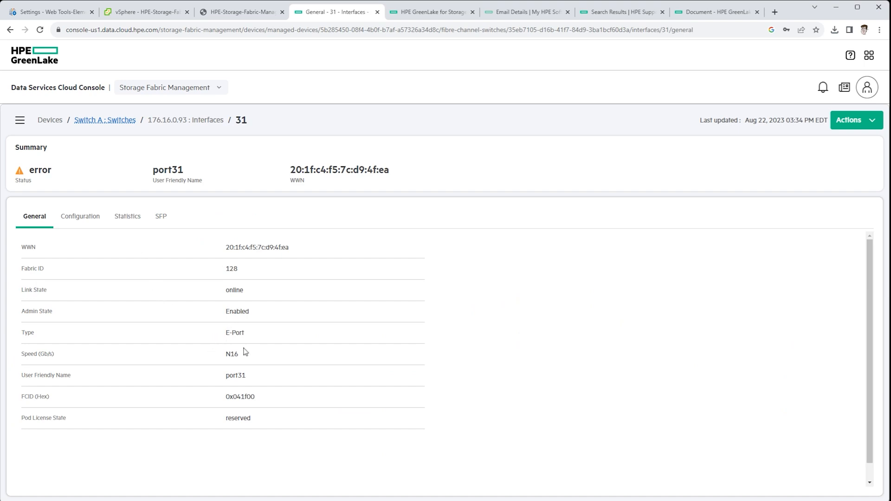
pyautogui.moveTo(379, 322)
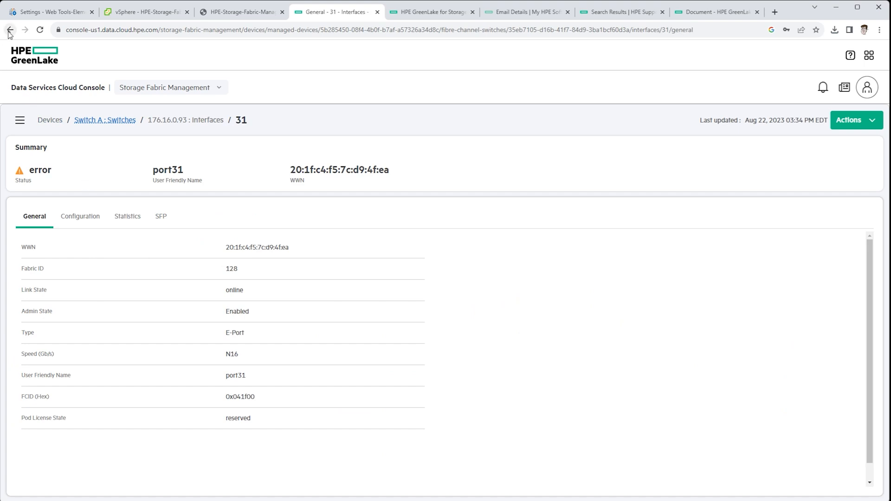
pyautogui.click(9, 30)
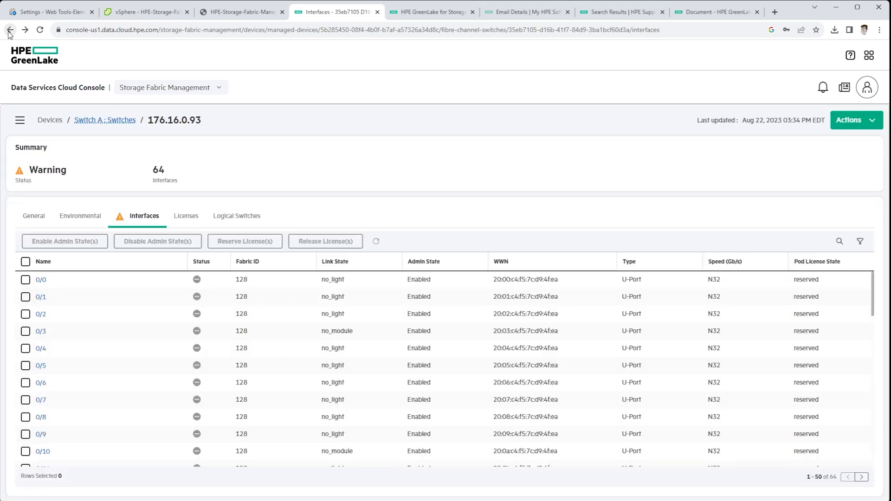
pyautogui.moveTo(193, 348)
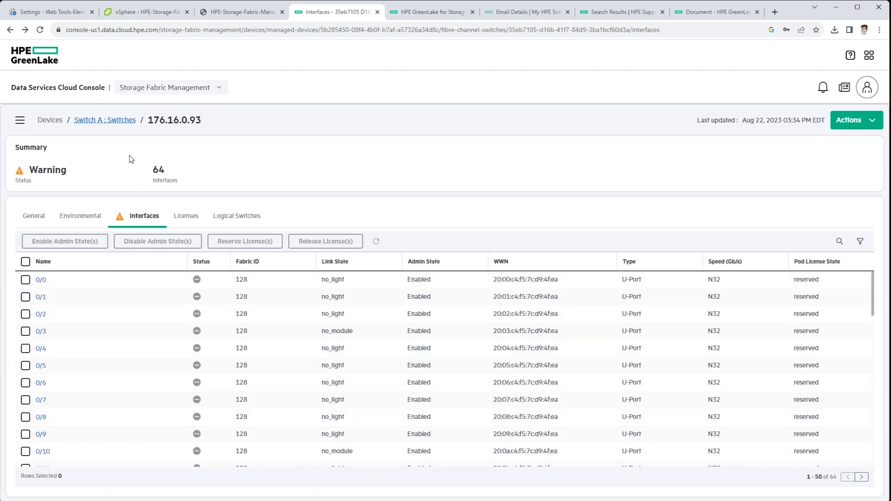
# Check the switch's licensed features, then open port 0/0's details and configuration
pyautogui.click(185, 216)
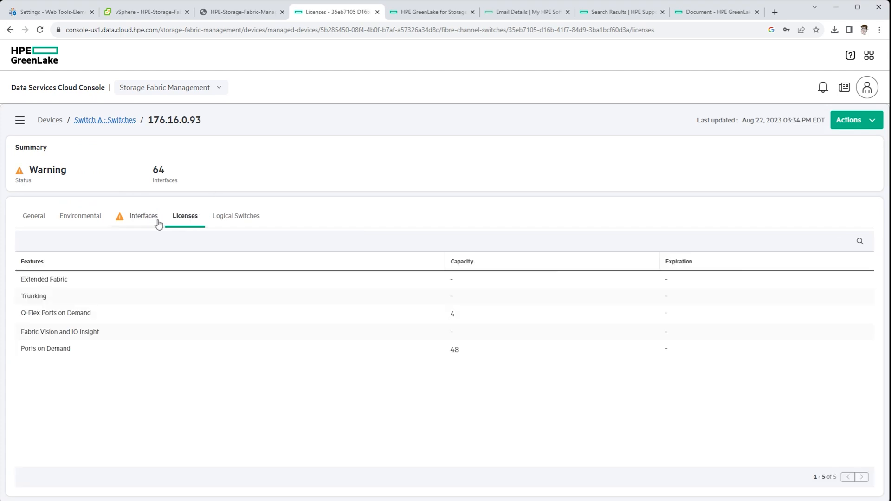
pyautogui.click(142, 215)
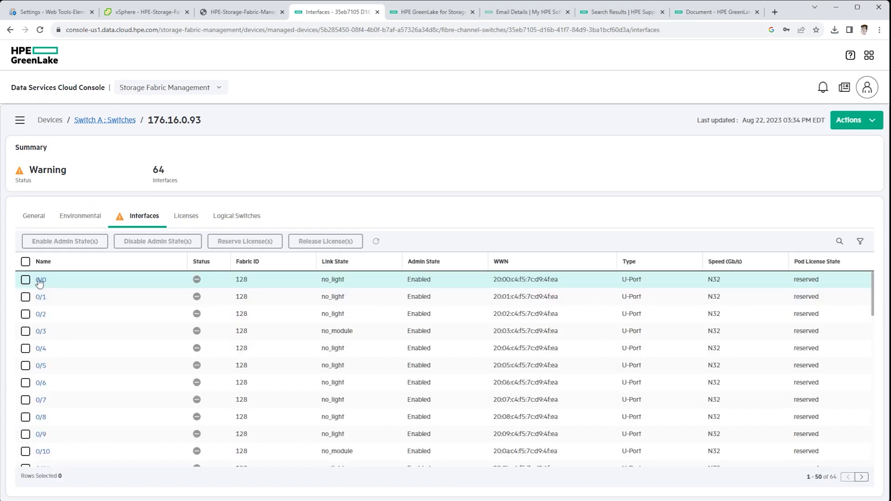
pyautogui.click(40, 279)
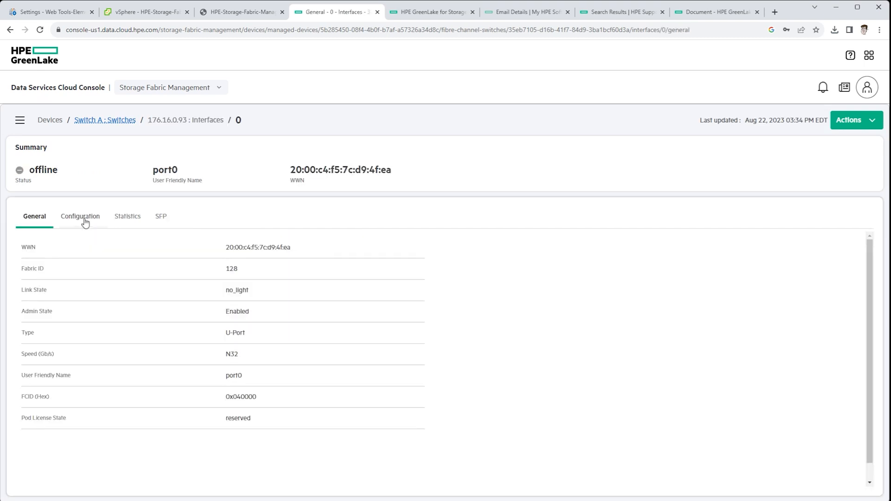
pyautogui.click(80, 216)
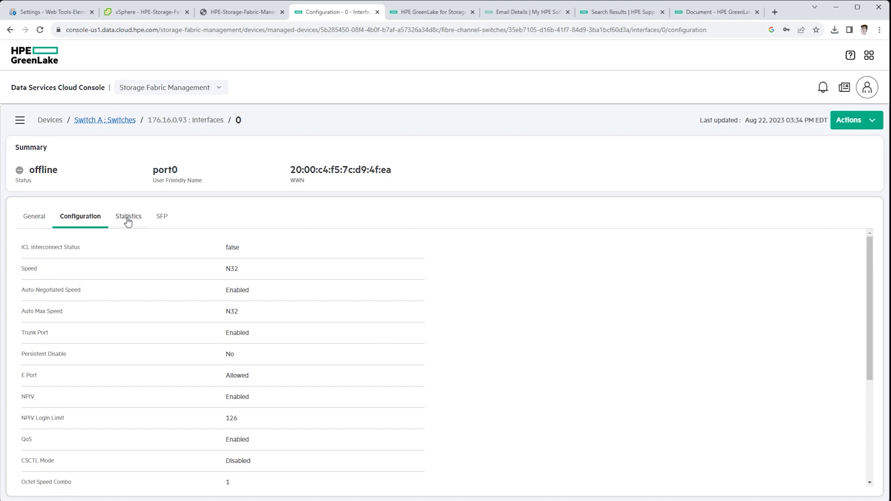
# Review port 0/0's SFP transceiver details and its speed, NPIV and encryption settings
pyautogui.click(160, 216)
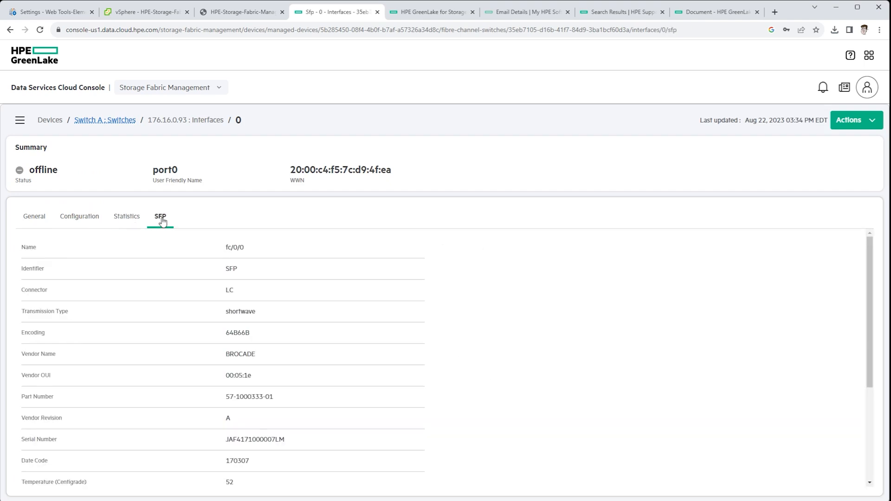
pyautogui.scroll(-3)
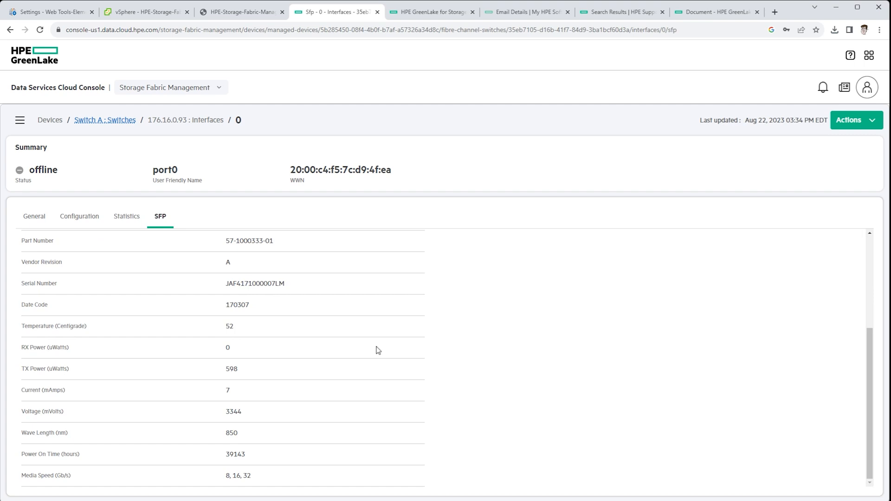
pyautogui.moveTo(368, 362)
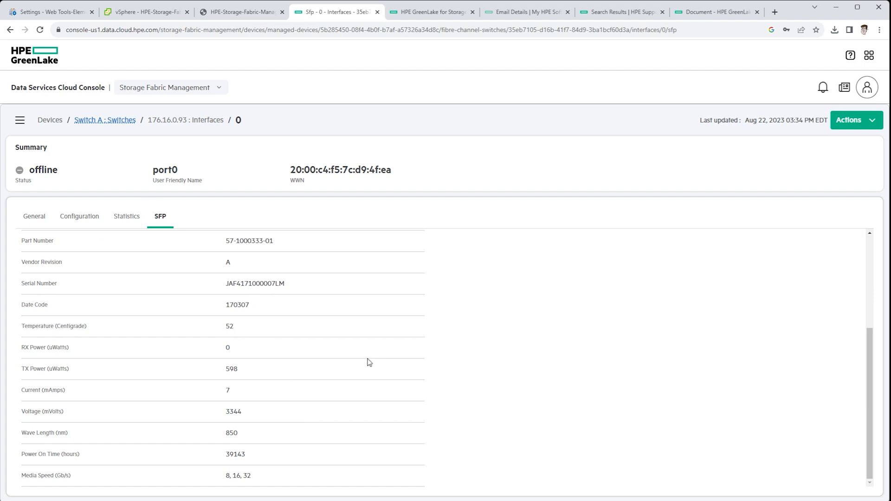
pyautogui.moveTo(467, 286)
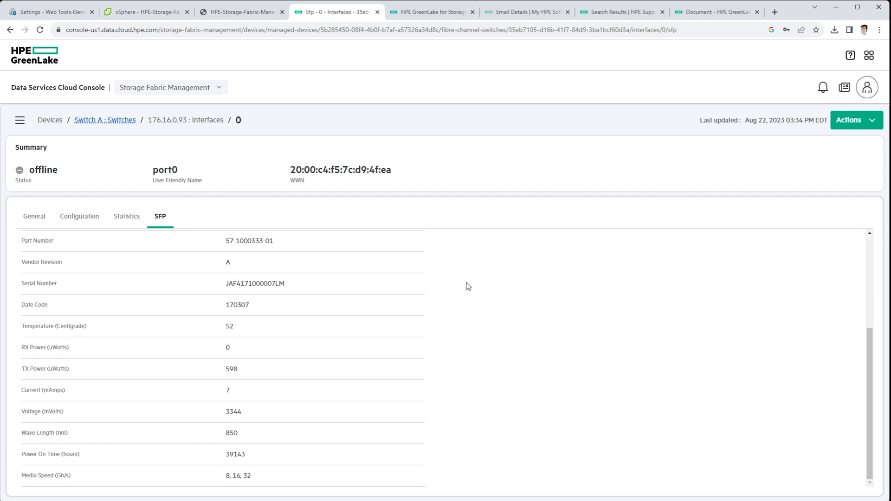
pyautogui.click(79, 216)
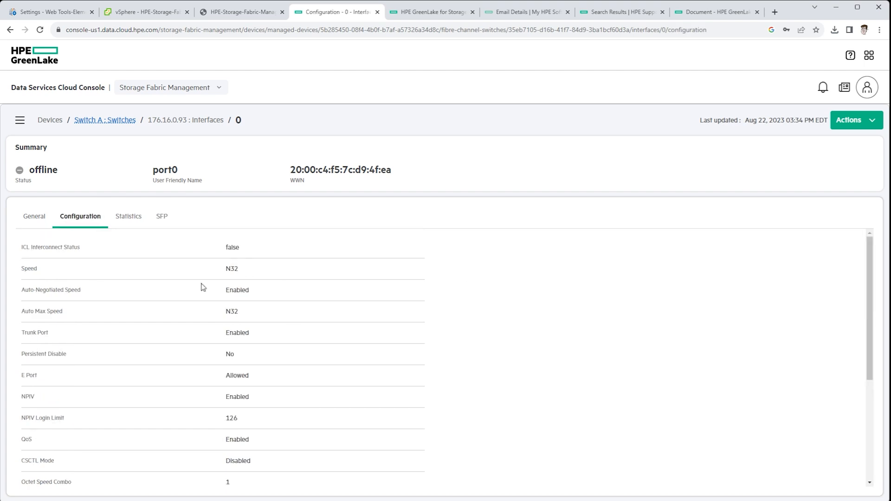
pyautogui.scroll(-3)
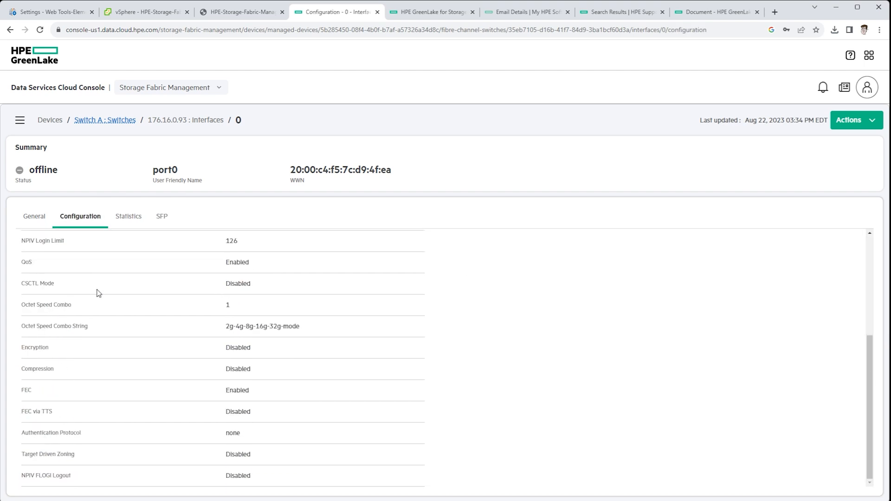
pyautogui.click(852, 120)
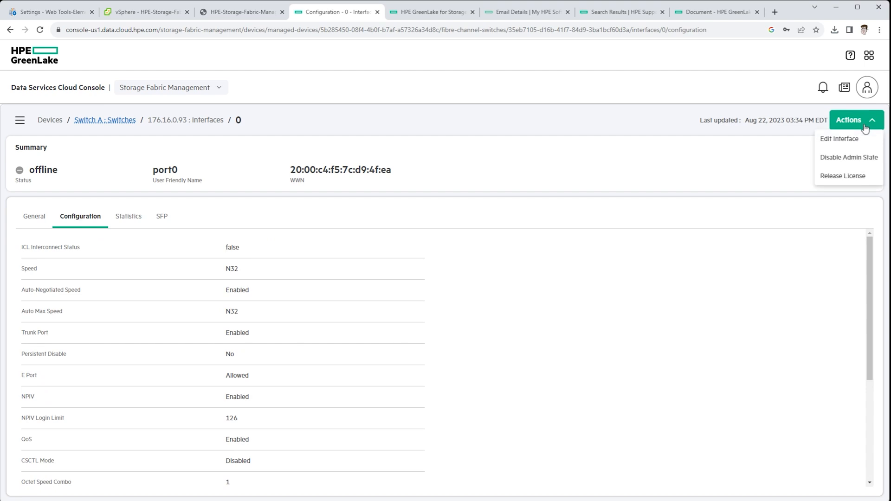
pyautogui.moveTo(862, 145)
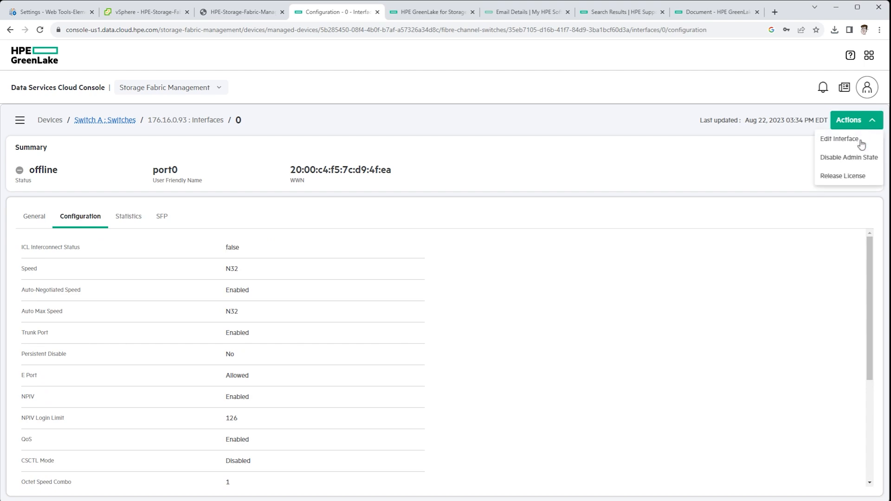
pyautogui.click(838, 138)
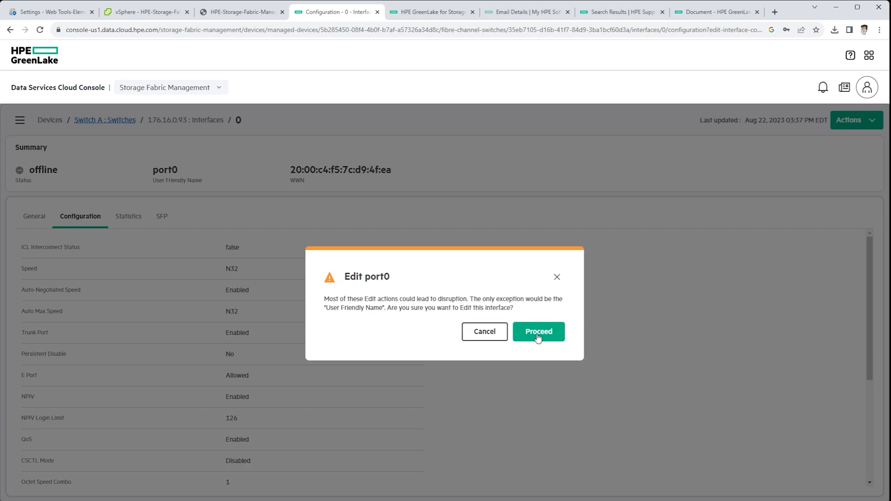
pyautogui.click(537, 331)
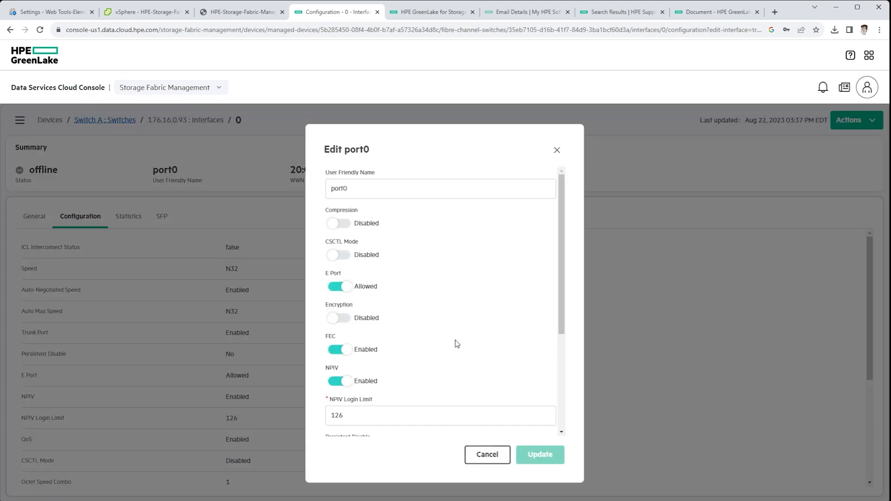
pyautogui.scroll(-3)
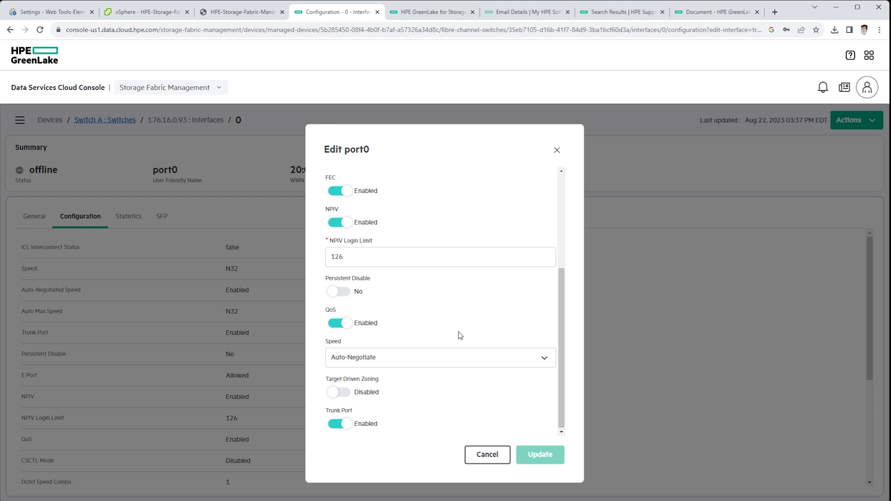
pyautogui.moveTo(463, 348)
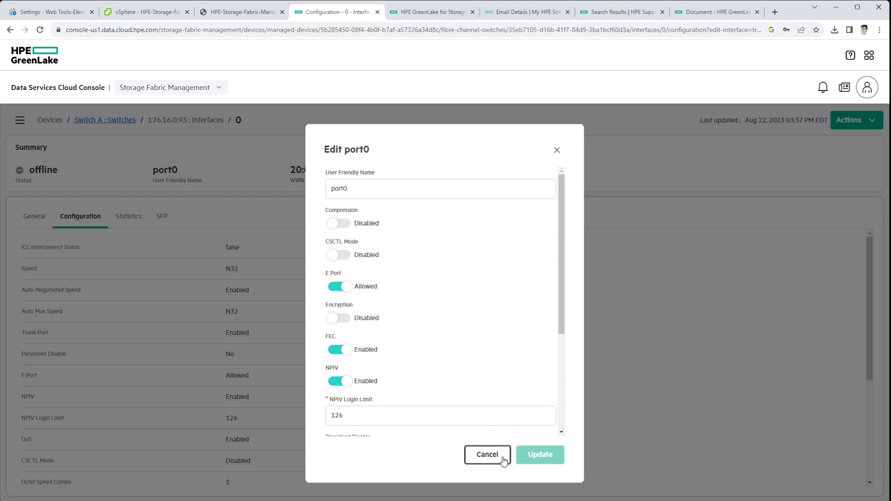
pyautogui.click(485, 455)
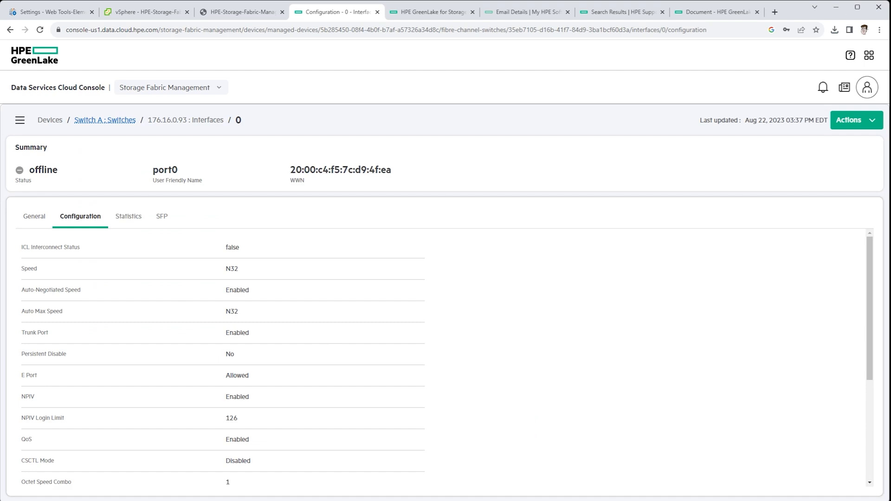
pyautogui.moveTo(697, 376)
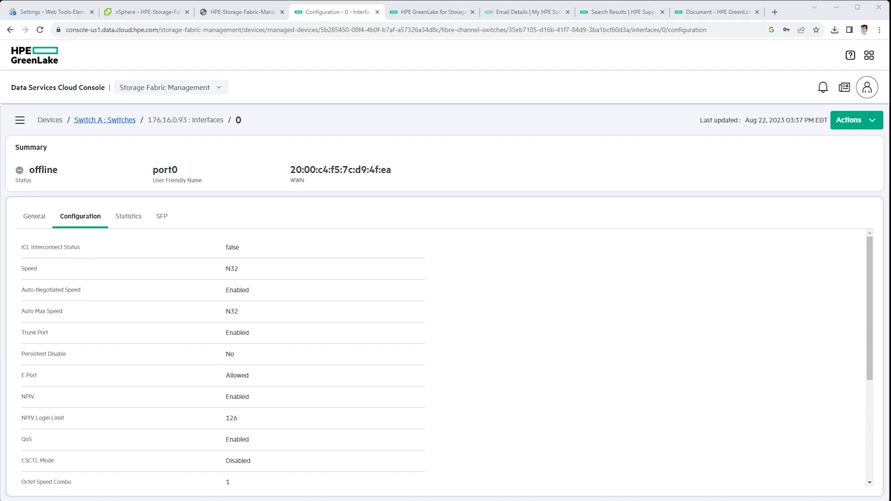
pyautogui.moveTo(804, 279)
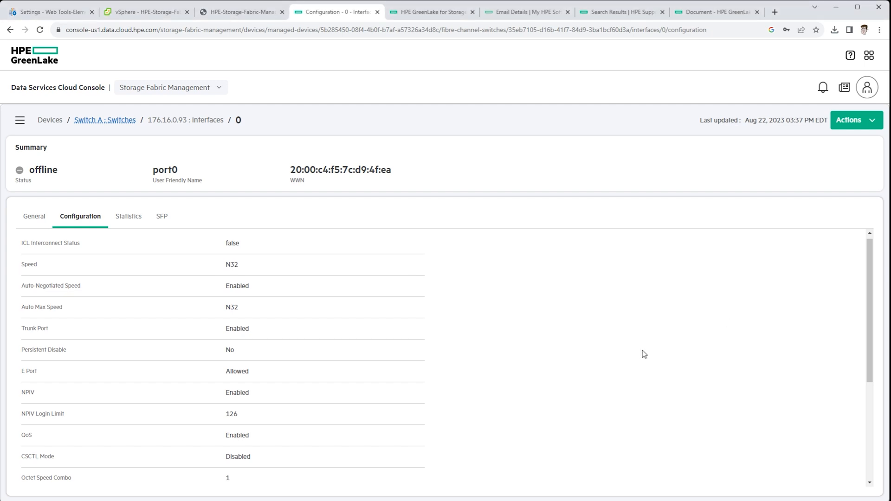
# Return to the 176.16.0.93 switch, open its SWG620 logical switch in Web Tools, then go to GreenLake home
pyautogui.scroll(-3)
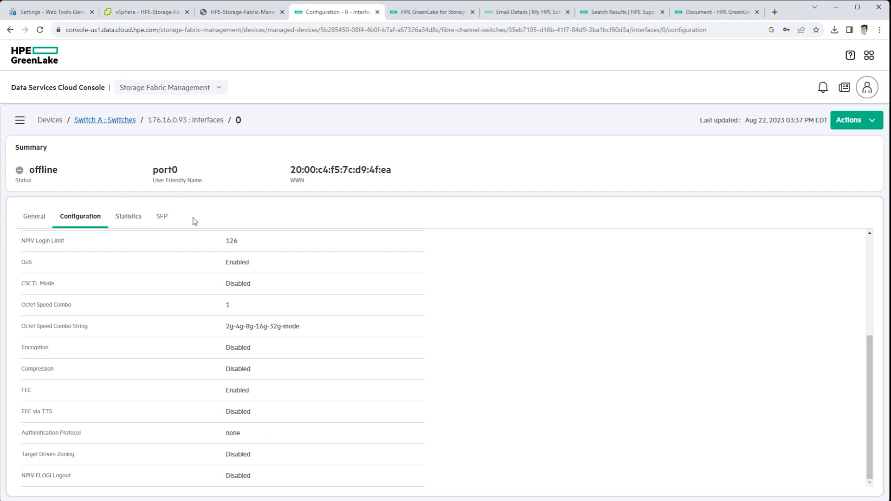
pyautogui.click(852, 120)
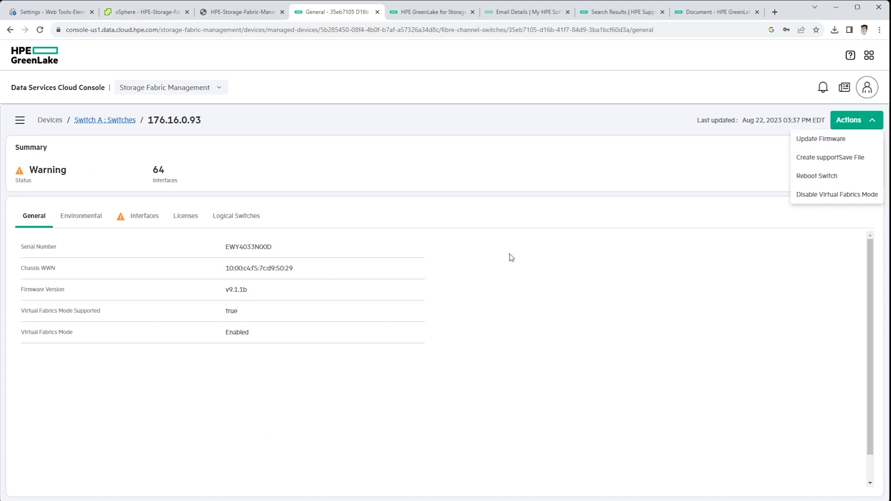
pyautogui.click(235, 215)
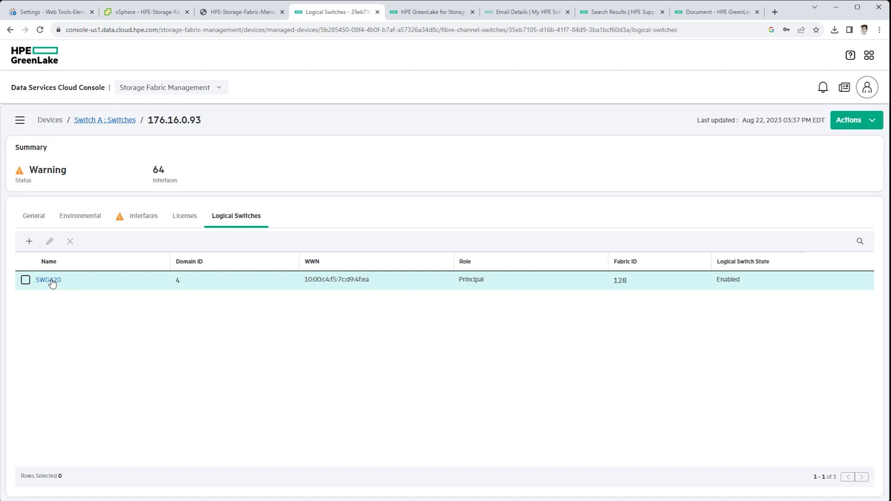
pyautogui.click(48, 279)
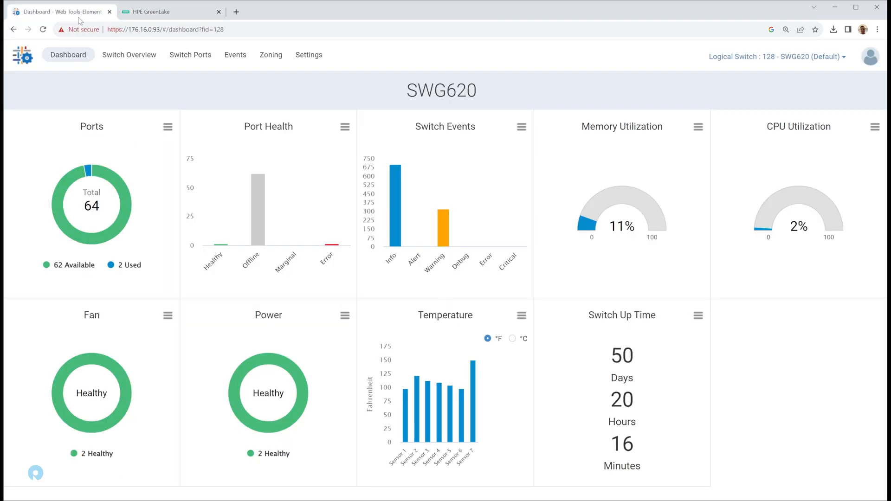
pyautogui.moveTo(96, 23)
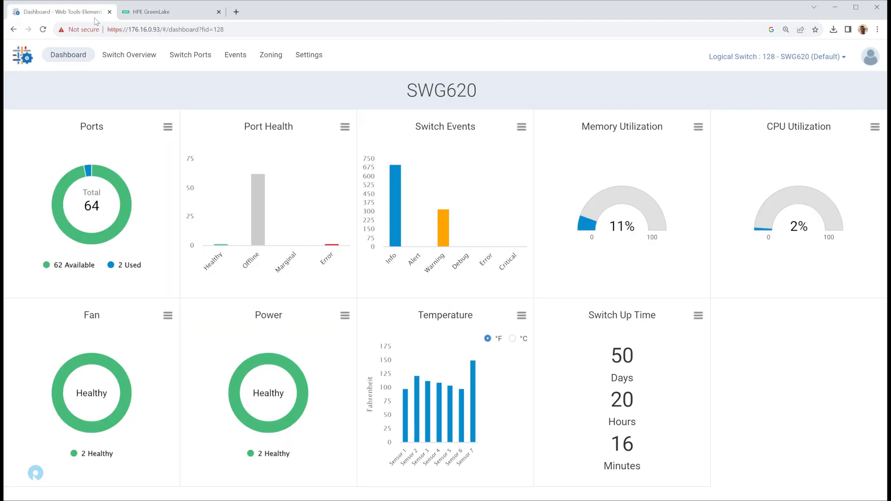
pyautogui.click(166, 11)
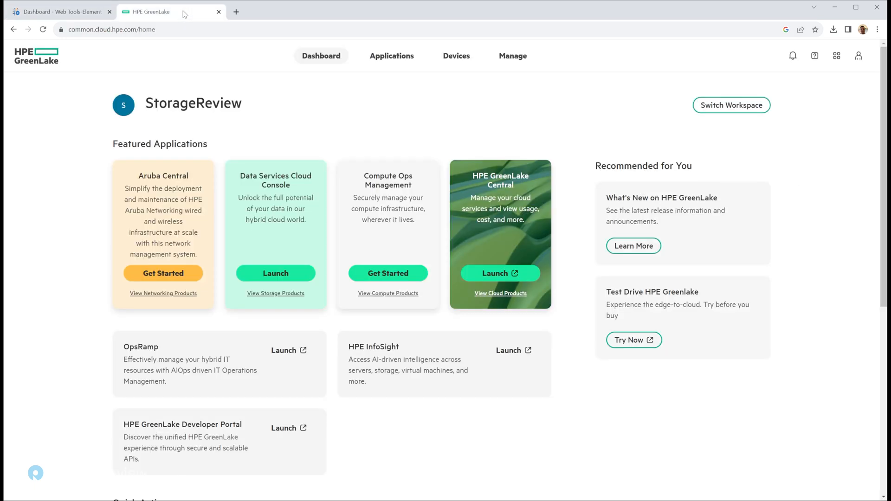
pyautogui.moveTo(515, 275)
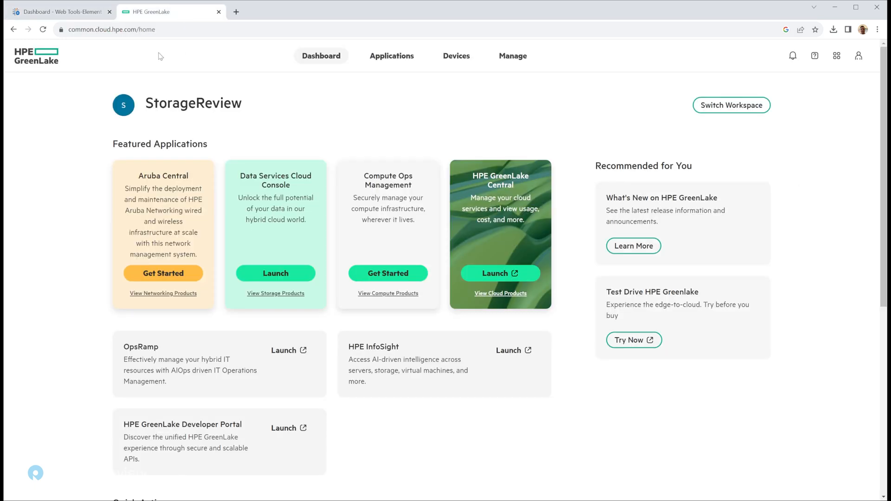
pyautogui.moveTo(286, 282)
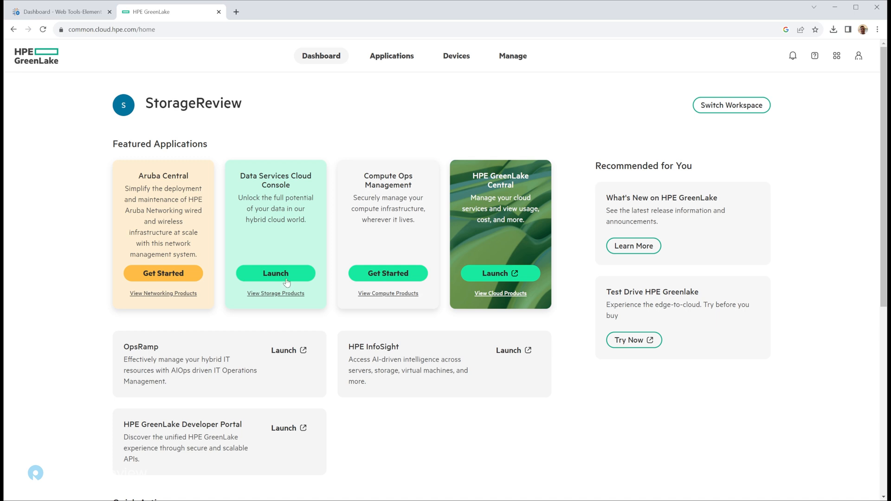
# Launch Data Services Cloud Console and its Storage Fabric Management dashboard
pyautogui.click(274, 273)
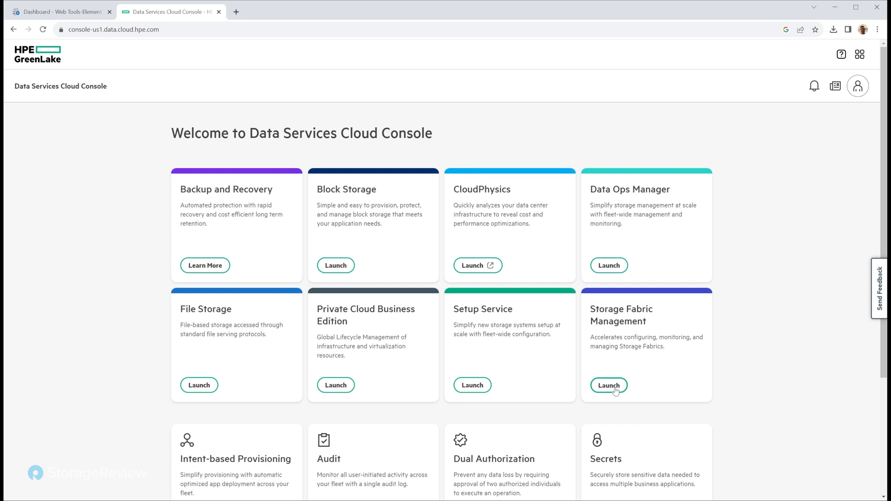
pyautogui.click(607, 384)
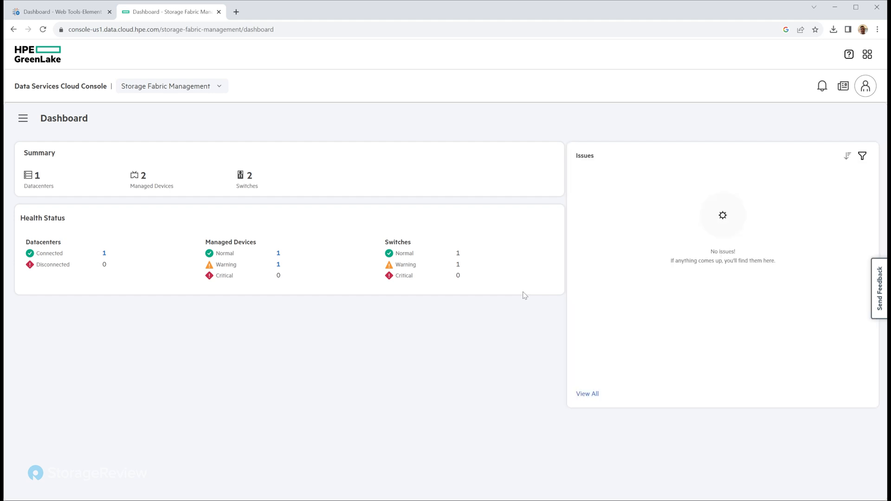
pyautogui.moveTo(72, 165)
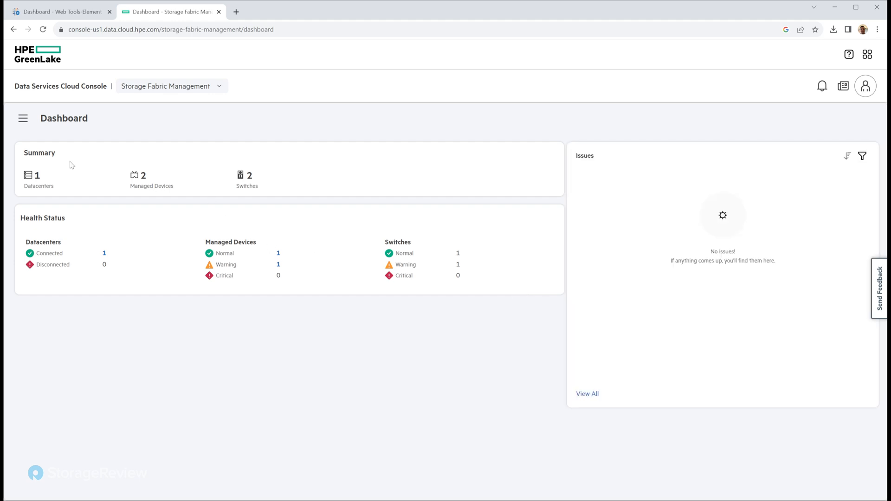
pyautogui.moveTo(278, 257)
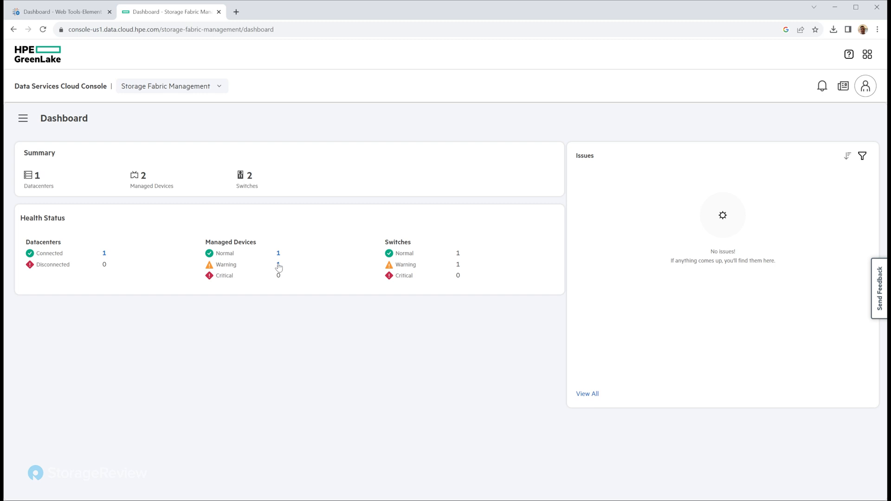
pyautogui.moveTo(278, 252)
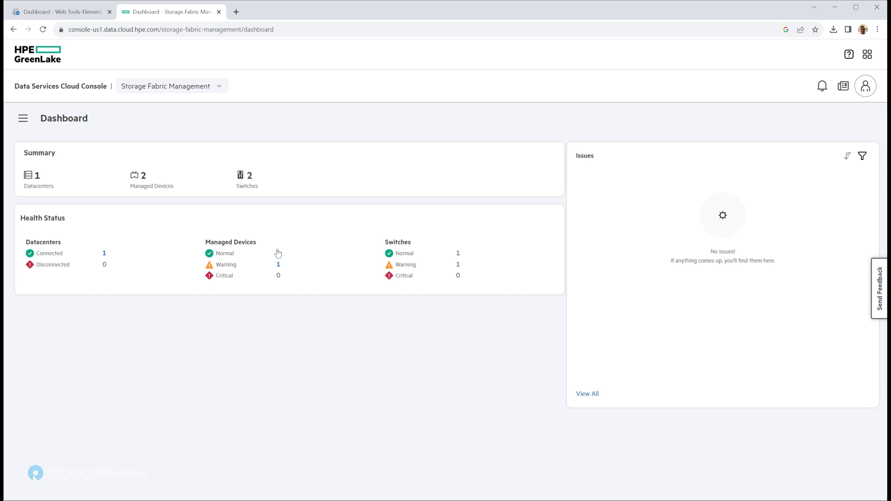
pyautogui.click(23, 118)
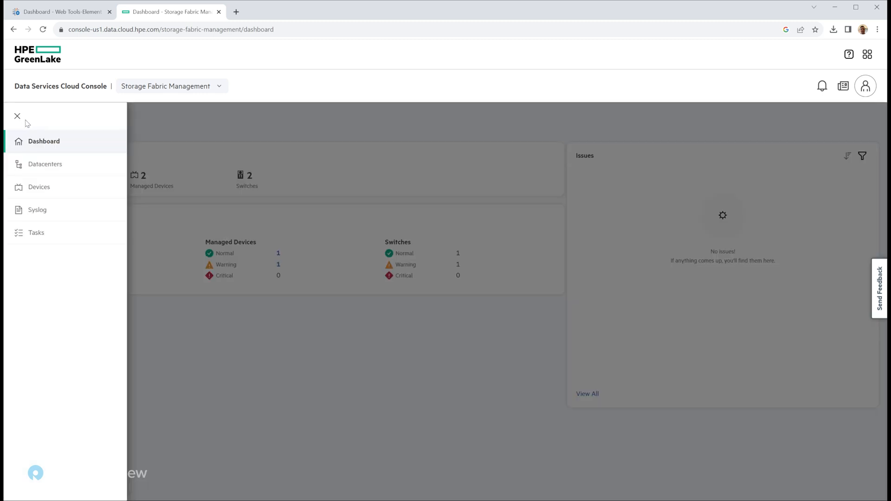
# Navigate from managed devices to Switch B's FID 128 fabric and its zone configurations
pyautogui.click(39, 187)
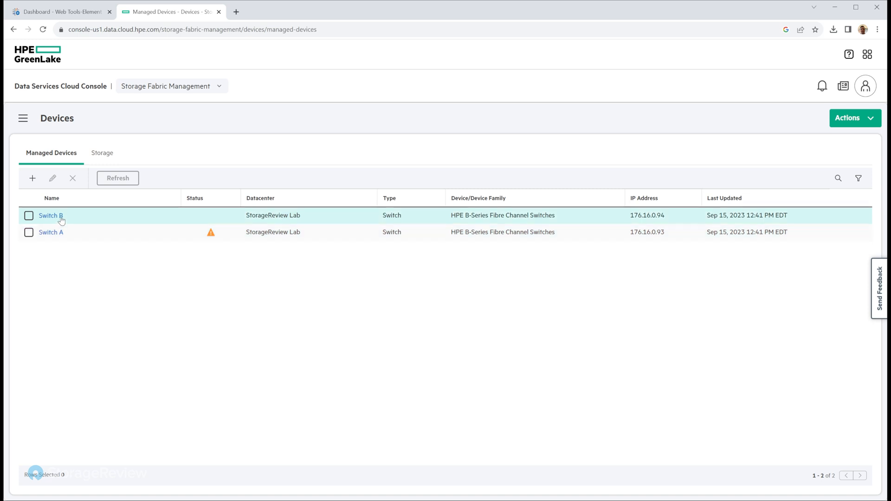
pyautogui.click(50, 216)
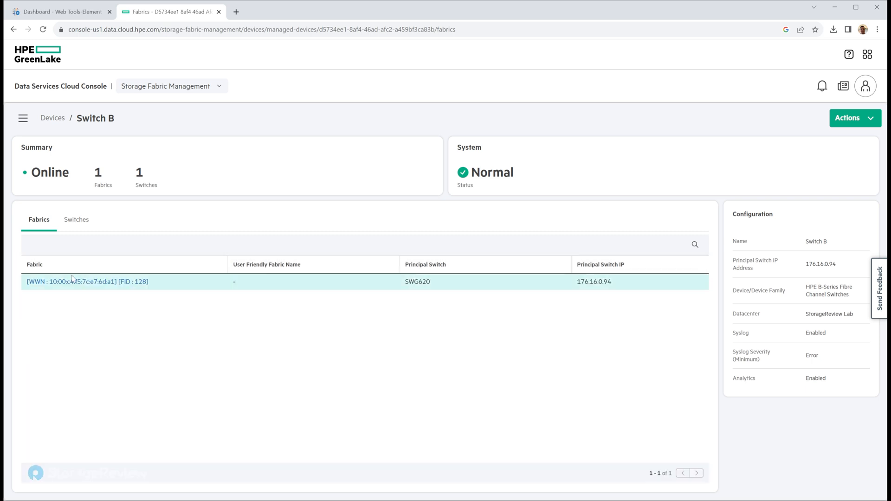
pyautogui.click(85, 281)
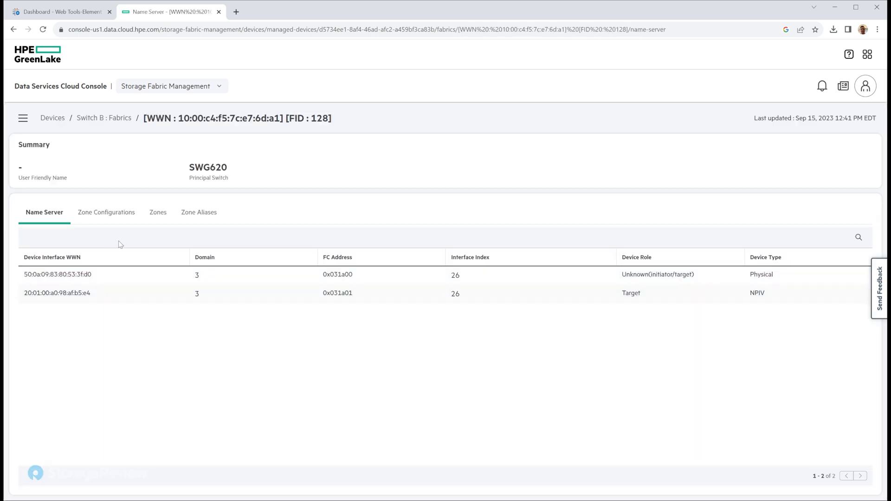
pyautogui.click(106, 211)
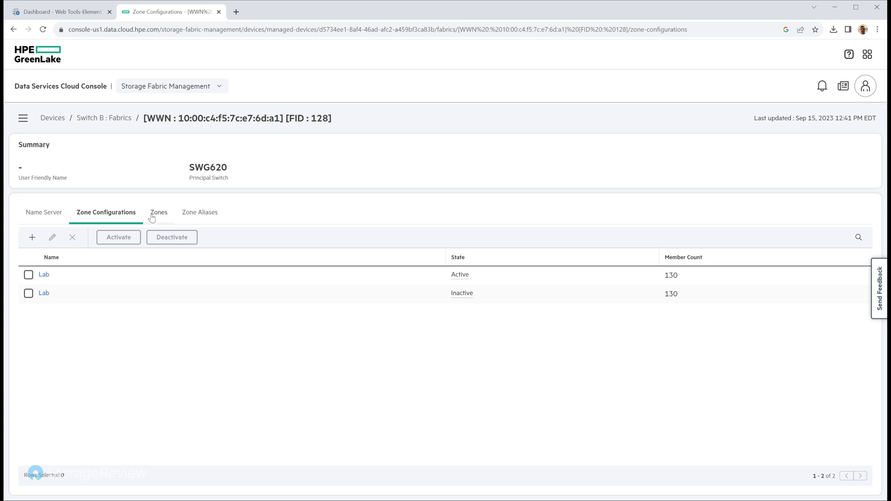
pyautogui.moveTo(167, 225)
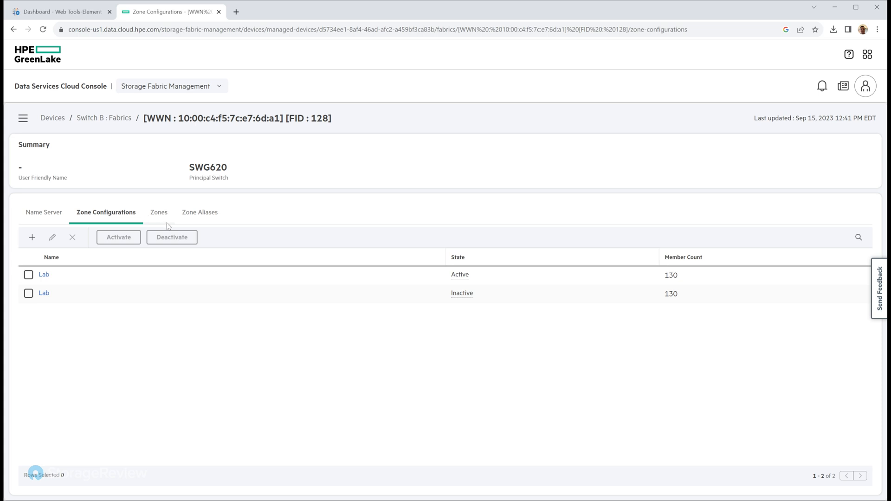
pyautogui.moveTo(159, 214)
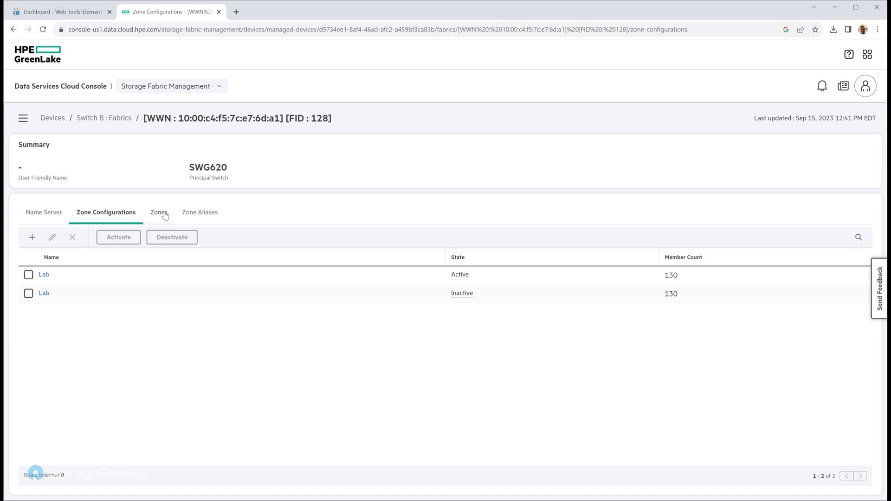
pyautogui.moveTo(170, 237)
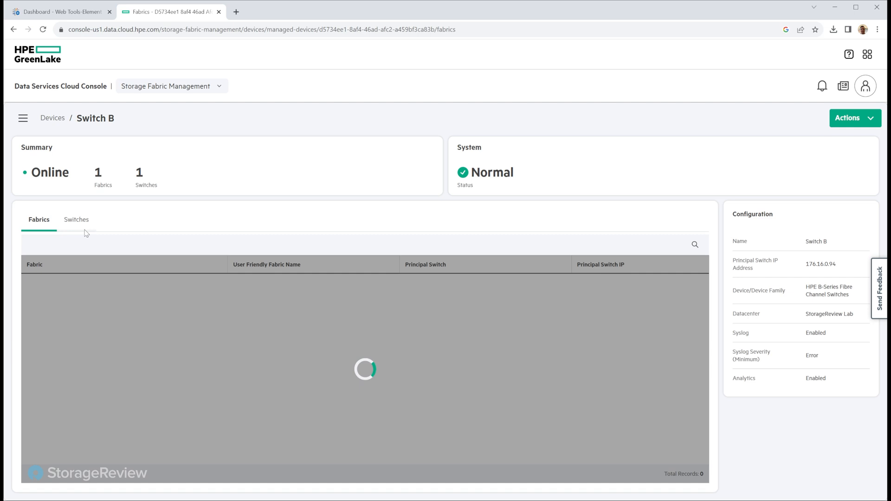
# View Switch B's switches, select 176.16.0.94 and show its Actions menu
pyautogui.click(76, 219)
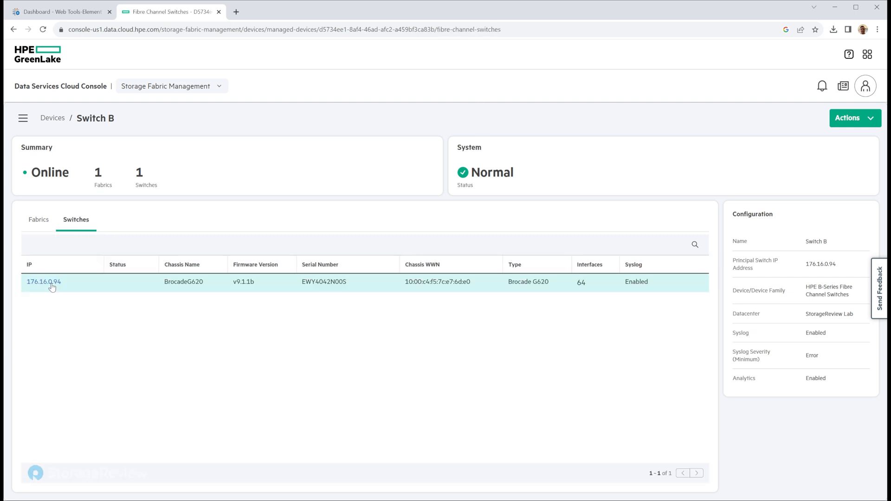
pyautogui.click(43, 281)
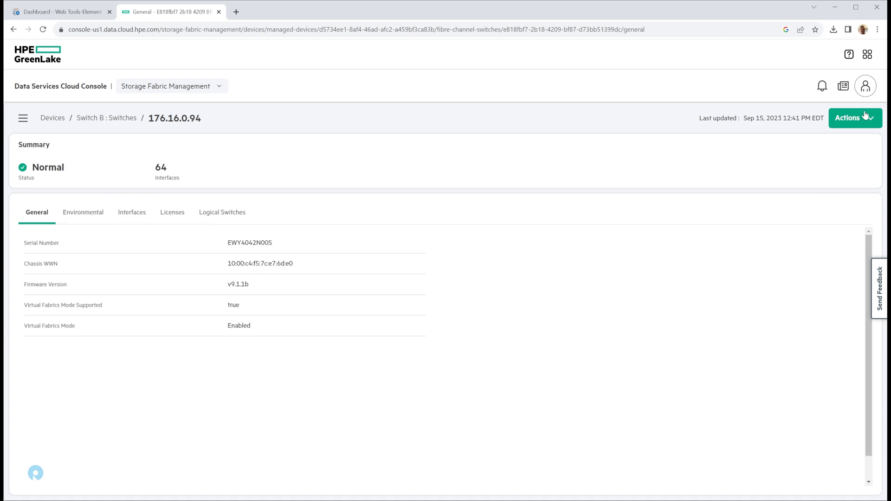
pyautogui.click(847, 118)
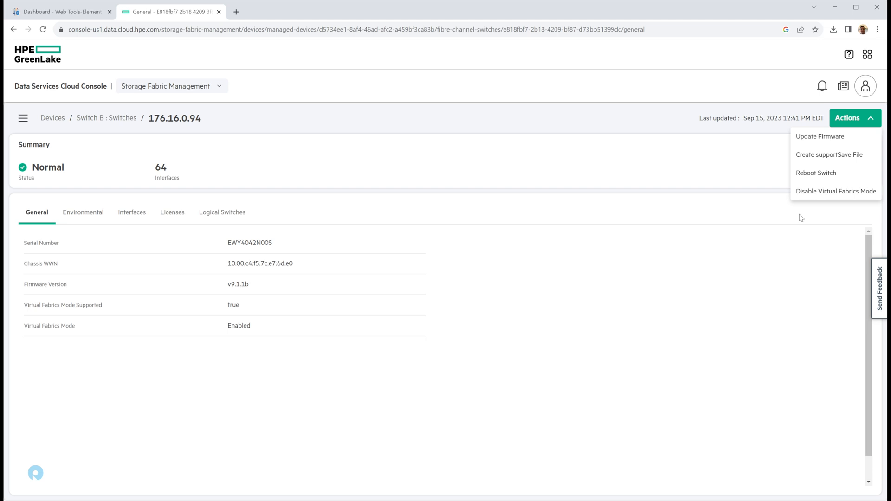
pyautogui.moveTo(264, 316)
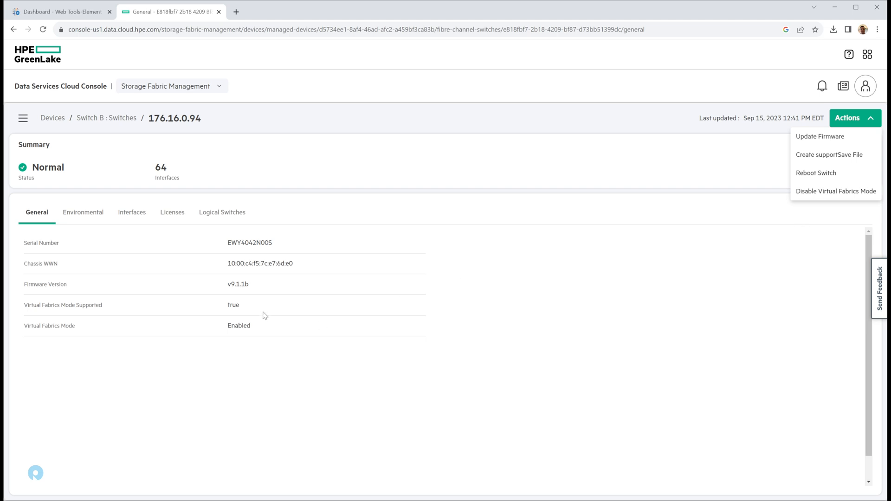
pyautogui.moveTo(83, 211)
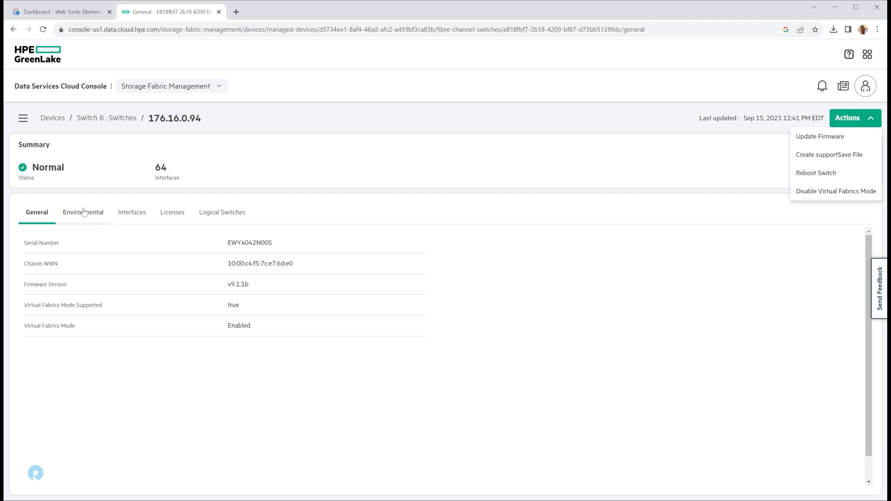
# Check the switch's power supplies, fan speeds and seven thermal sensor temperatures
pyautogui.click(82, 211)
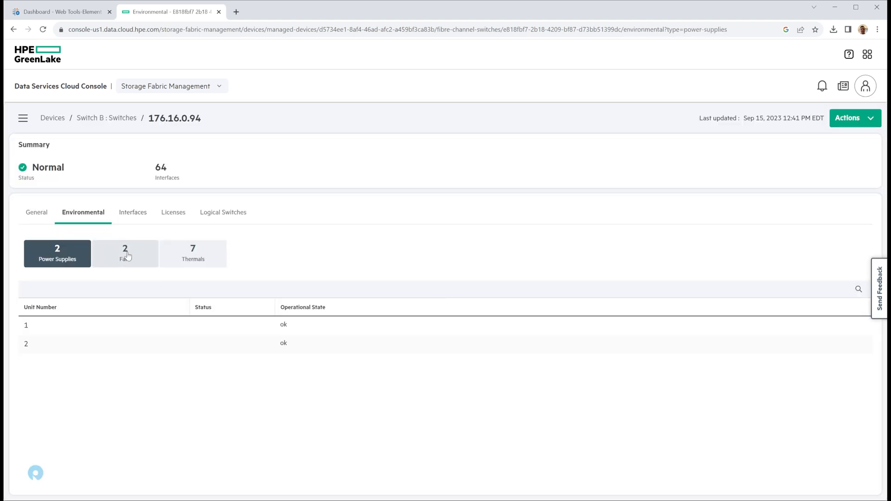
pyautogui.click(124, 253)
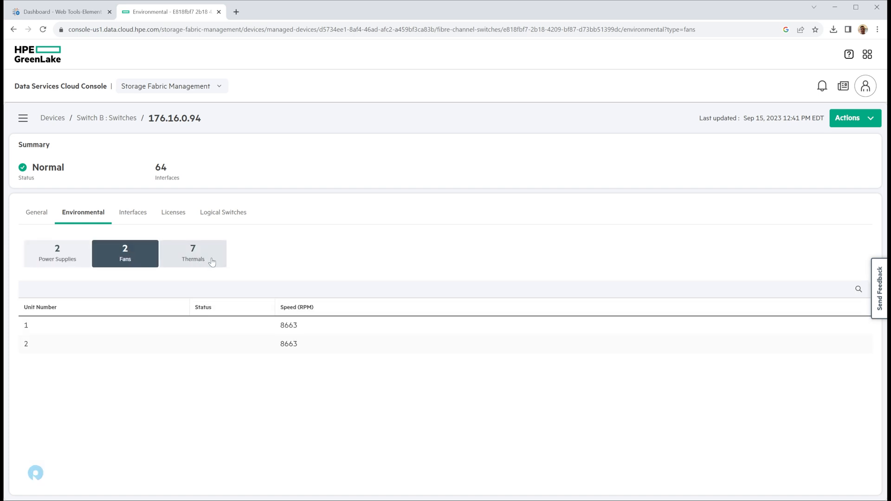
pyautogui.click(193, 253)
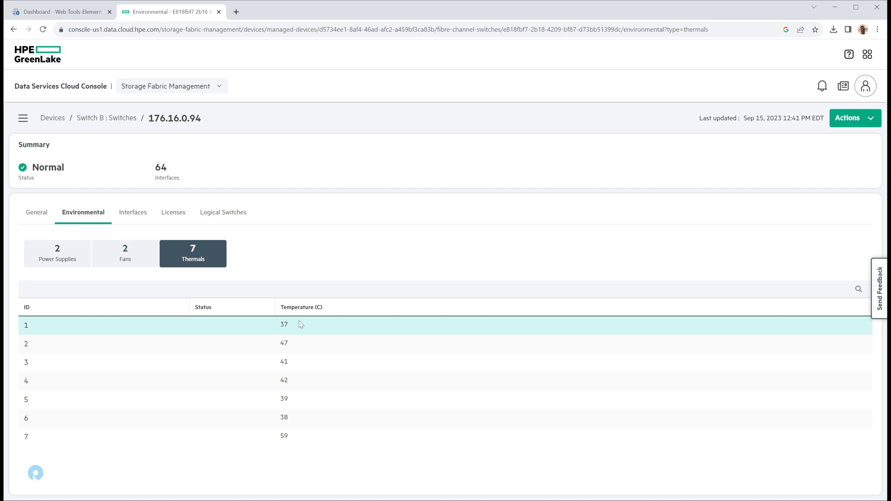
pyautogui.moveTo(298, 363)
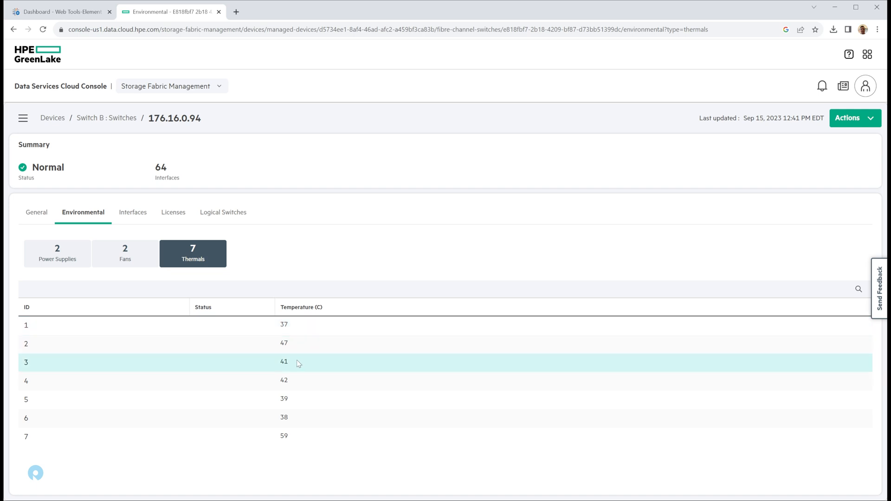
pyautogui.moveTo(292, 344)
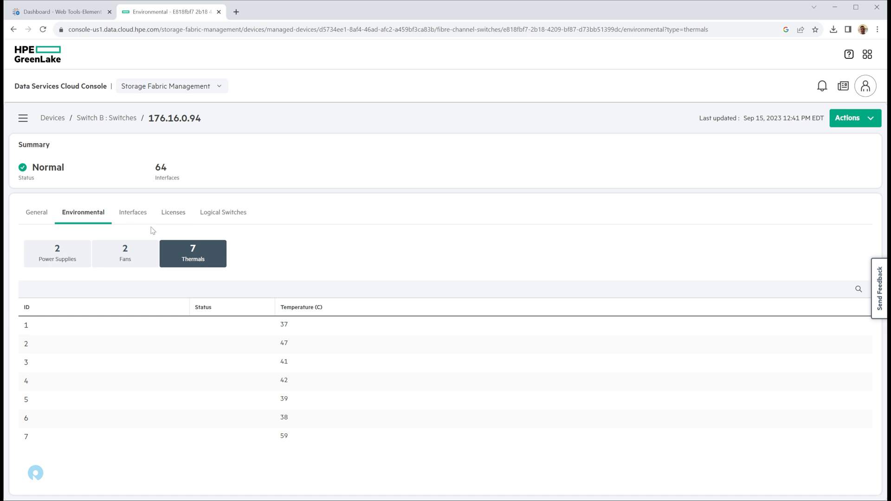
pyautogui.moveTo(181, 221)
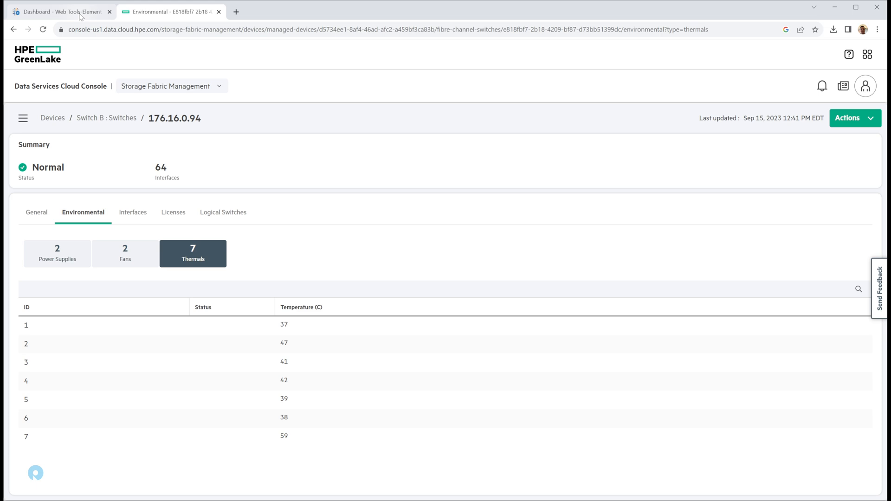
# Switch to Brocade Web Tools and show the SWG620 Switch Overview
pyautogui.click(56, 11)
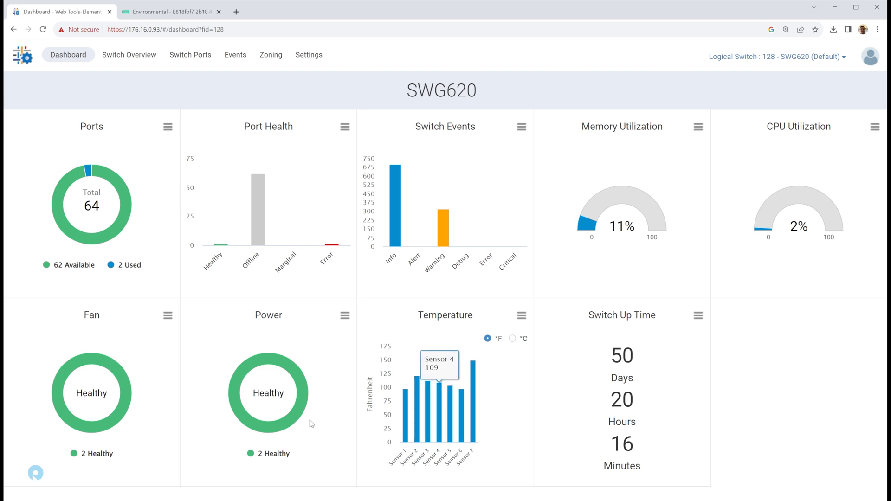
pyautogui.moveTo(104, 390)
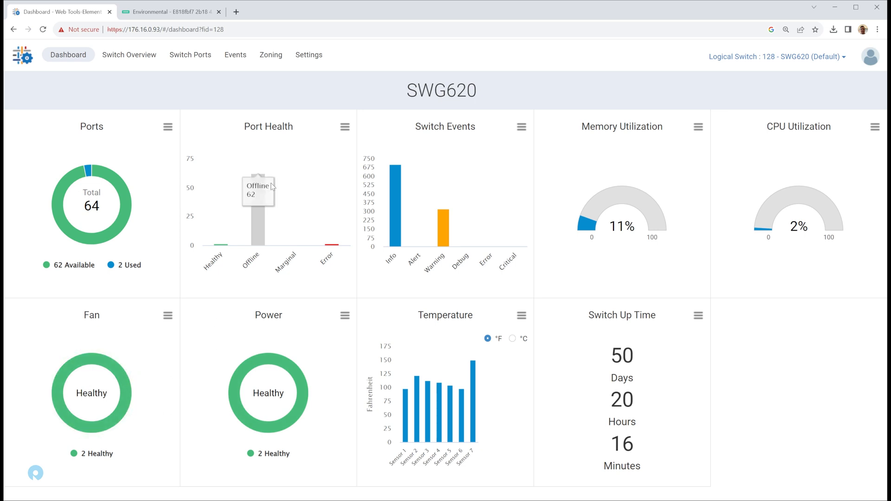
pyautogui.moveTo(437, 395)
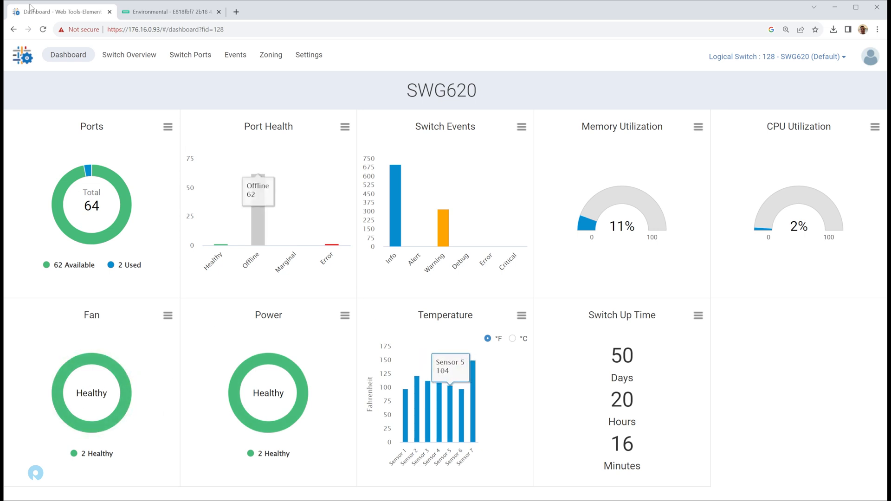
pyautogui.click(126, 55)
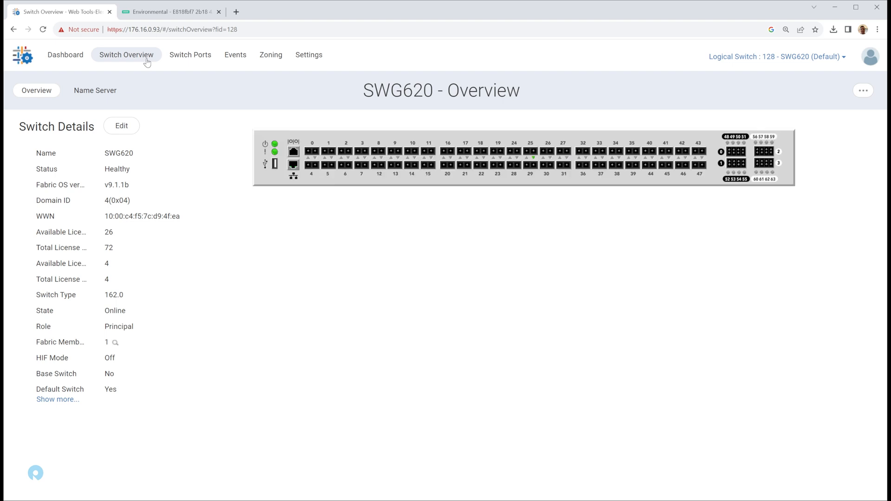
pyautogui.moveTo(183, 66)
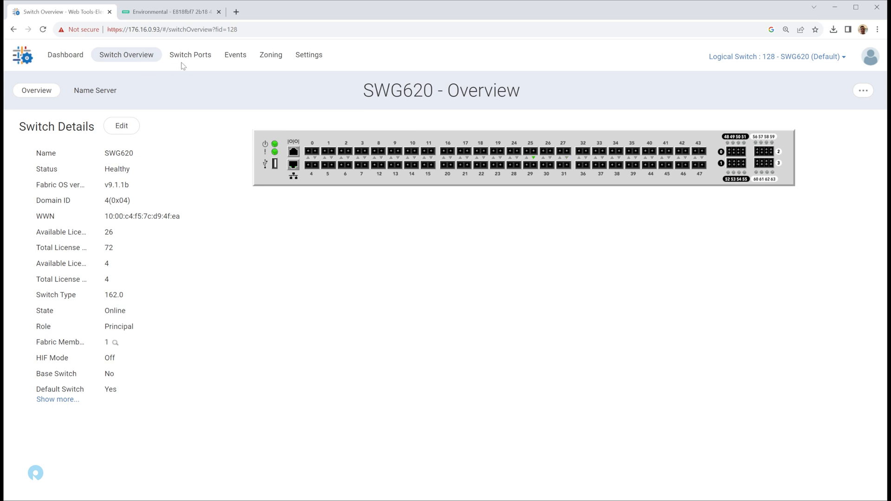
# Browse the Switch Ports table of all 64 SWG620 ports and their health states
pyautogui.click(186, 54)
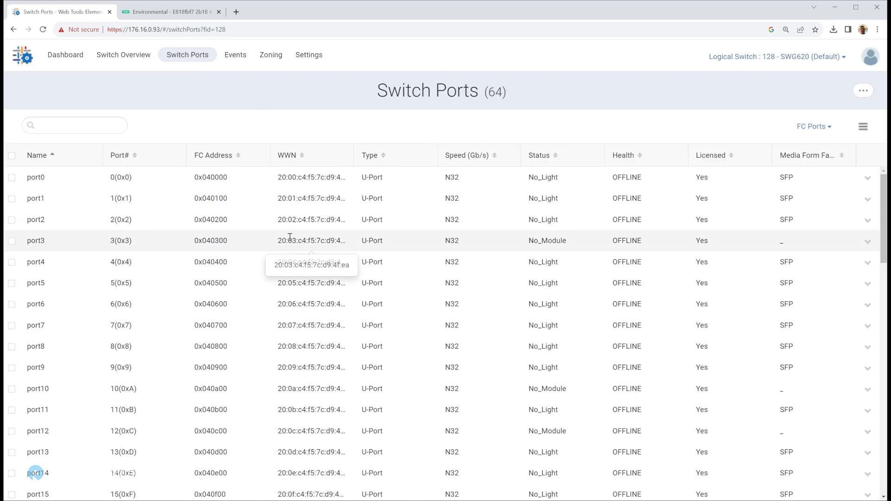
pyautogui.scroll(-3)
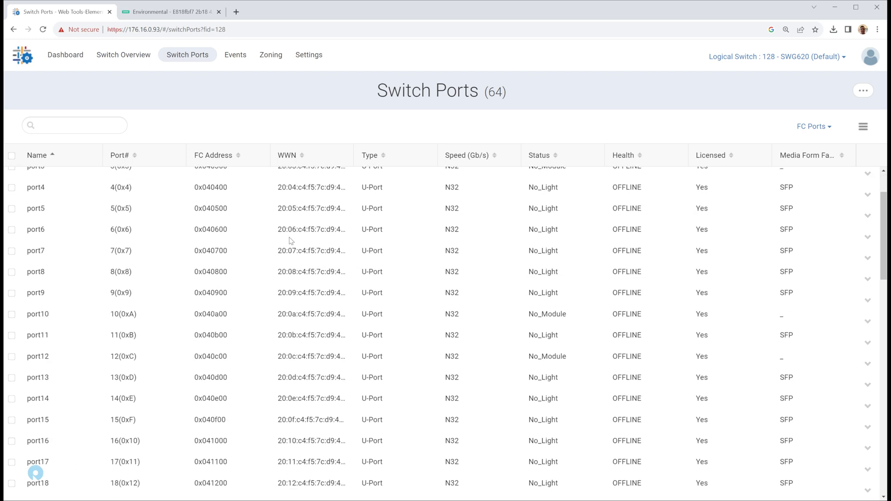
pyautogui.scroll(-3)
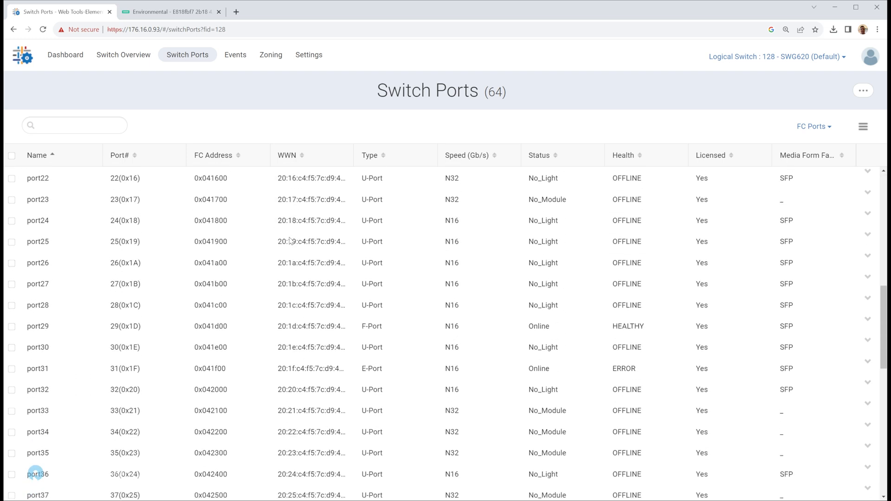
pyautogui.scroll(3)
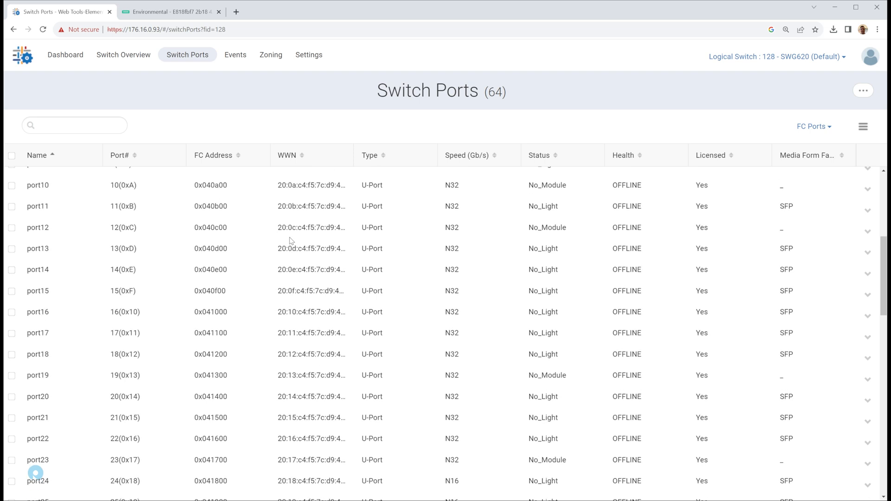
pyautogui.scroll(3)
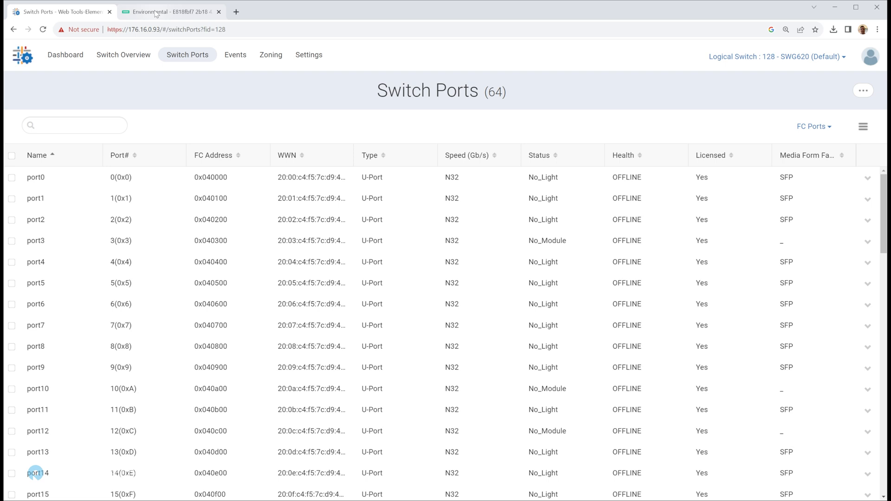
# Scroll through GreenLake's audit log of switch updates, then go back to Web Tools
pyautogui.click(167, 11)
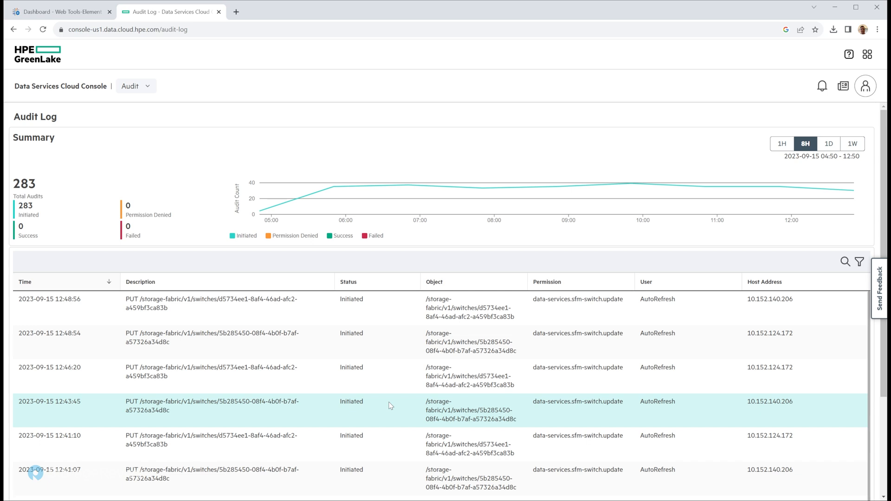
pyautogui.scroll(-3)
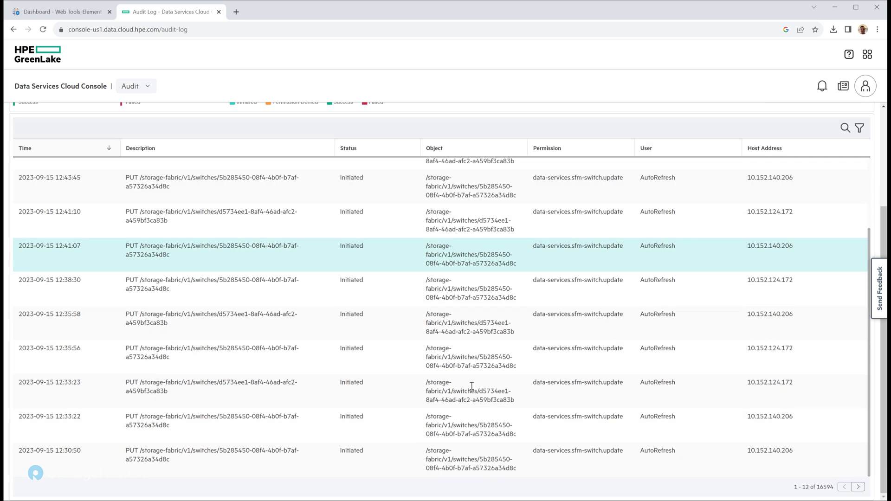
pyautogui.click(470, 390)
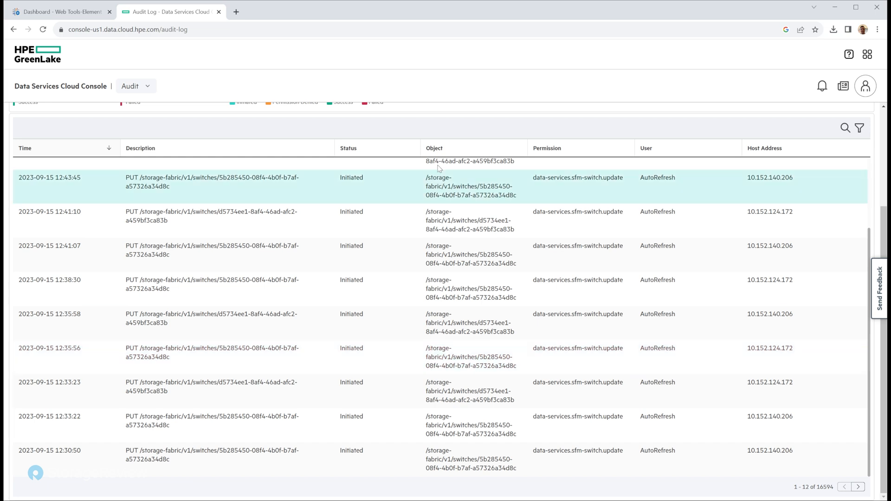
pyautogui.click(60, 11)
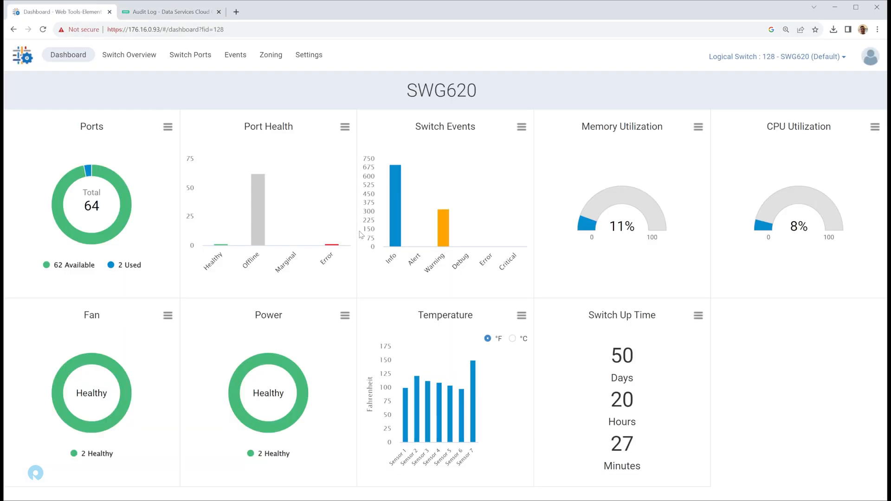
pyautogui.moveTo(319, 192)
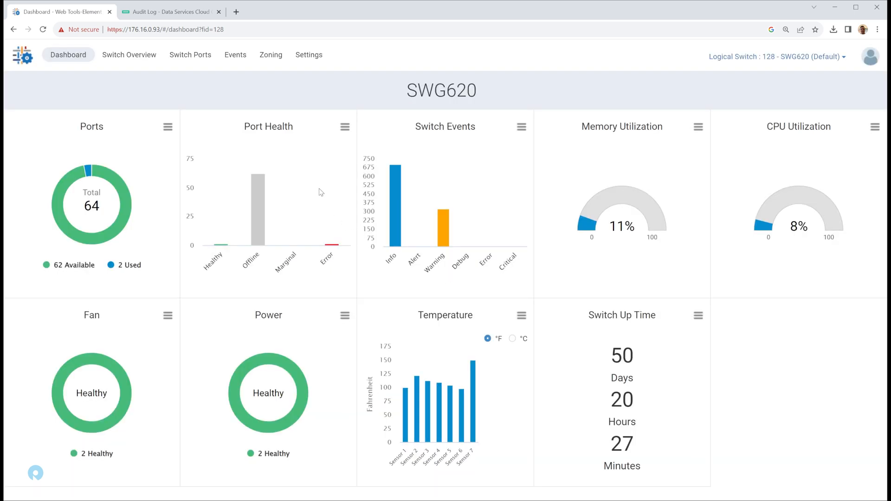
pyautogui.moveTo(443, 216)
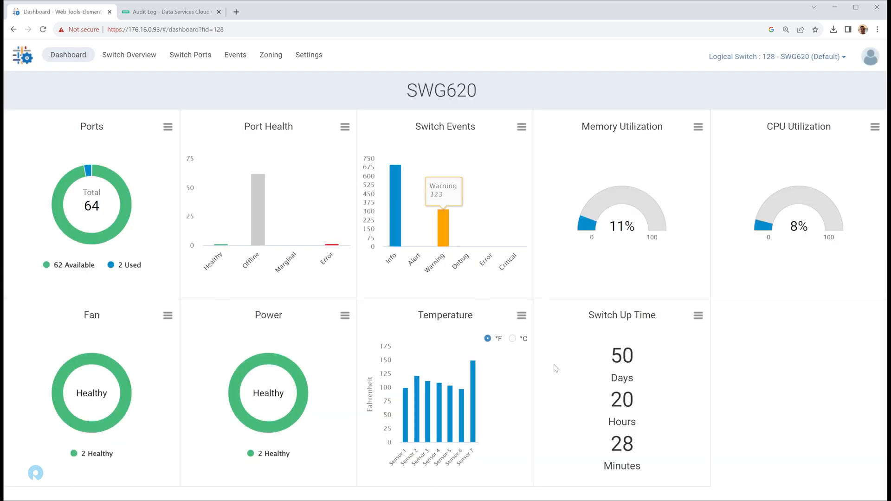
# Switch back to the GreenLake Audit Log browser tab
pyautogui.click(171, 11)
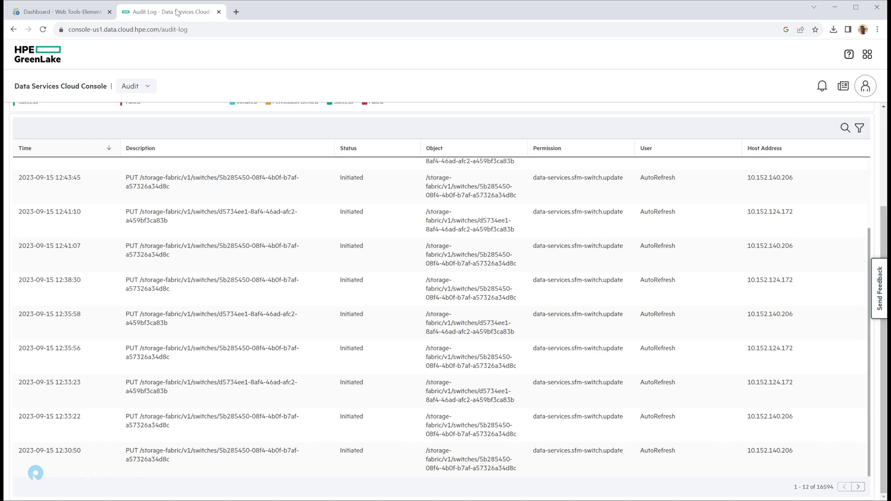
pyautogui.moveTo(398, 356)
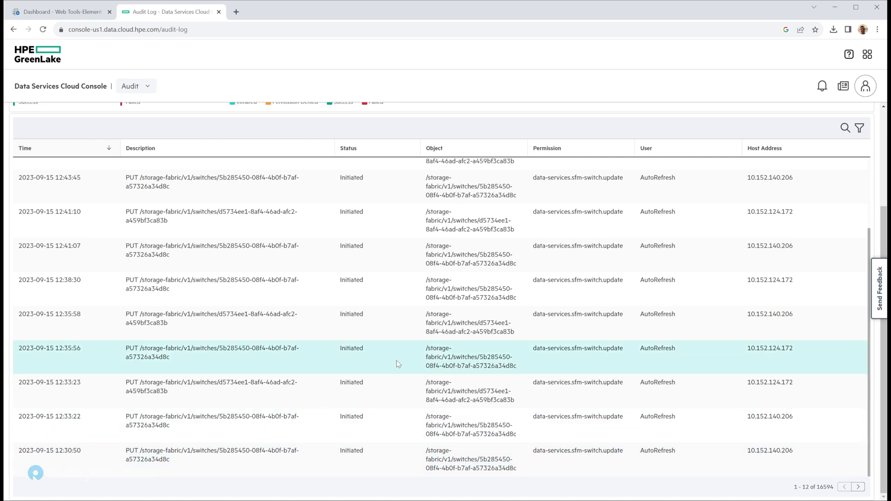
pyautogui.moveTo(396, 363)
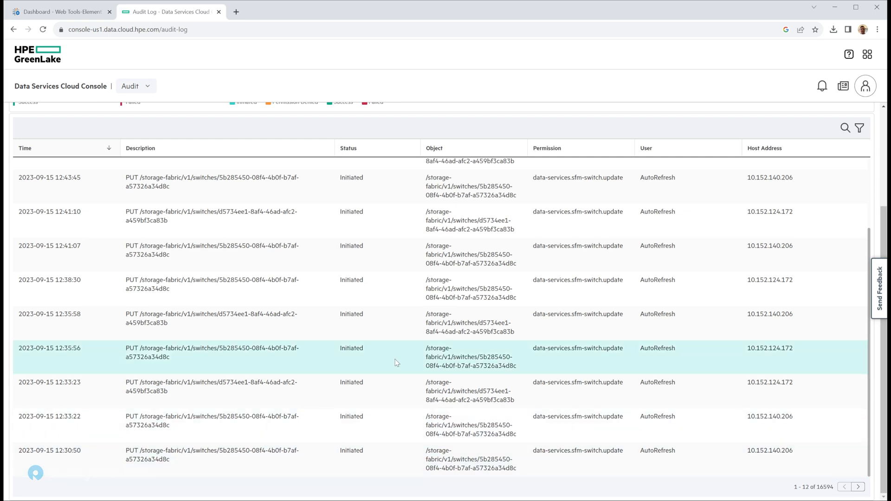